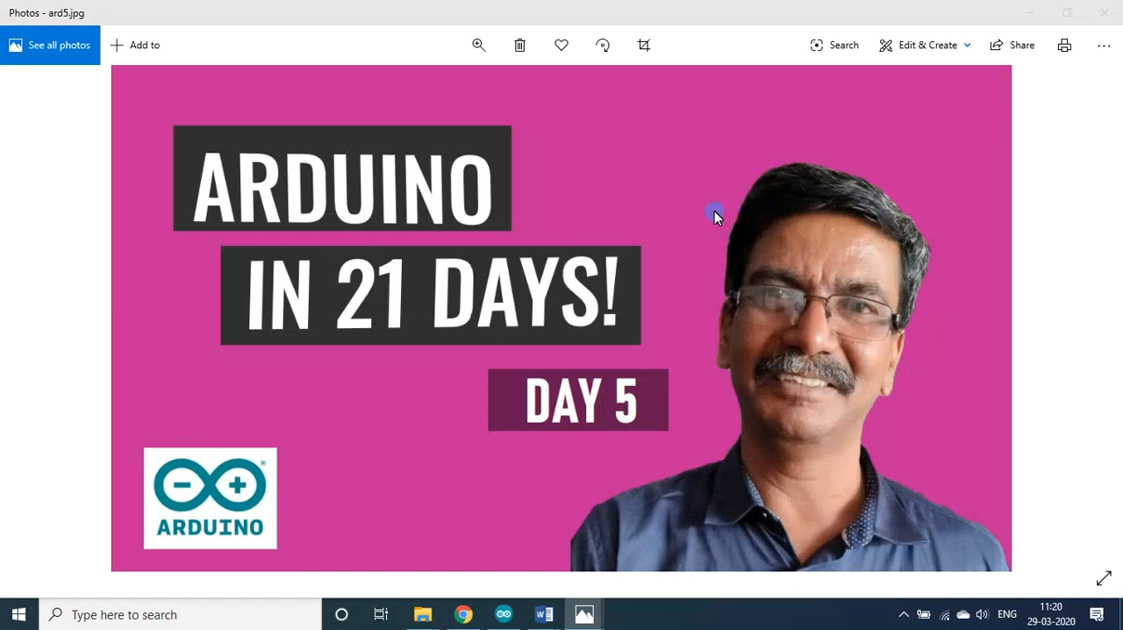
{"action": "mouse_move", "coordinate": [608, 417]}
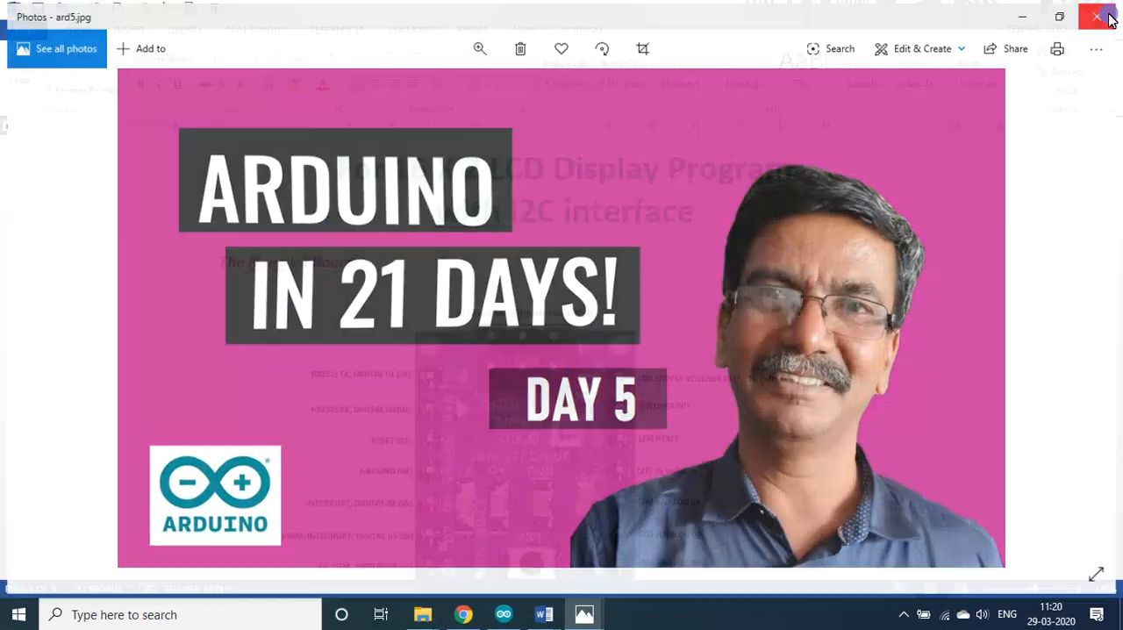
{"action": "left_click", "coordinate": [1096, 16]}
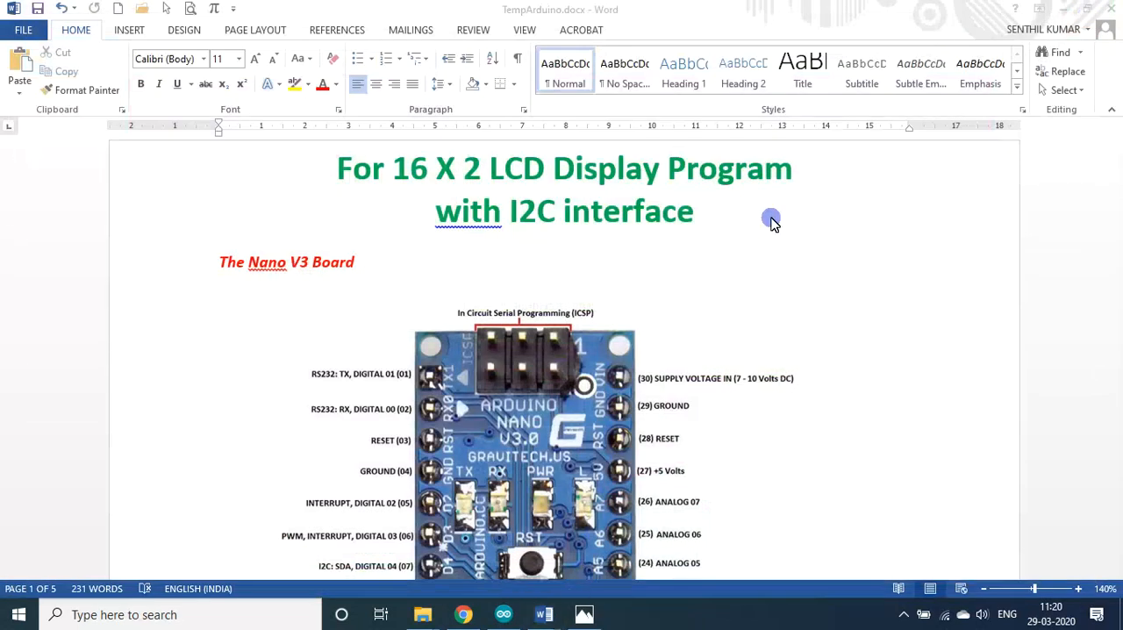
{"action": "mouse_move", "coordinate": [360, 238]}
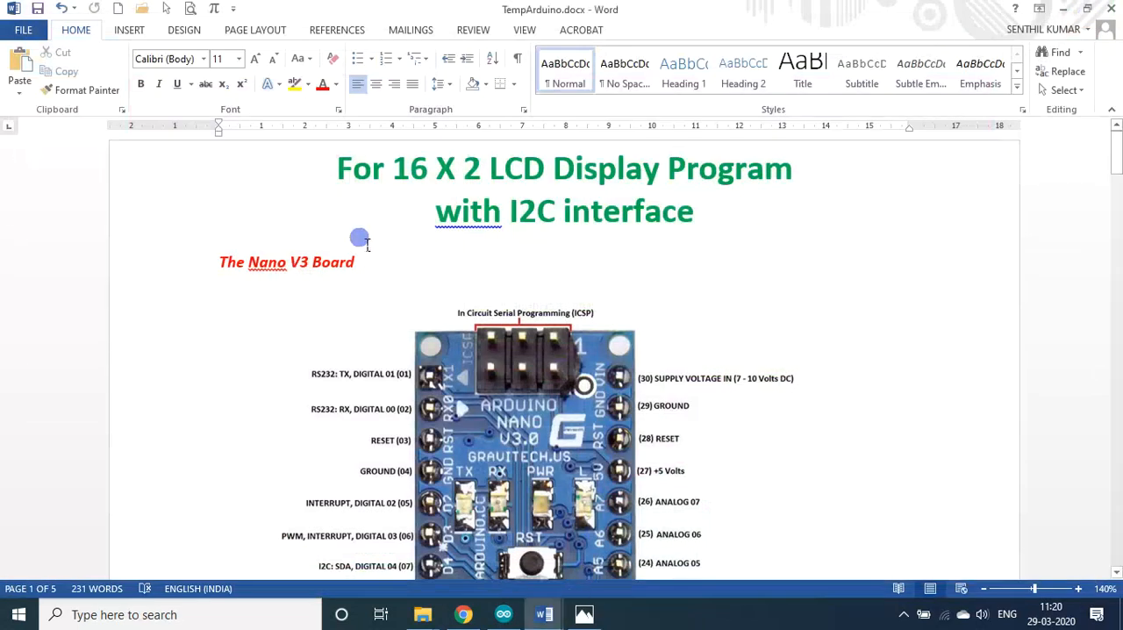
{"action": "mouse_move", "coordinate": [408, 184]}
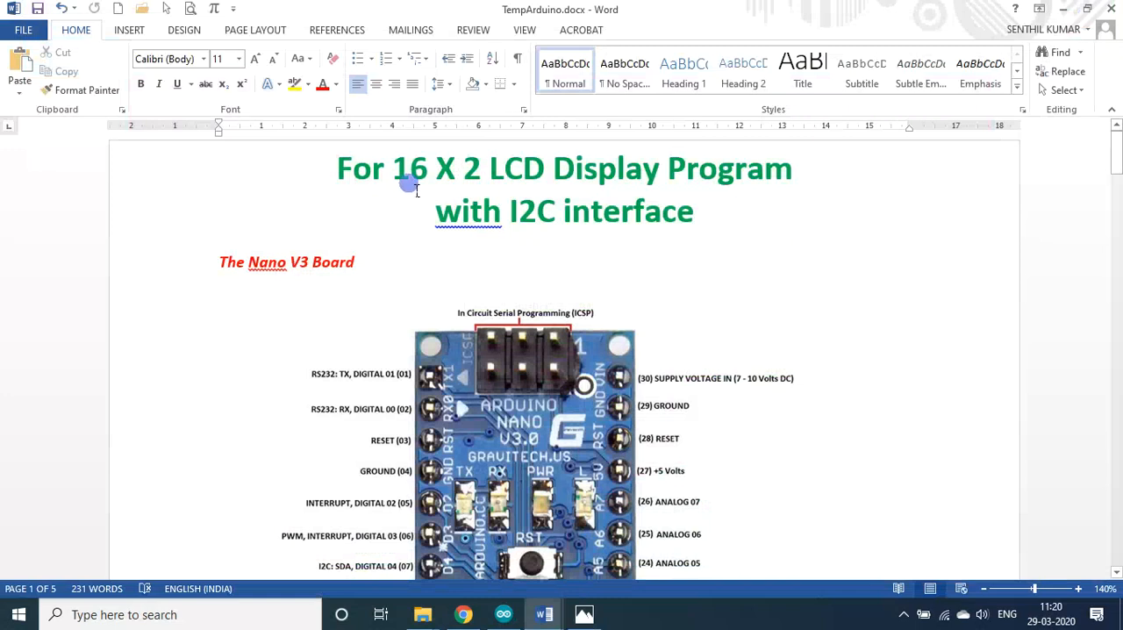
{"action": "mouse_move", "coordinate": [474, 182]}
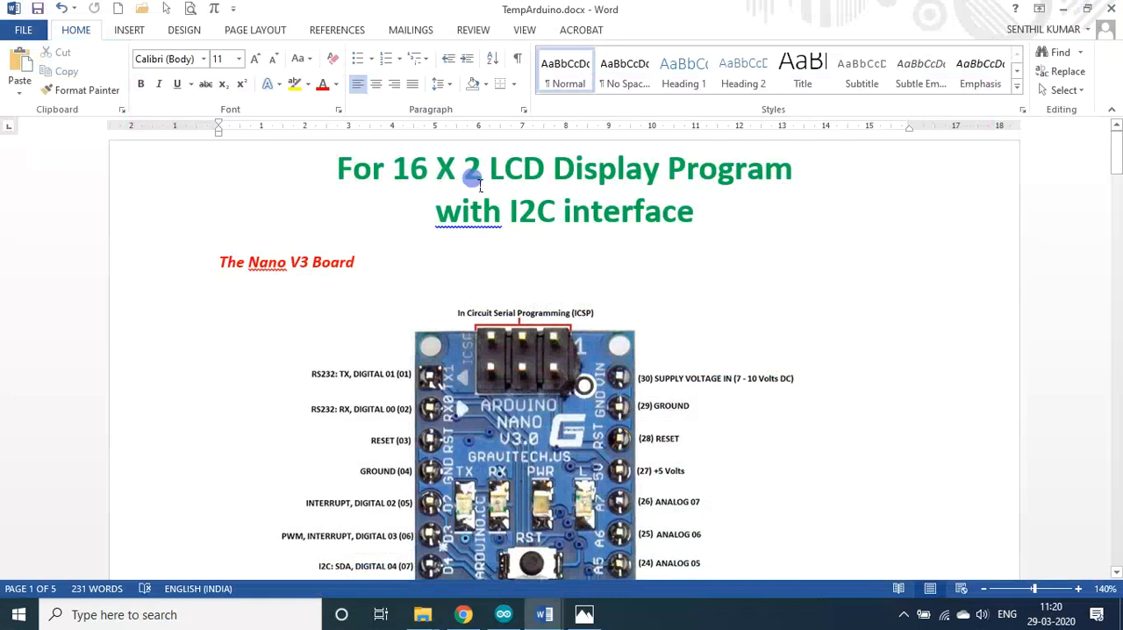
{"action": "mouse_move", "coordinate": [728, 171]}
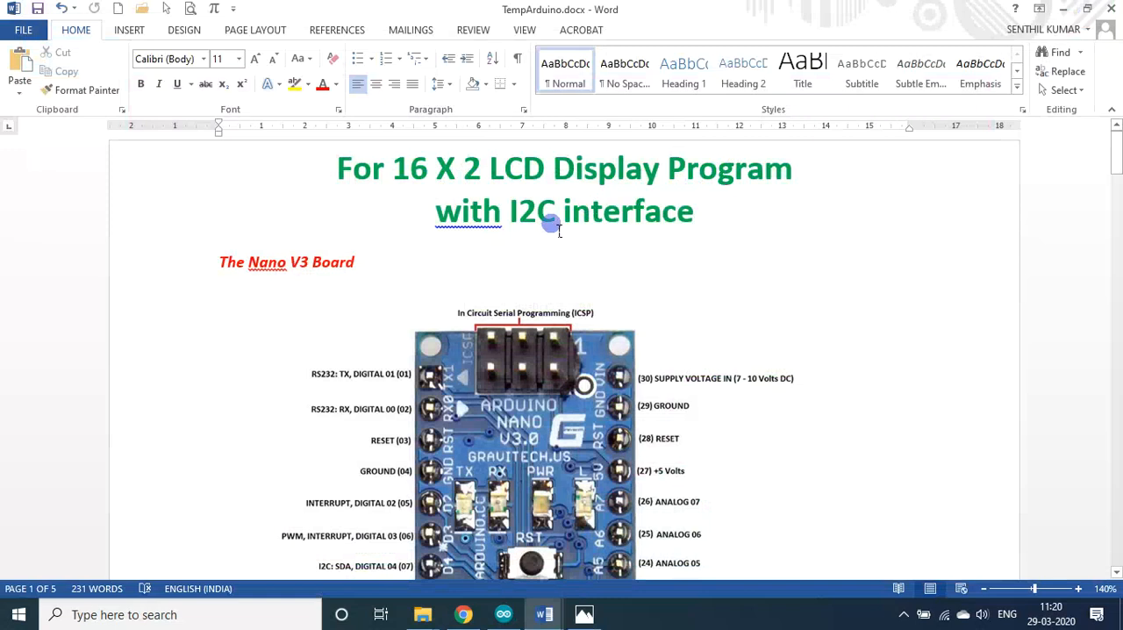
{"action": "mouse_move", "coordinate": [626, 235]}
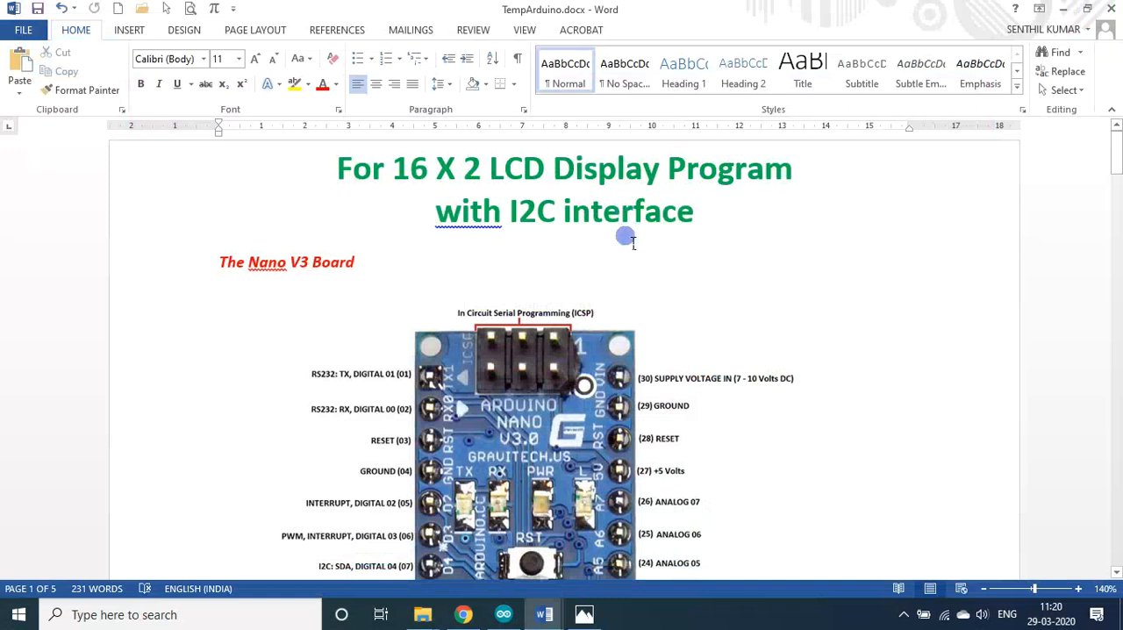
{"action": "mouse_move", "coordinate": [622, 247]}
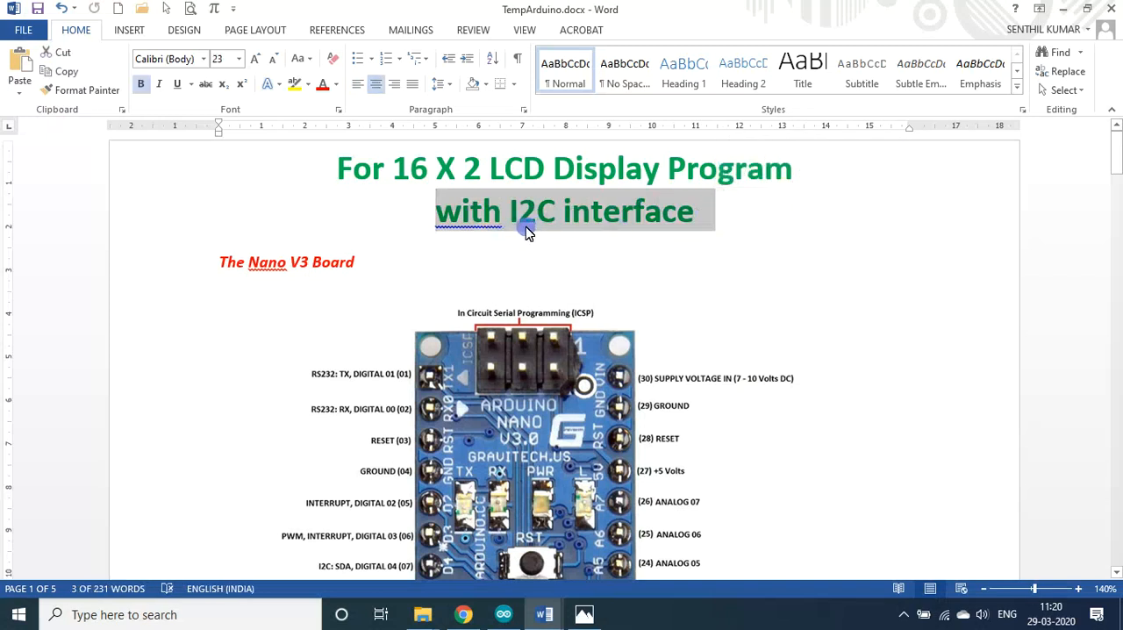
{"action": "left_click", "coordinate": [535, 211]}
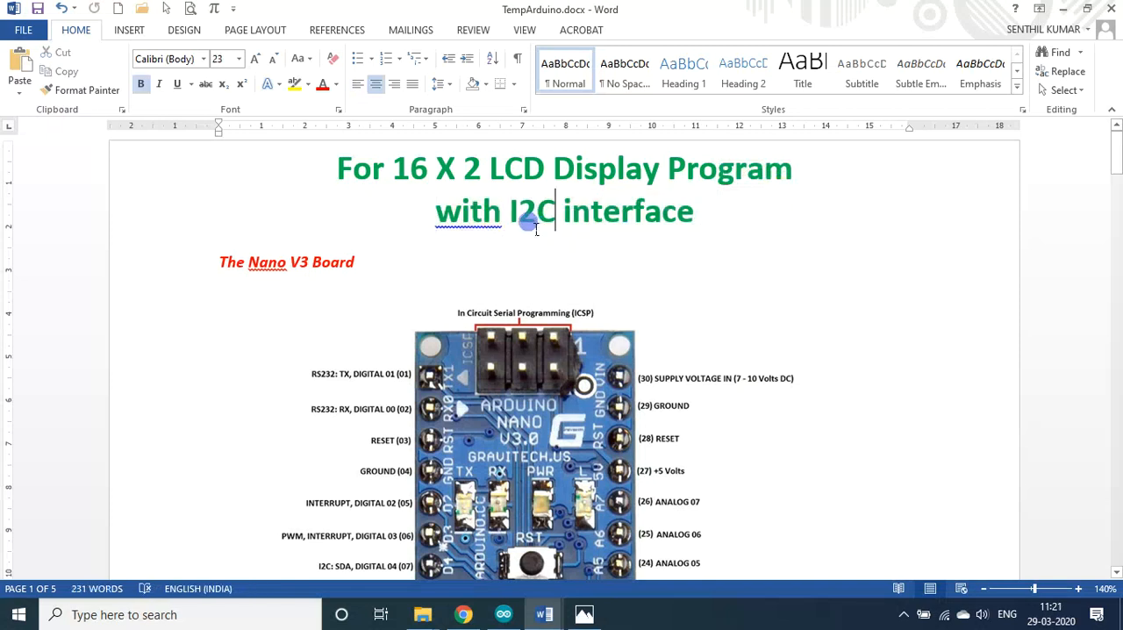
{"action": "mouse_move", "coordinate": [585, 238]}
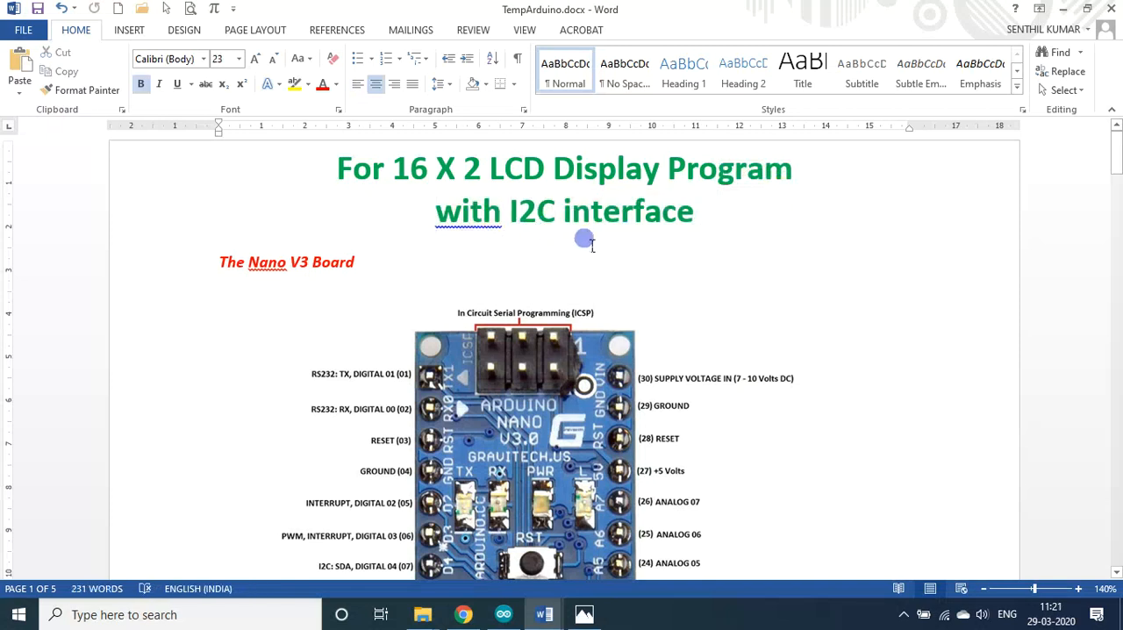
- Scroll past the Nano pin description and LCD module pictures to the connection details table
{"action": "scroll", "scroll_direction": "down", "scroll_amount": 3}
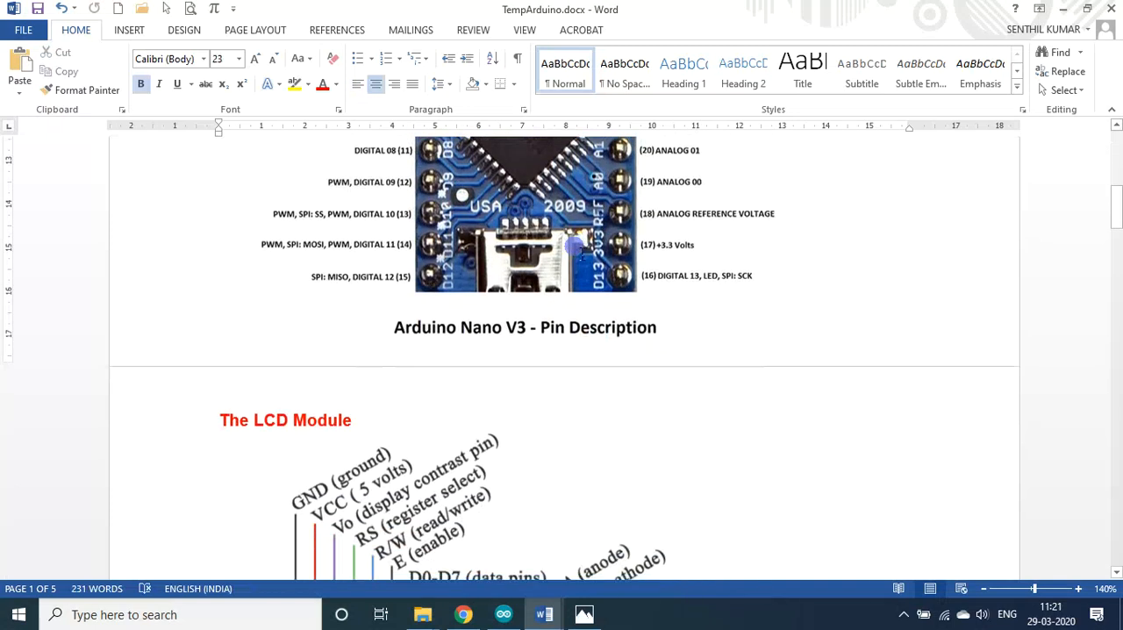
{"action": "scroll", "scroll_direction": "up", "scroll_amount": 3}
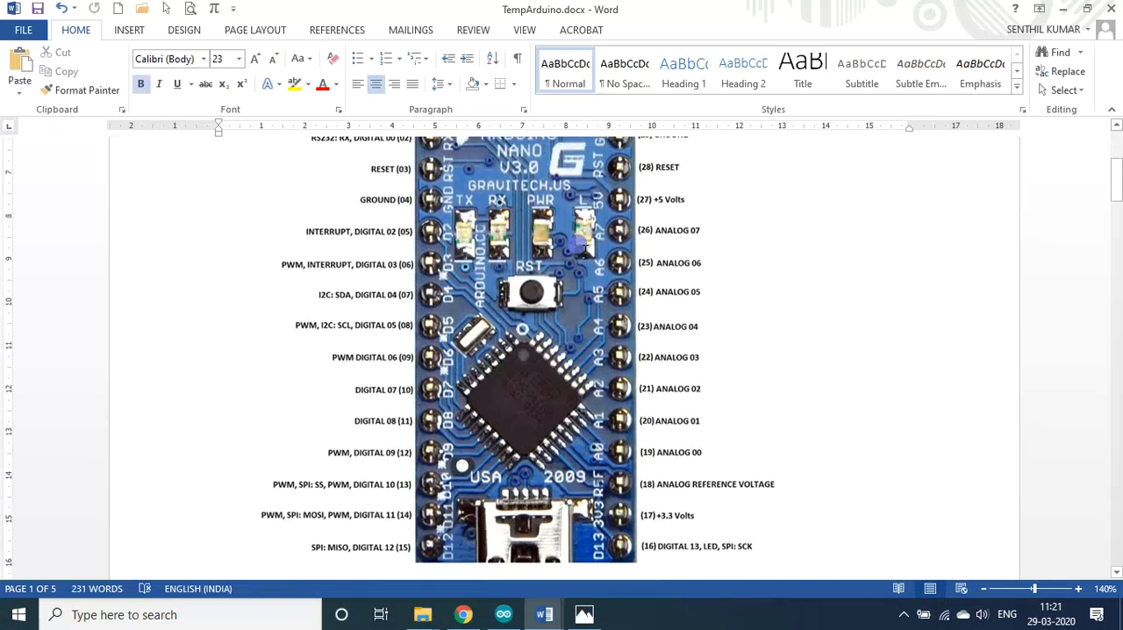
{"action": "scroll", "scroll_direction": "down", "scroll_amount": 3}
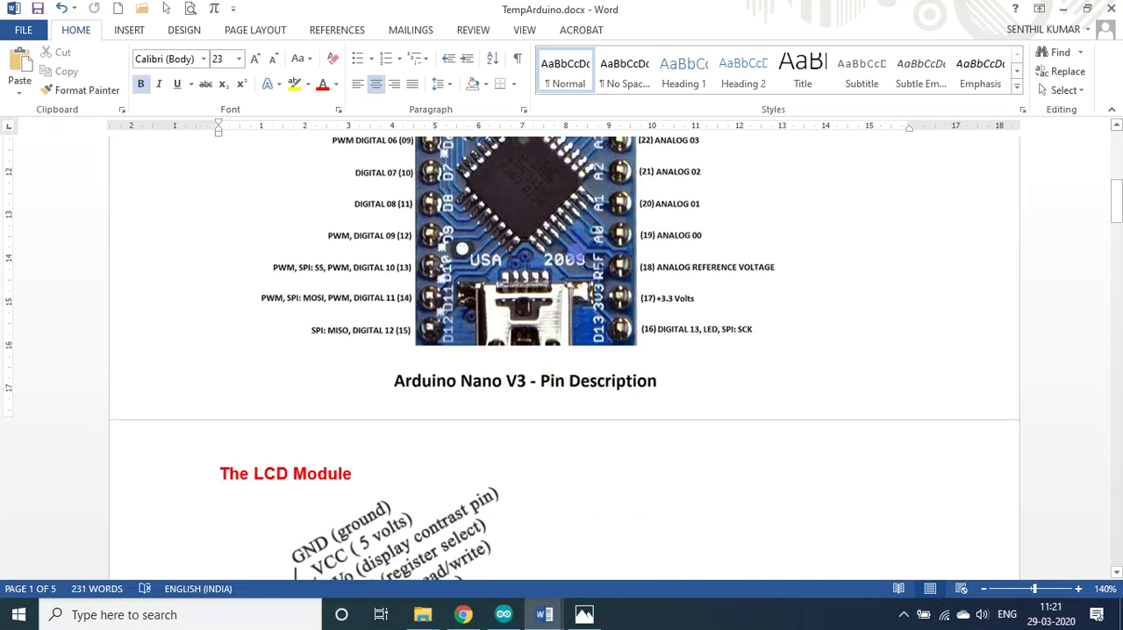
{"action": "scroll", "scroll_direction": "down", "scroll_amount": 3}
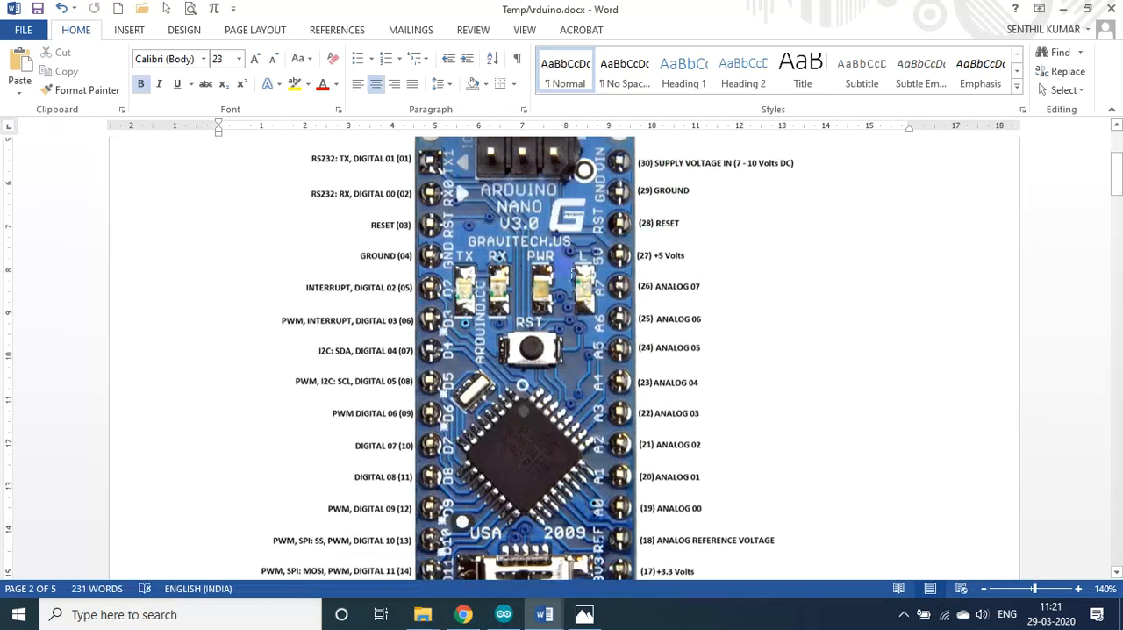
{"action": "scroll", "scroll_direction": "down", "scroll_amount": 3}
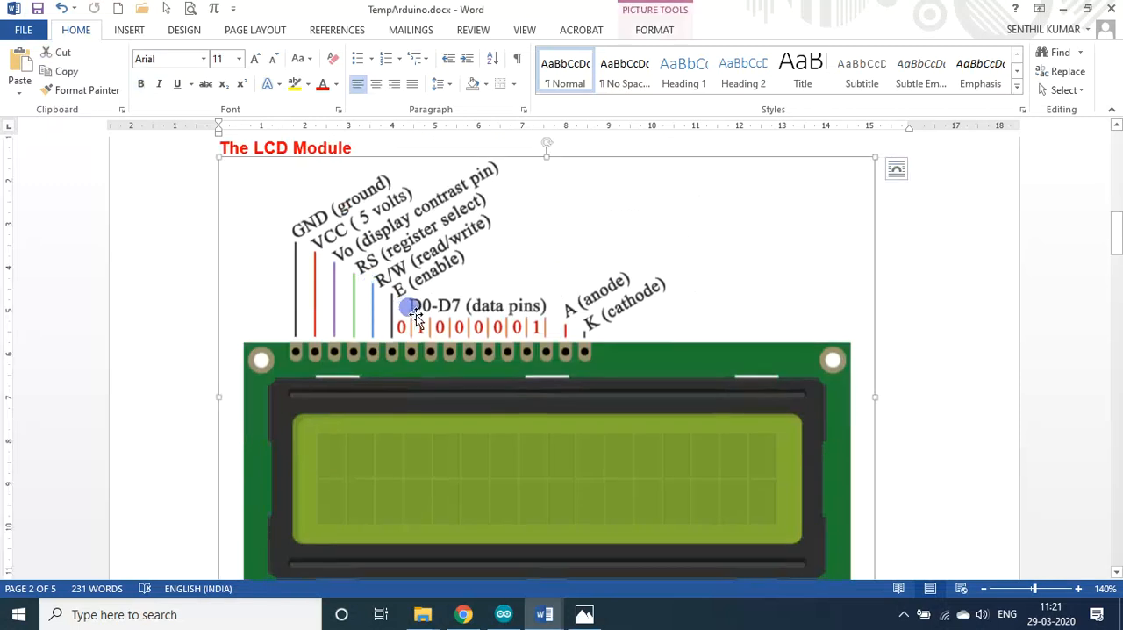
{"action": "scroll", "scroll_direction": "down", "scroll_amount": 3}
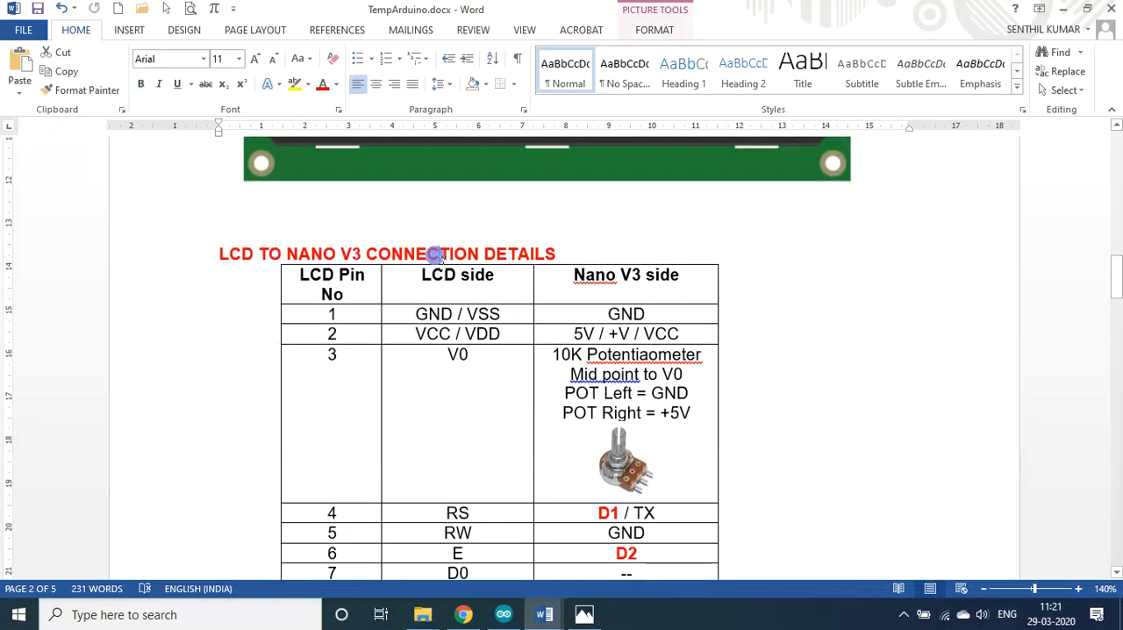
{"action": "scroll", "scroll_direction": "up", "scroll_amount": 3}
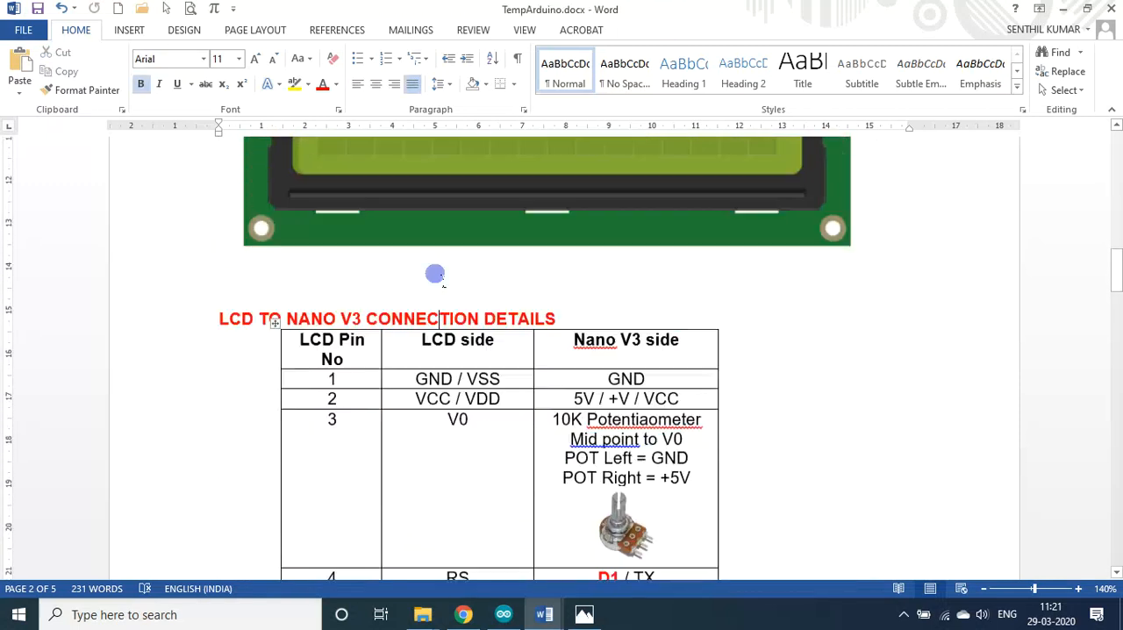
{"action": "scroll", "scroll_direction": "down", "scroll_amount": 3}
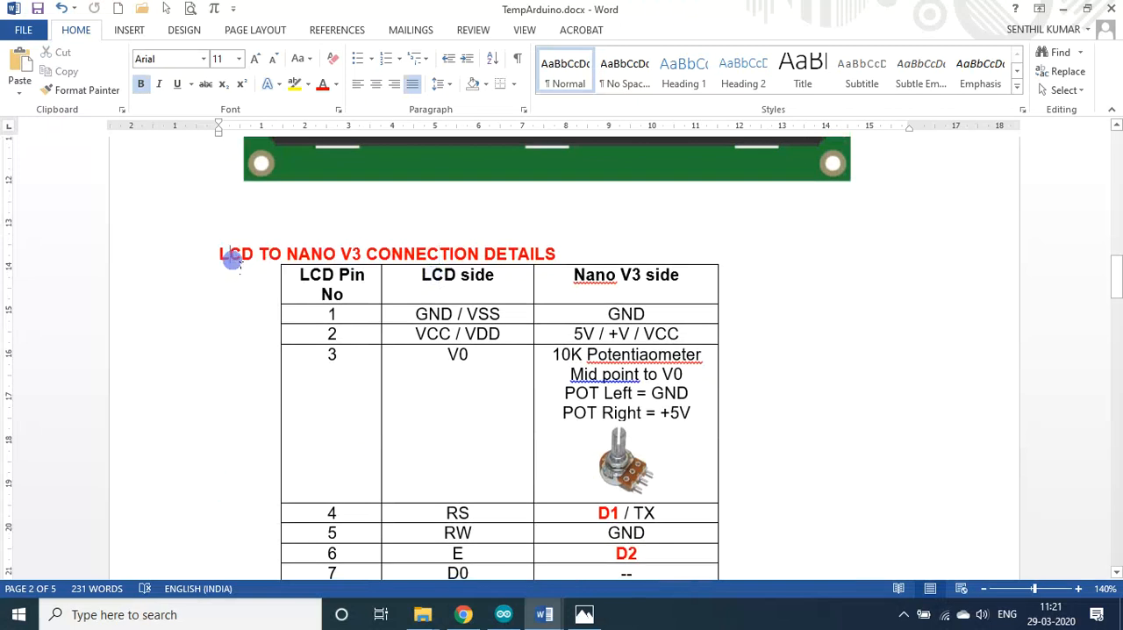
{"action": "scroll", "scroll_direction": "down", "scroll_amount": 3}
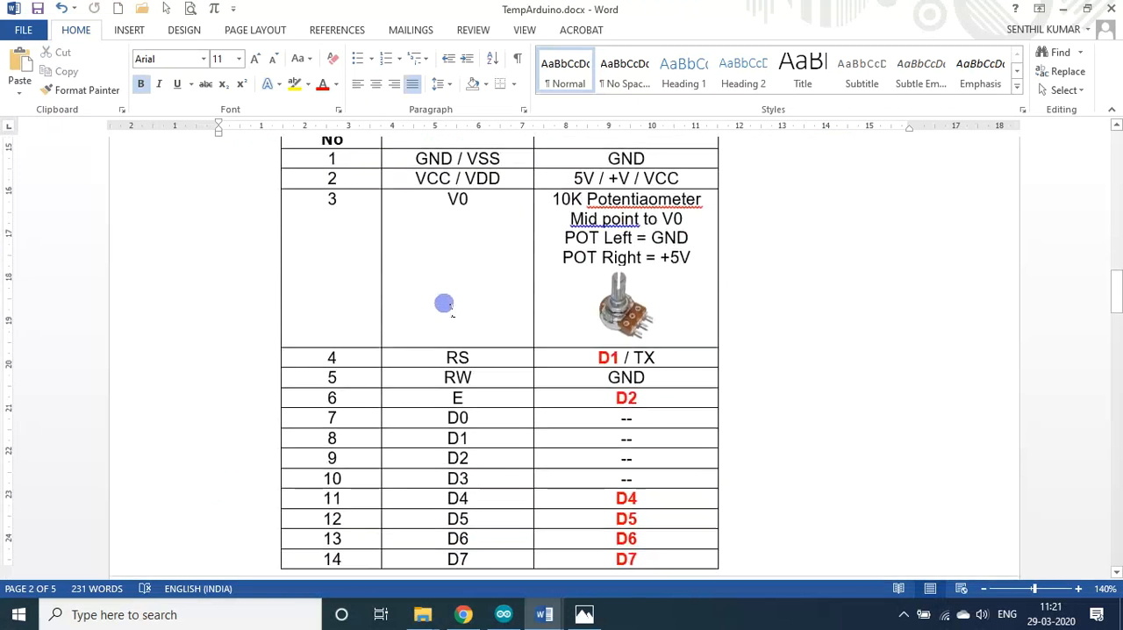
{"action": "scroll", "scroll_direction": "down", "scroll_amount": 3}
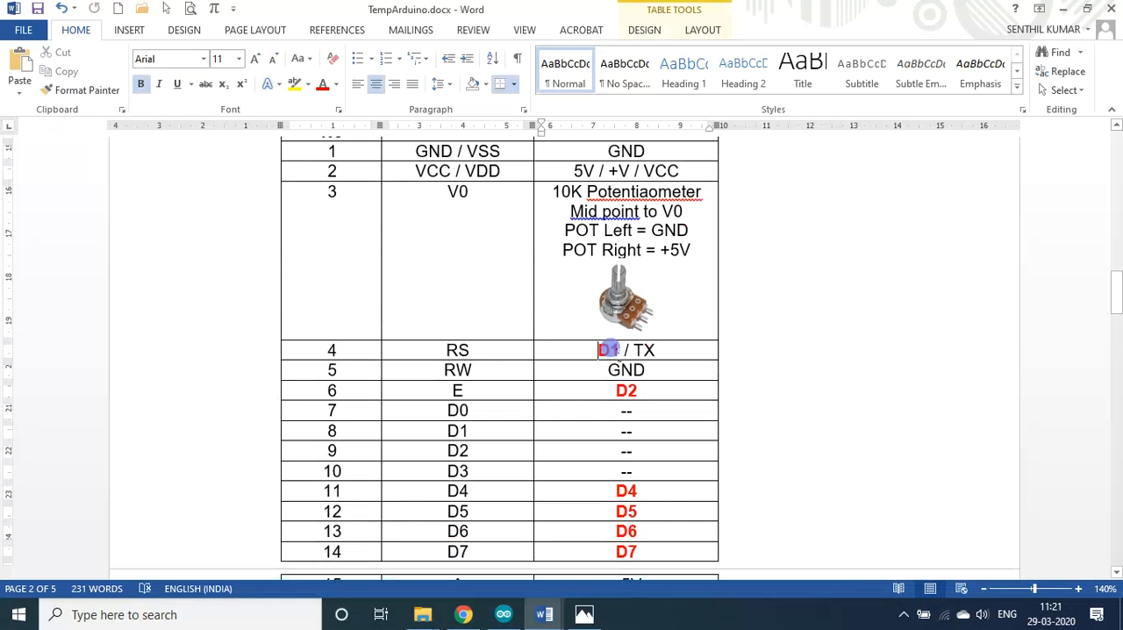
{"action": "scroll", "scroll_direction": "down", "scroll_amount": 3}
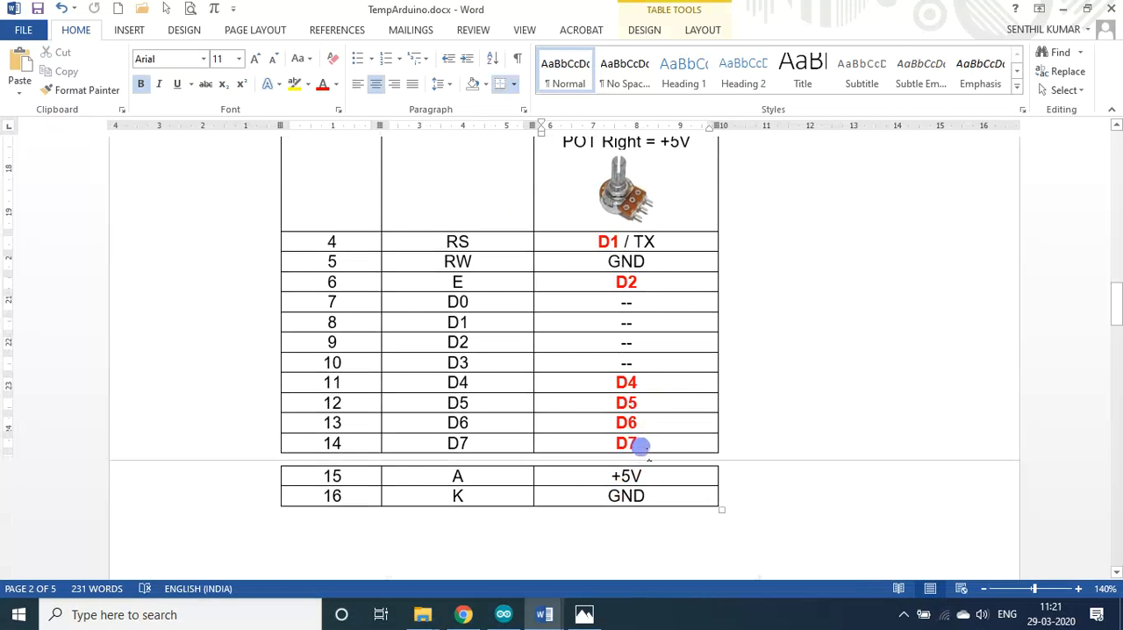
{"action": "scroll", "scroll_direction": "up", "scroll_amount": 3}
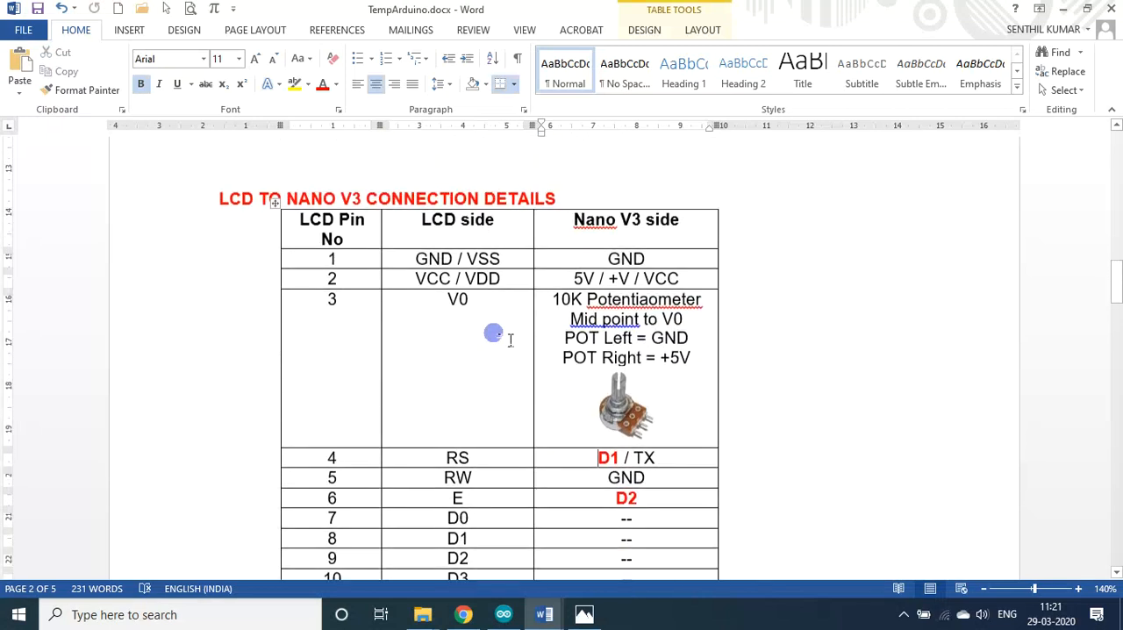
- Scroll through the notes toward the I2C module picture and wire connection notes
{"action": "scroll", "scroll_direction": "down", "scroll_amount": 3}
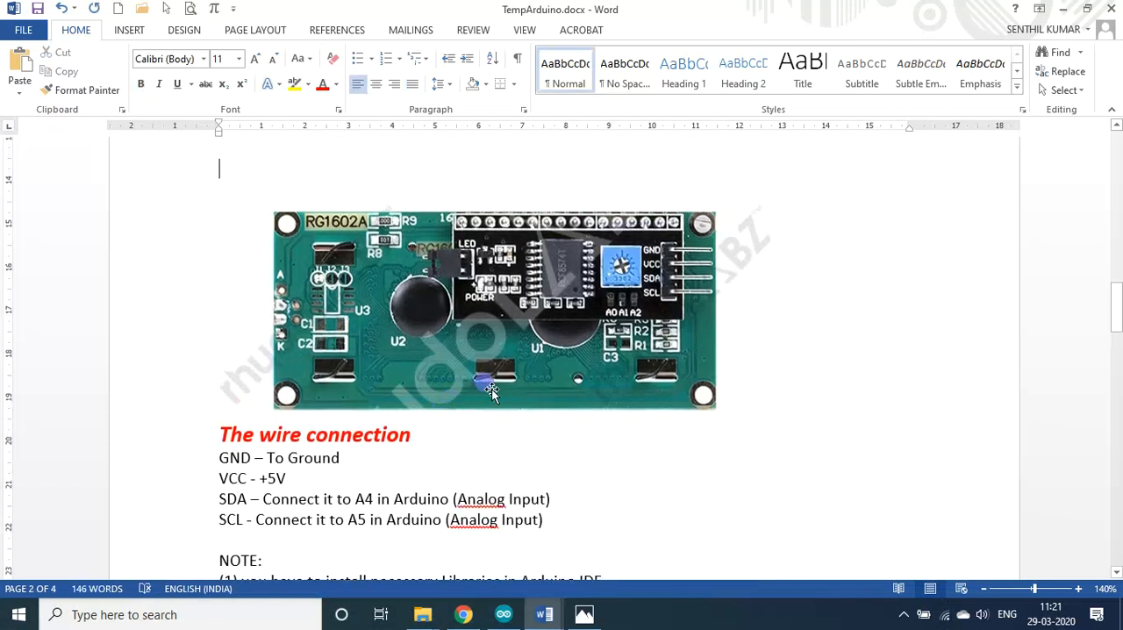
{"action": "scroll", "scroll_direction": "up", "scroll_amount": 3}
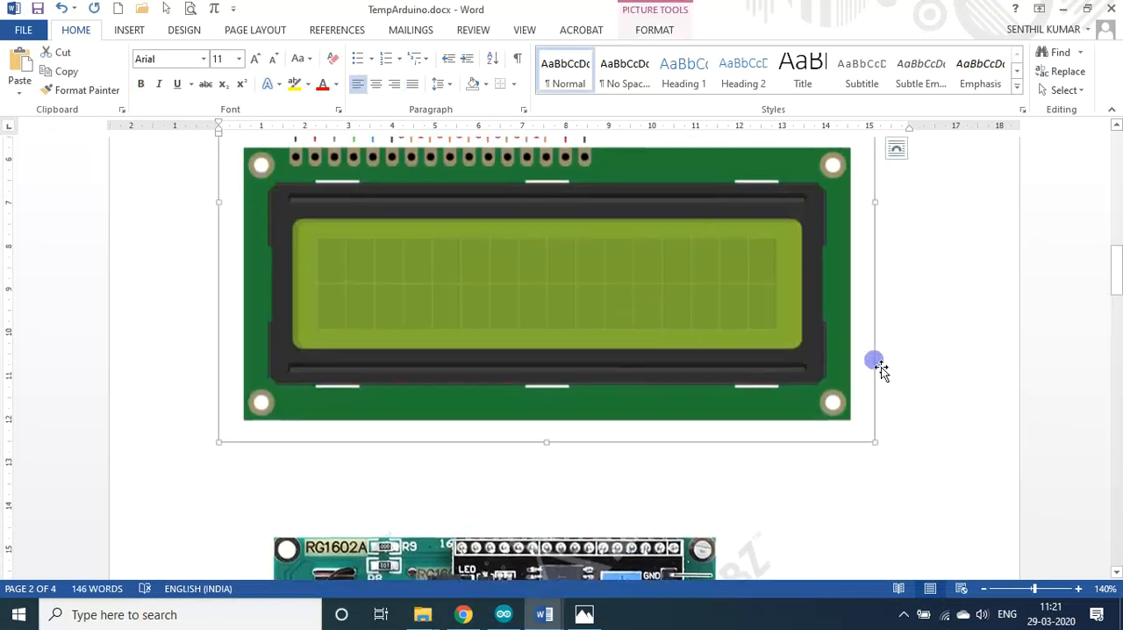
{"action": "scroll", "scroll_direction": "down", "scroll_amount": 3}
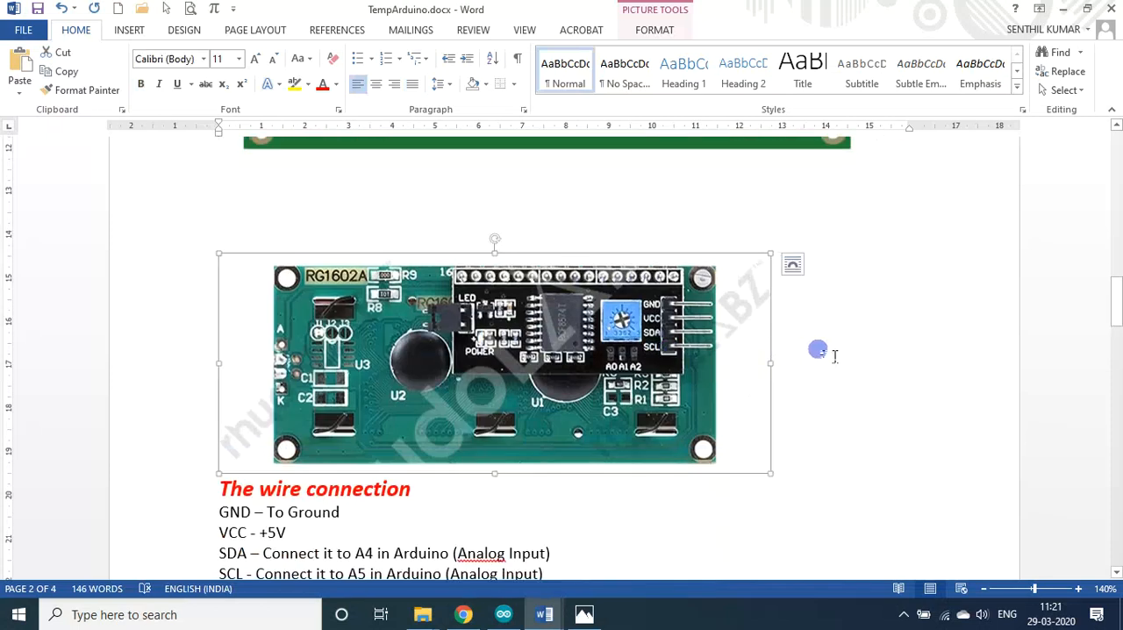
{"action": "mouse_move", "coordinate": [824, 350]}
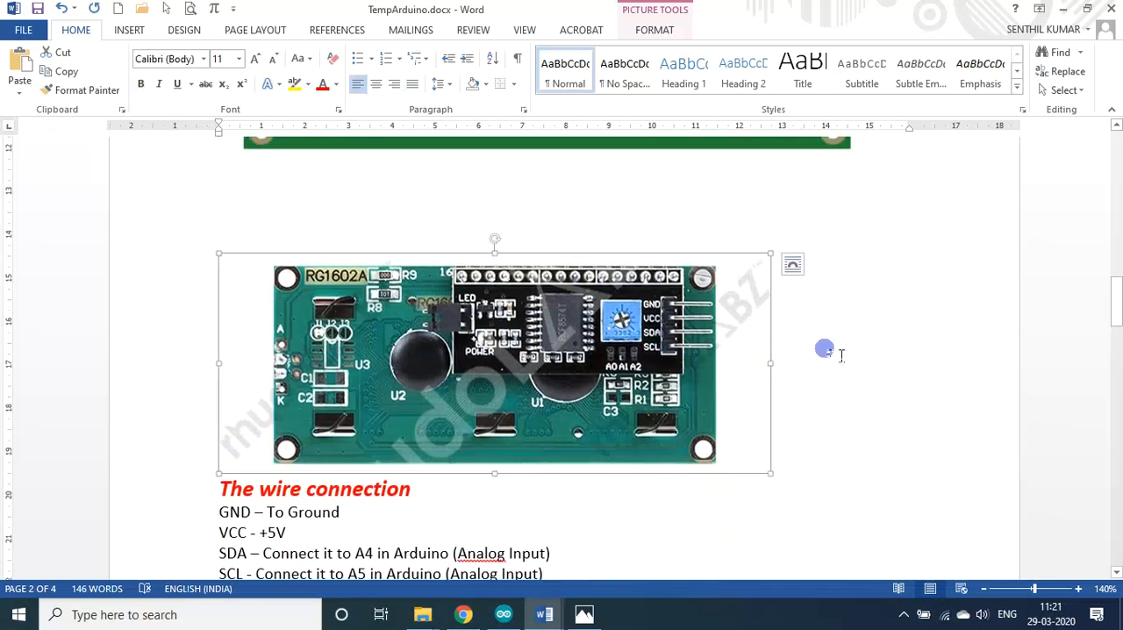
{"action": "mouse_move", "coordinate": [857, 367]}
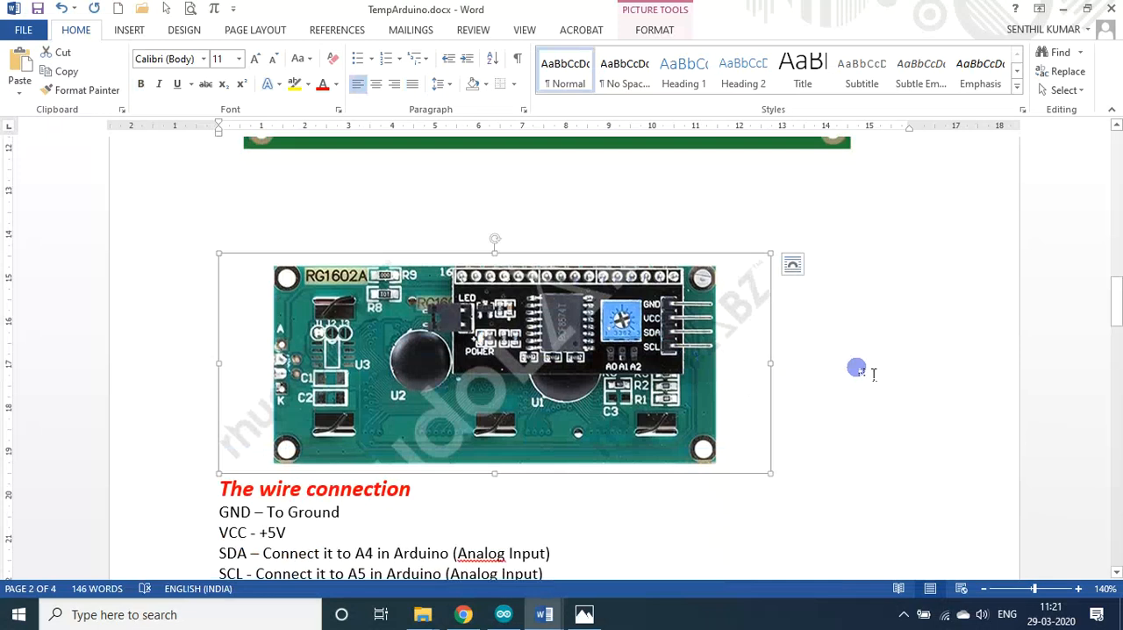
{"action": "mouse_move", "coordinate": [734, 363]}
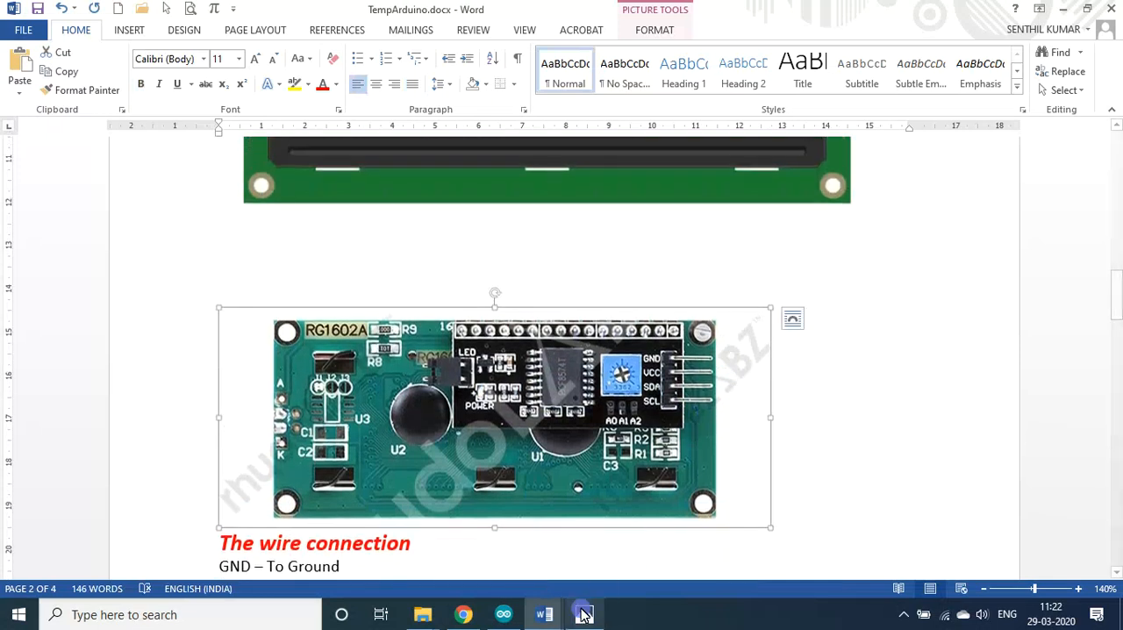
- Switch to Photos to show the I2C adapter board close-up
{"action": "left_click", "coordinate": [583, 613]}
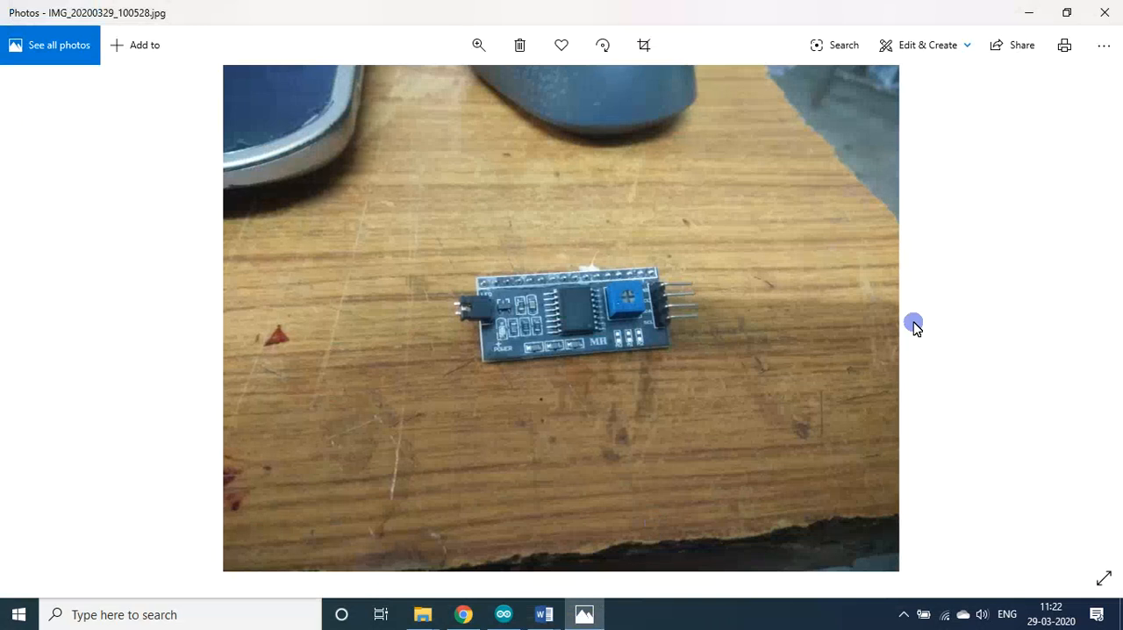
{"action": "mouse_move", "coordinate": [613, 318]}
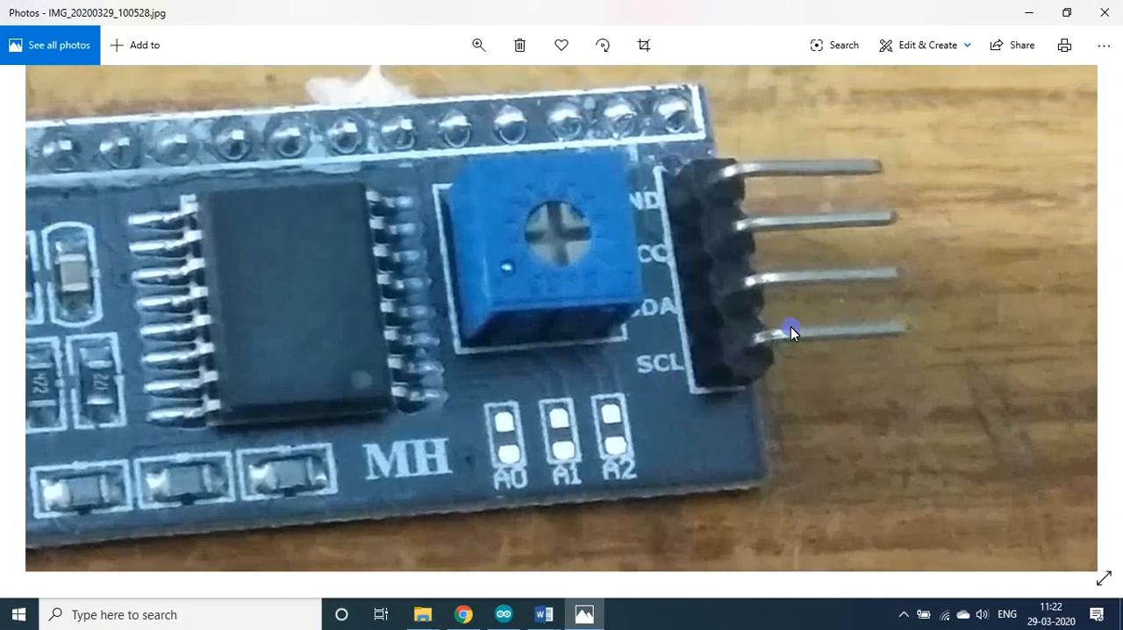
{"action": "mouse_move", "coordinate": [767, 171]}
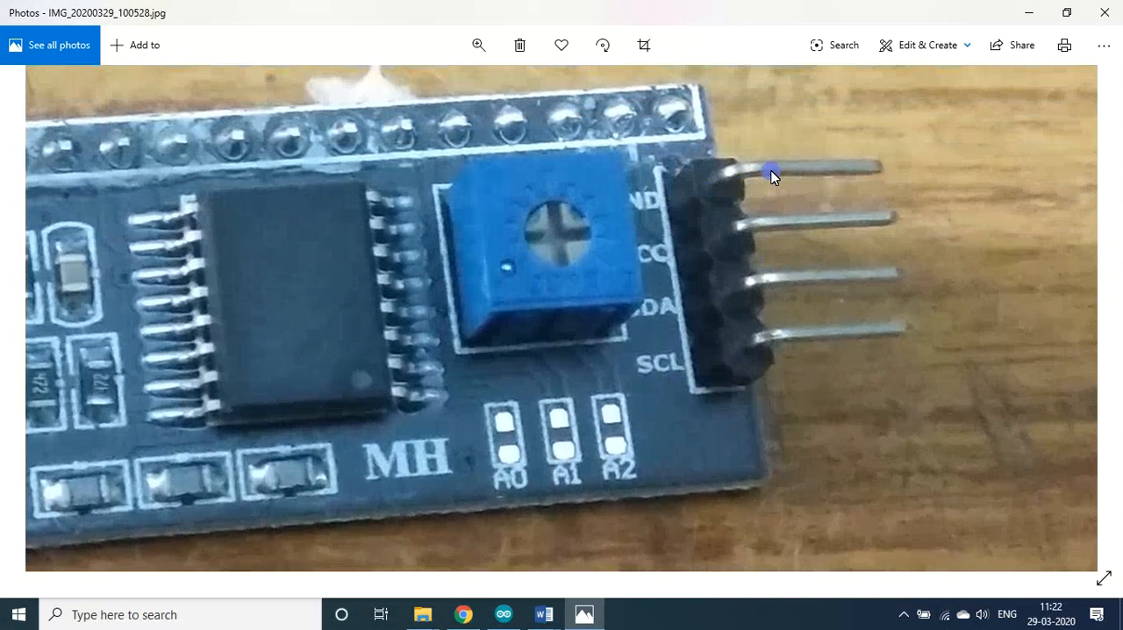
{"action": "mouse_move", "coordinate": [658, 261]}
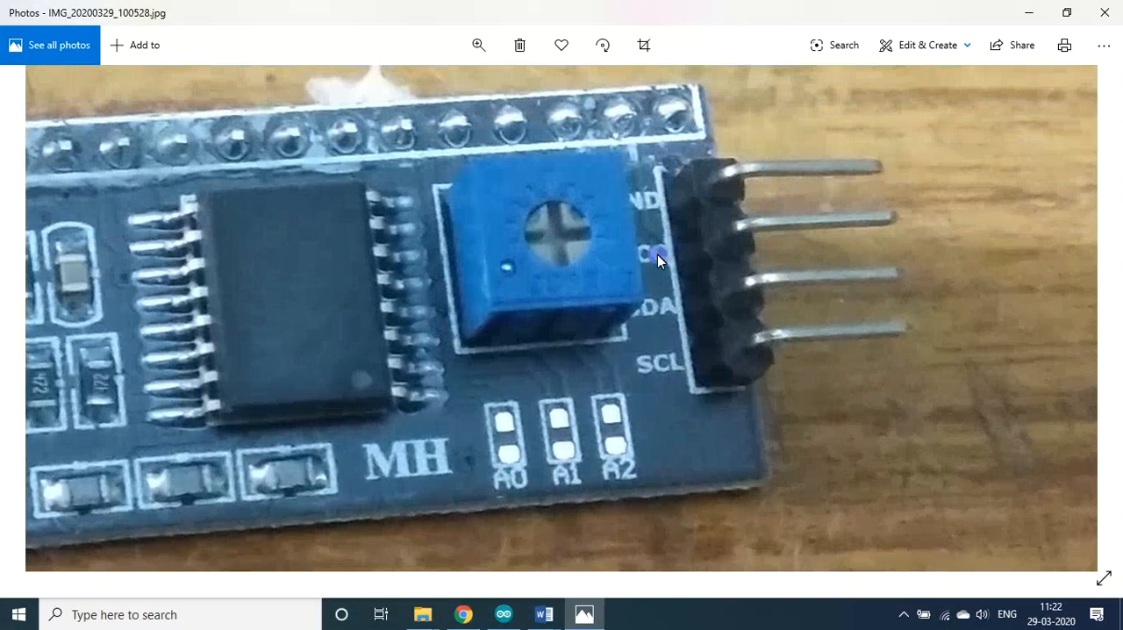
{"action": "mouse_move", "coordinate": [794, 230]}
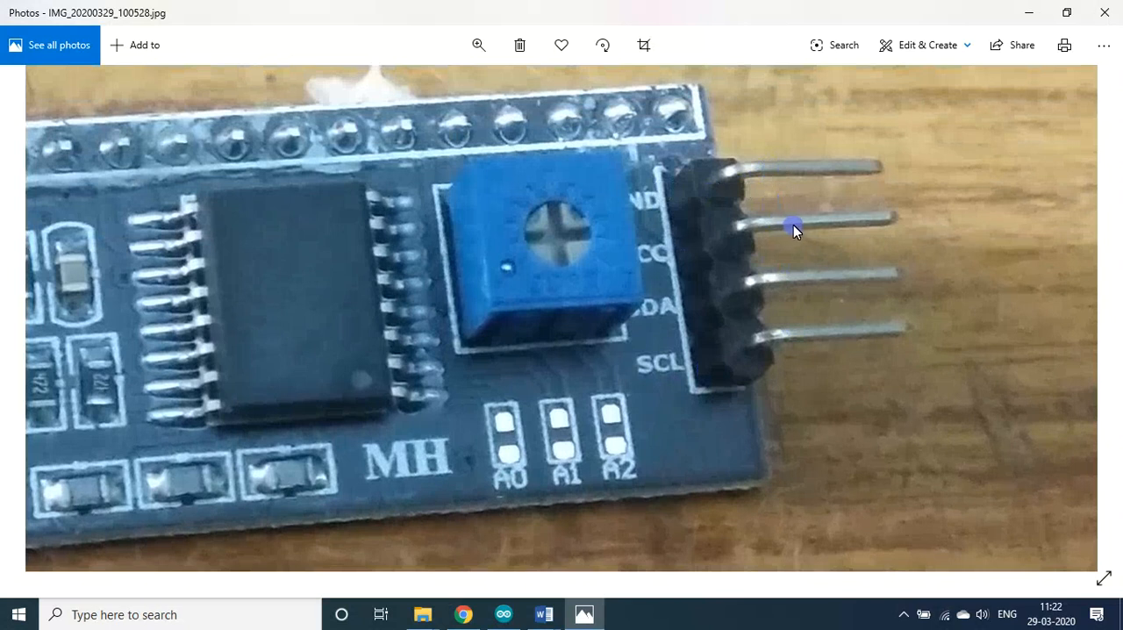
{"action": "mouse_move", "coordinate": [792, 279]}
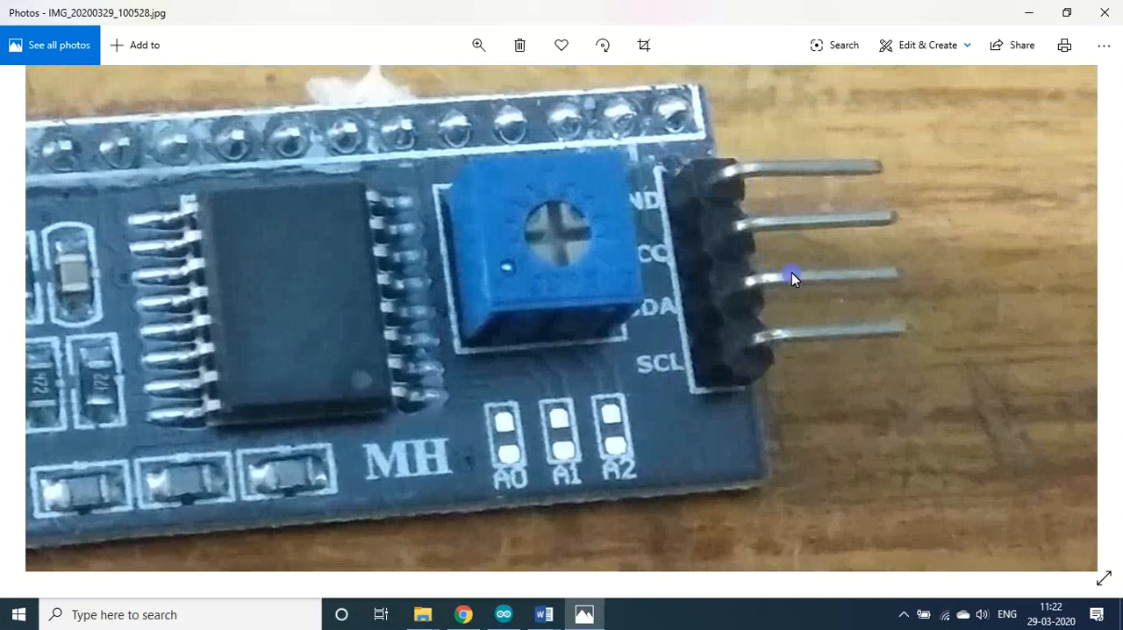
{"action": "left_click", "coordinate": [503, 614]}
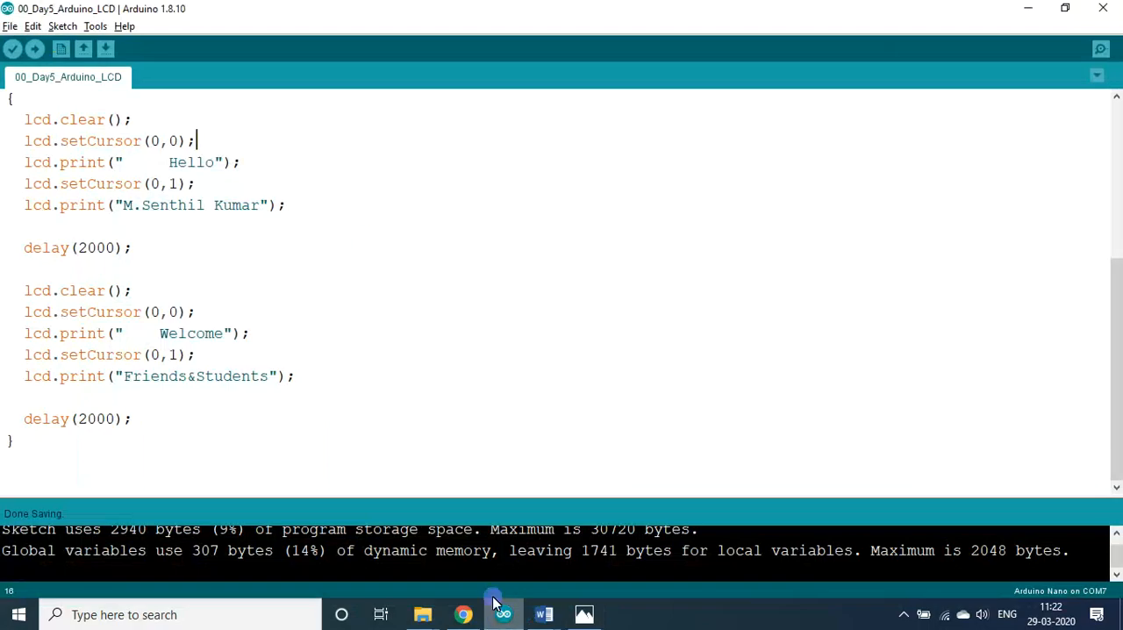
{"action": "scroll", "scroll_direction": "up", "scroll_amount": 3}
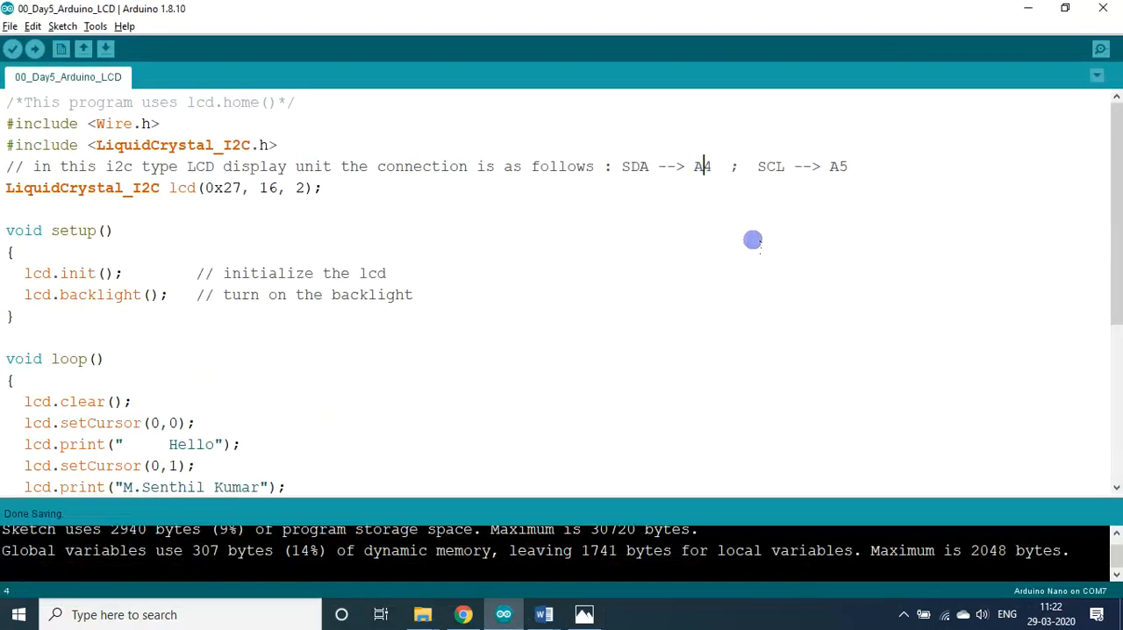
{"action": "mouse_move", "coordinate": [711, 175]}
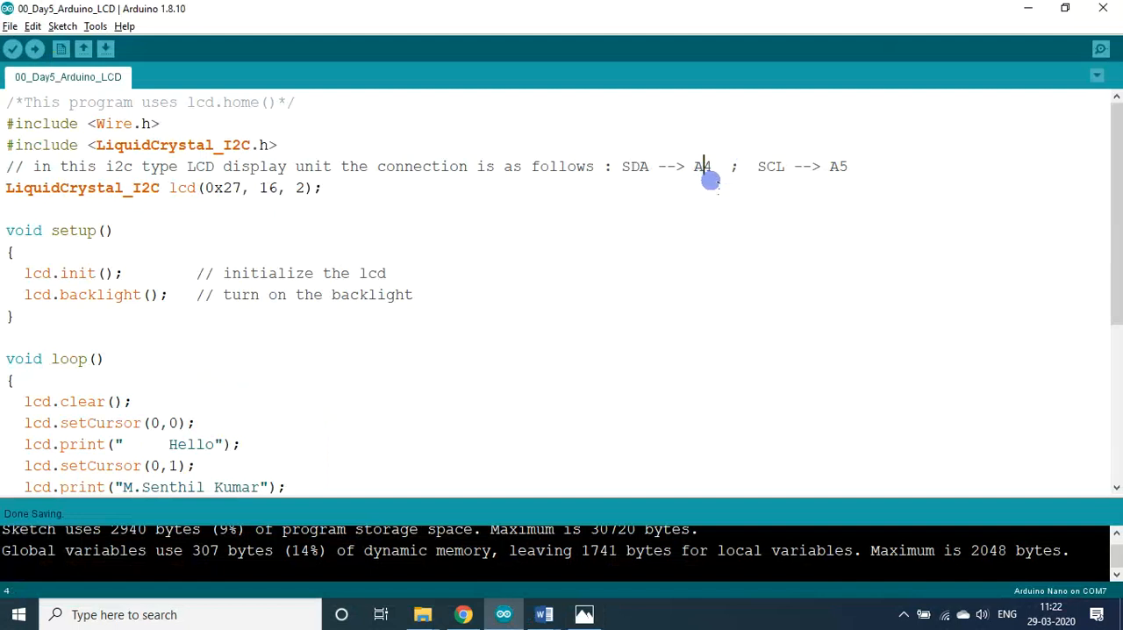
{"action": "left_click", "coordinate": [584, 614]}
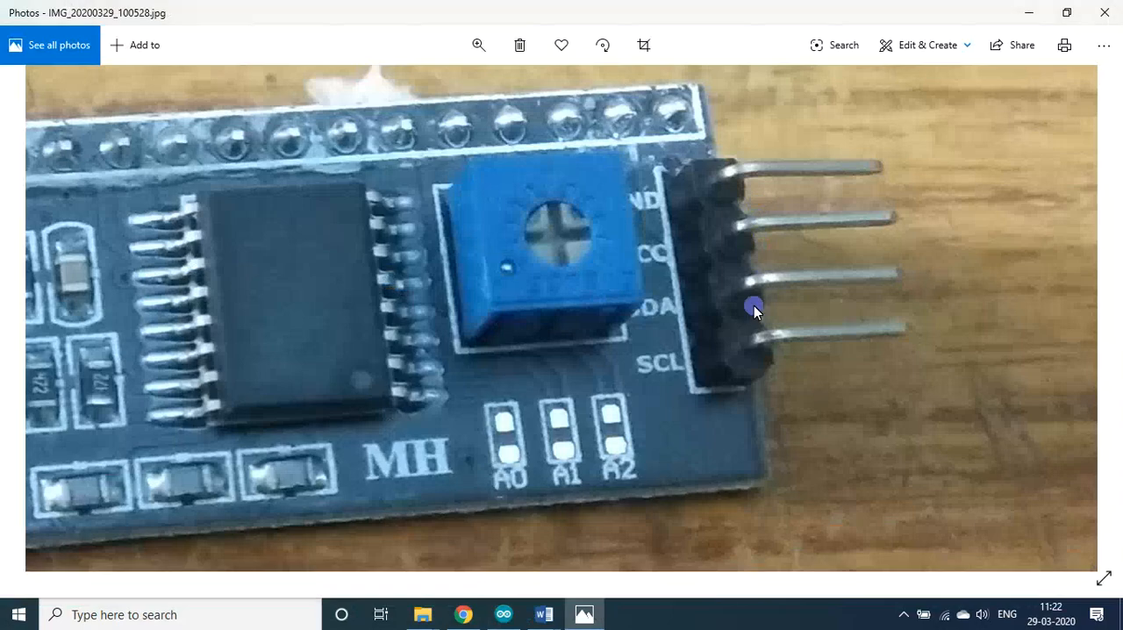
{"action": "mouse_move", "coordinate": [544, 613]}
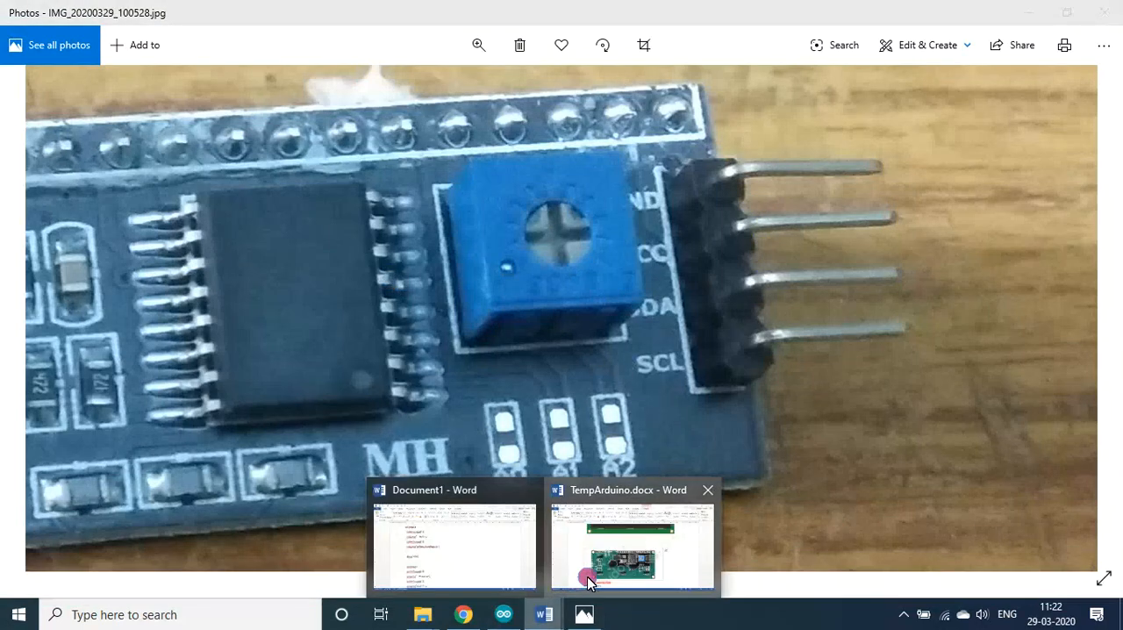
- Open TempArduino.docx, compare with the I2C board photo, then return to the Nano pinout
{"action": "left_click", "coordinate": [631, 544]}
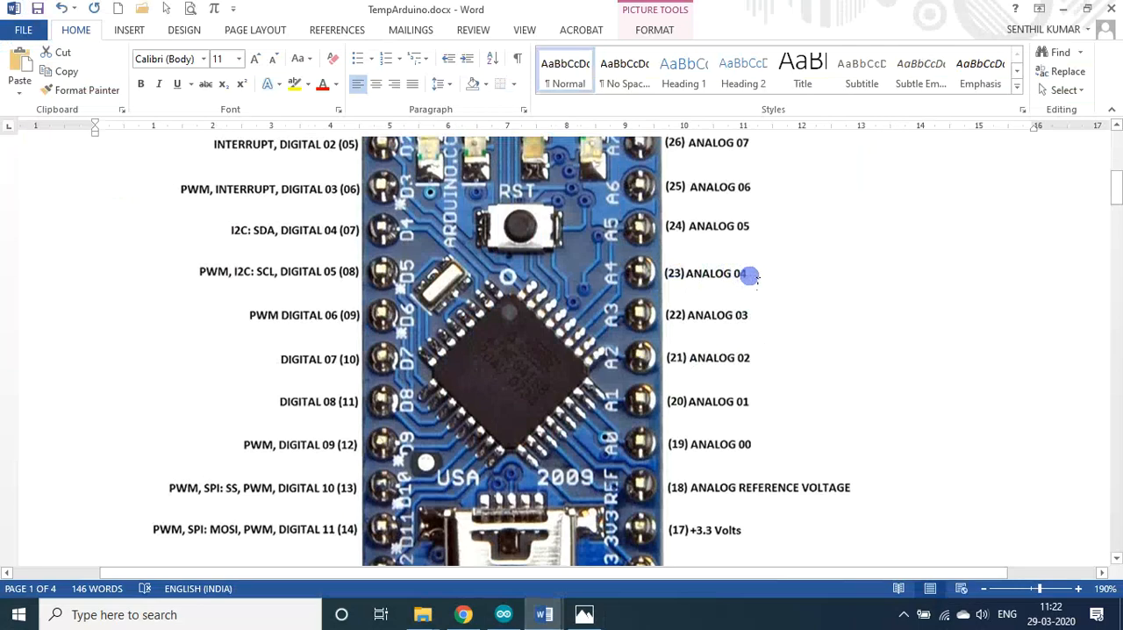
{"action": "left_click", "coordinate": [582, 614]}
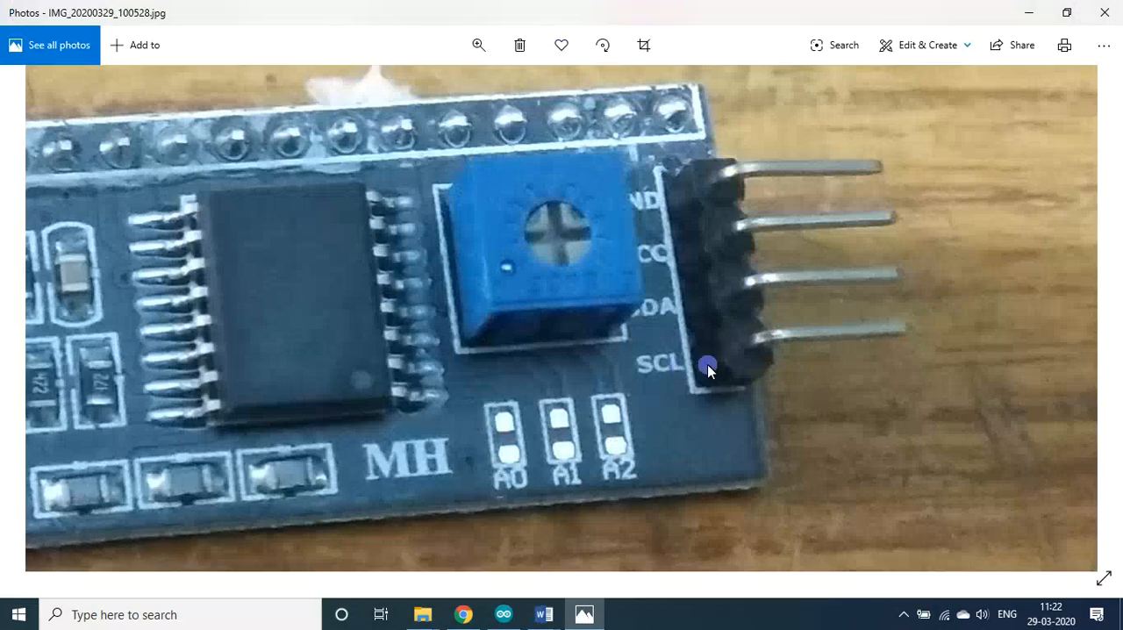
{"action": "left_click", "coordinate": [543, 615]}
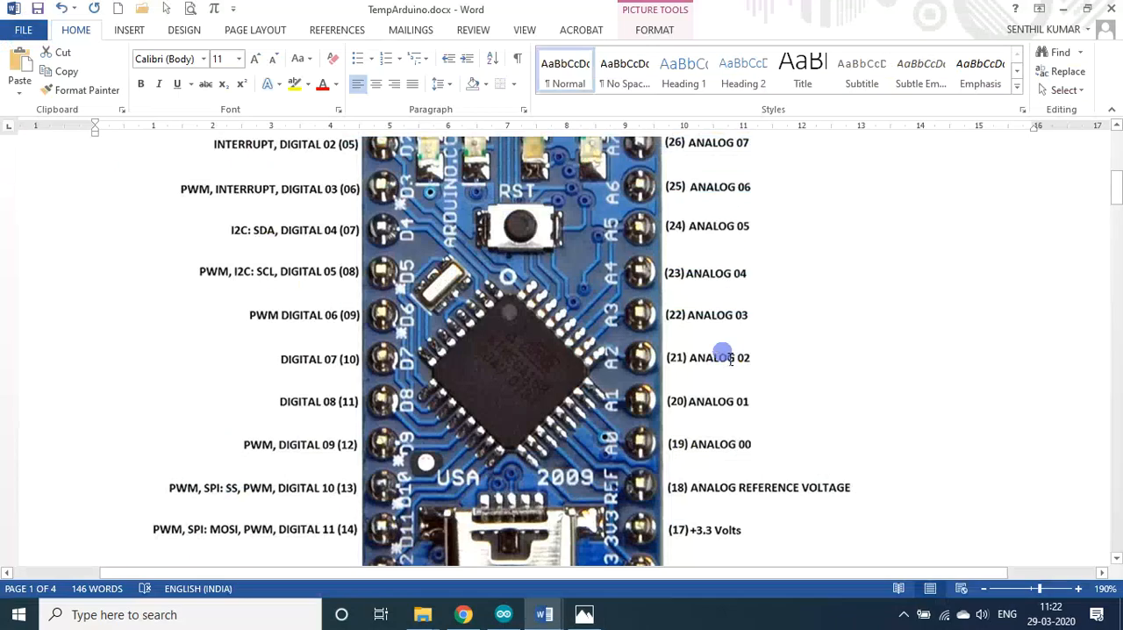
{"action": "mouse_move", "coordinate": [747, 227]}
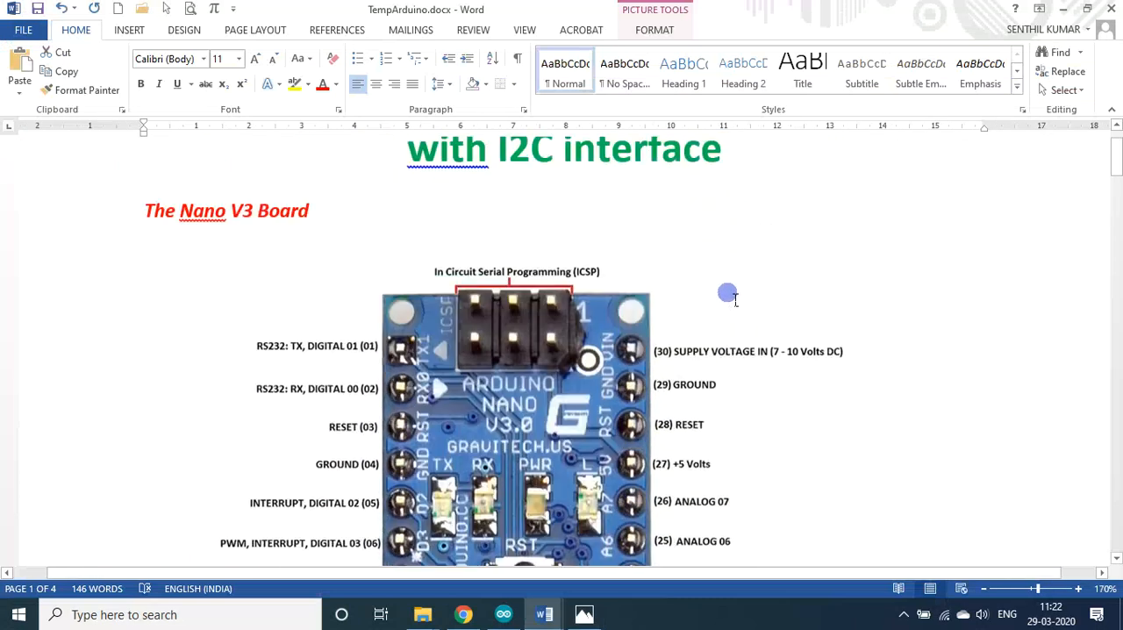
- Return to the Photos shot of the I2C board's POWER LED and SDA/SCL pins
{"action": "left_click", "coordinate": [583, 614]}
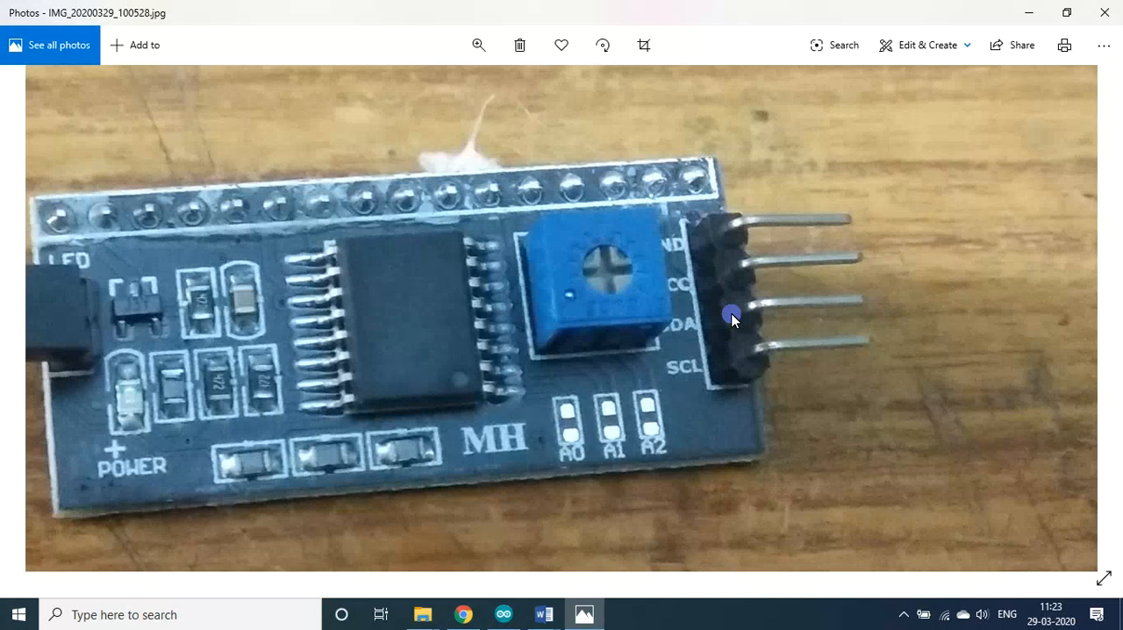
{"action": "mouse_move", "coordinate": [789, 347]}
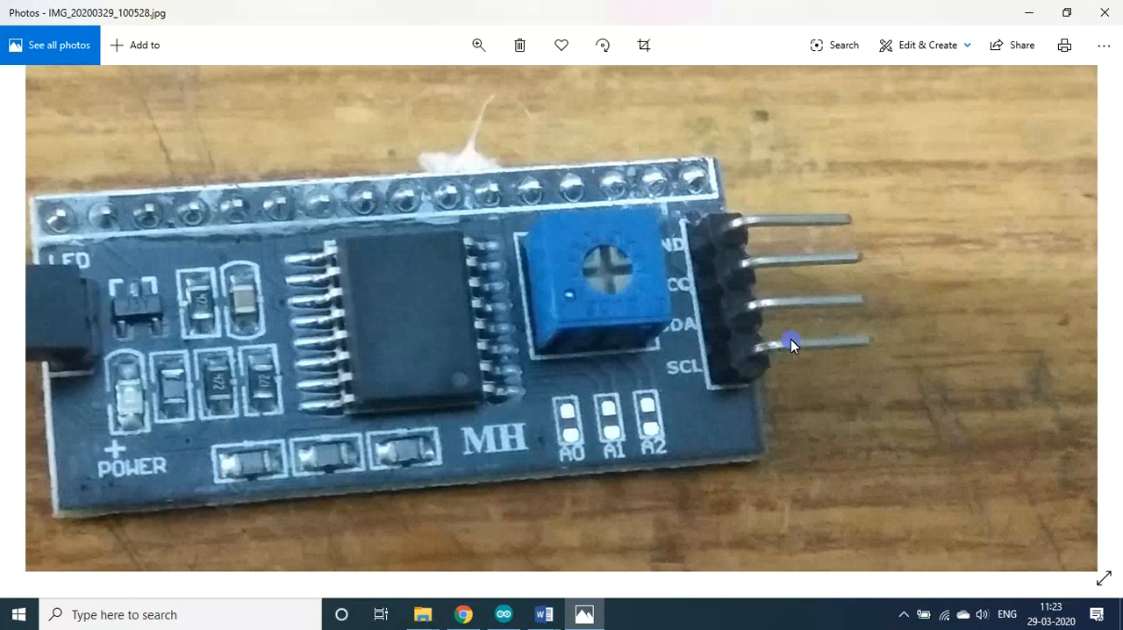
{"action": "mouse_move", "coordinate": [797, 310]}
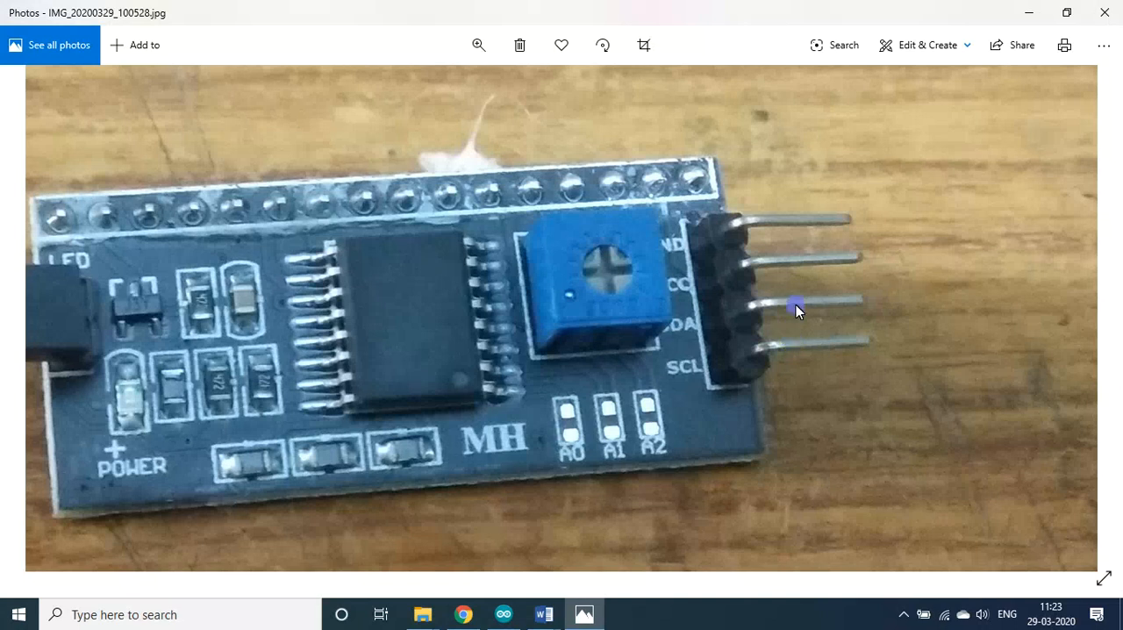
{"action": "mouse_move", "coordinate": [754, 351]}
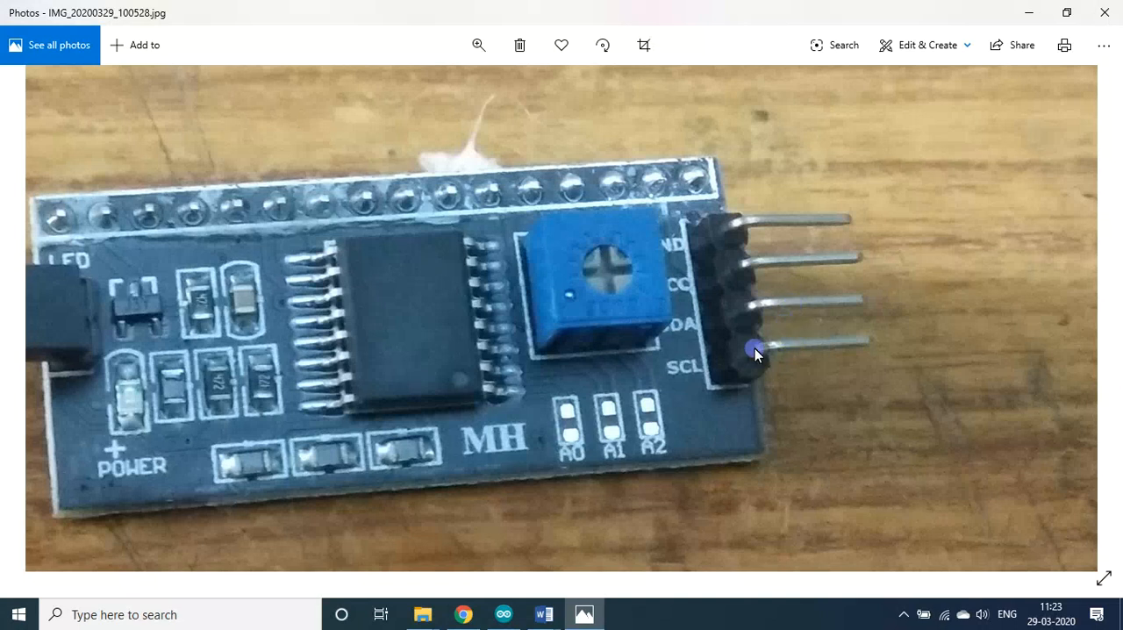
{"action": "mouse_move", "coordinate": [577, 332]}
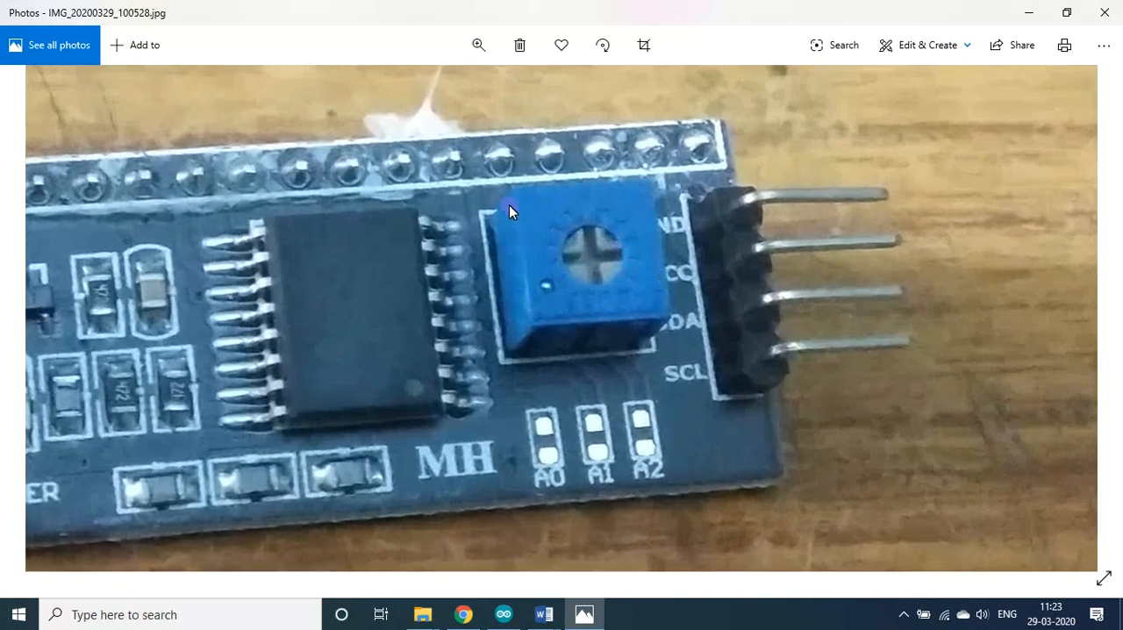
{"action": "mouse_move", "coordinate": [639, 278]}
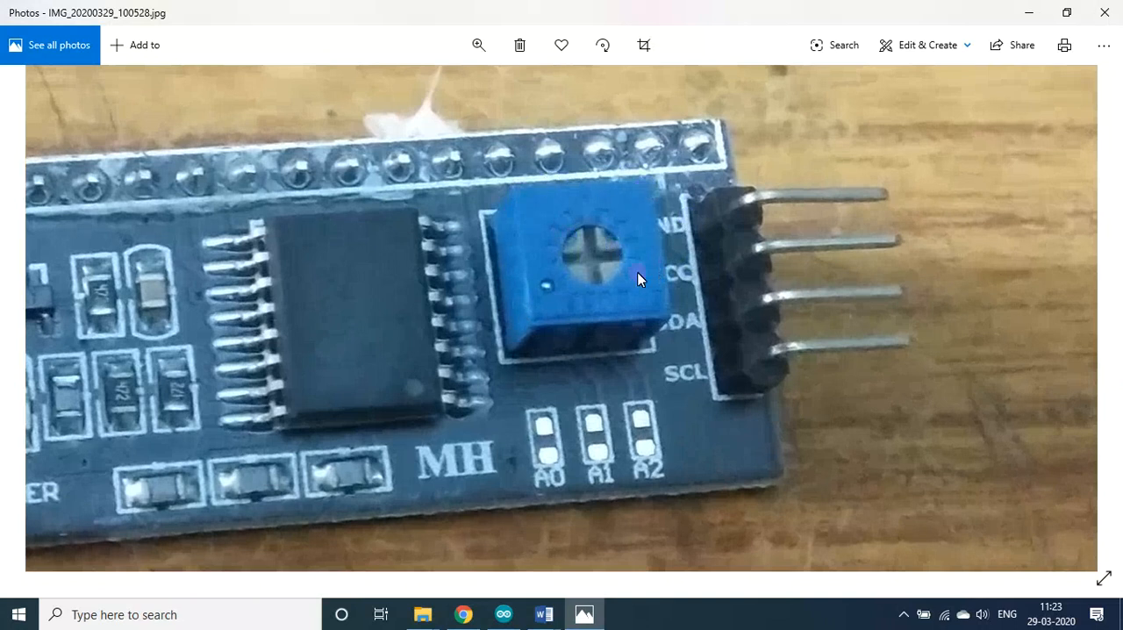
{"action": "mouse_move", "coordinate": [596, 258]}
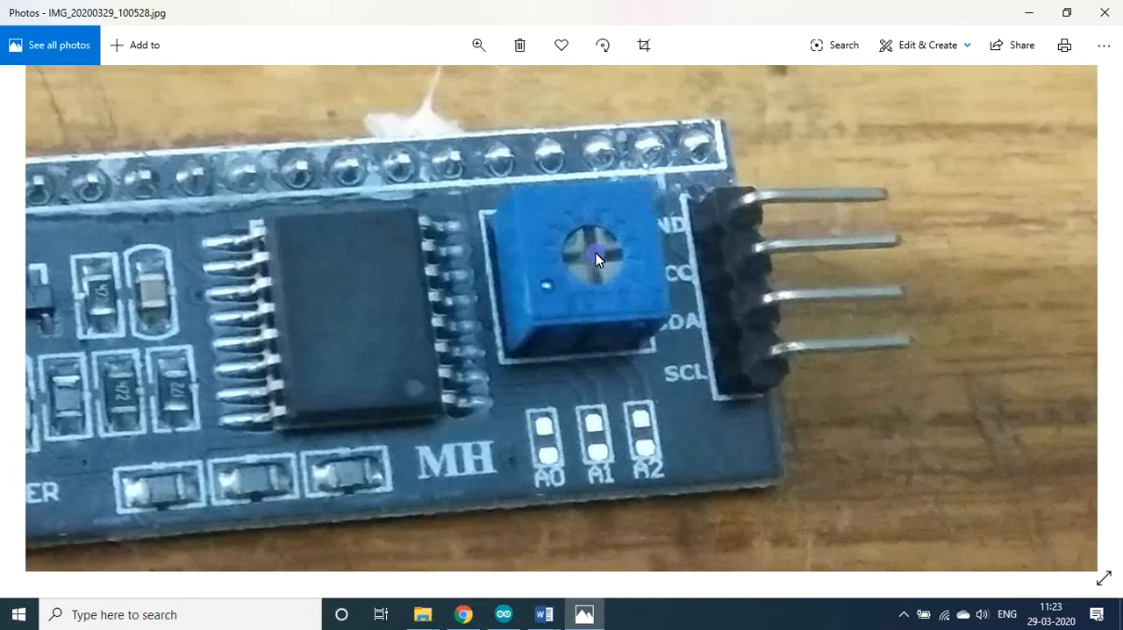
{"action": "mouse_move", "coordinate": [617, 277]}
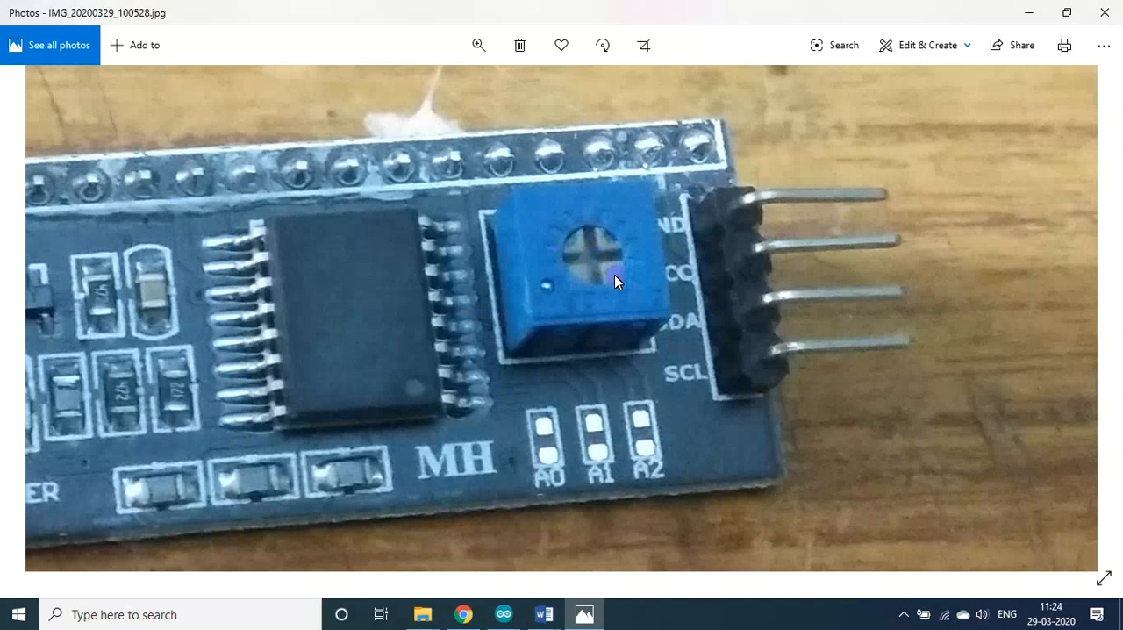
{"action": "mouse_move", "coordinate": [612, 274]}
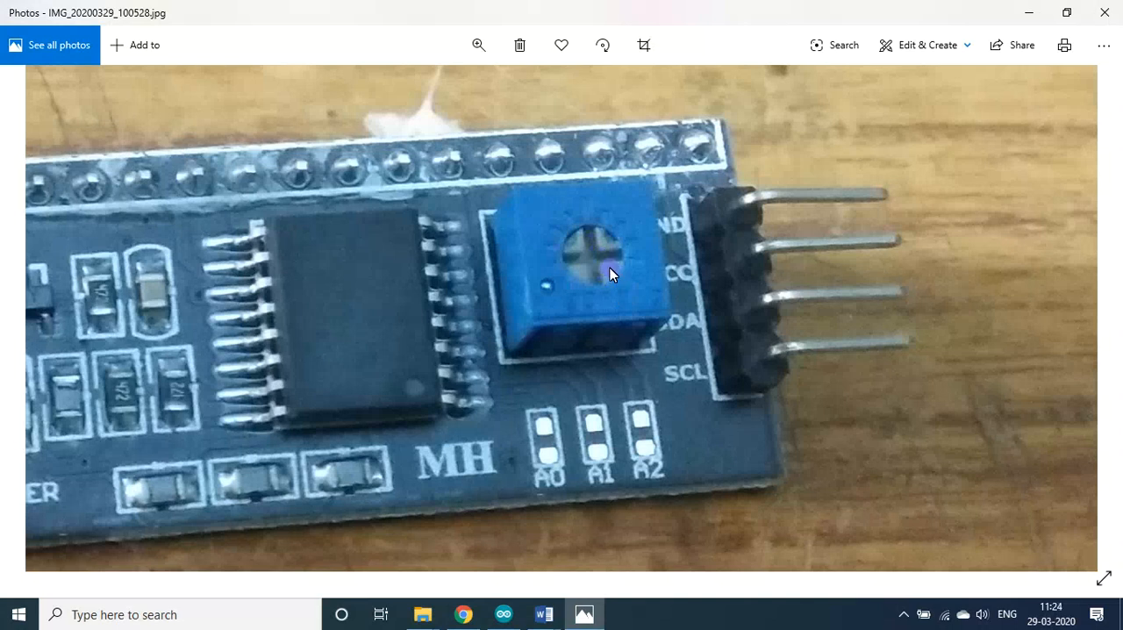
{"action": "mouse_move", "coordinate": [602, 262]}
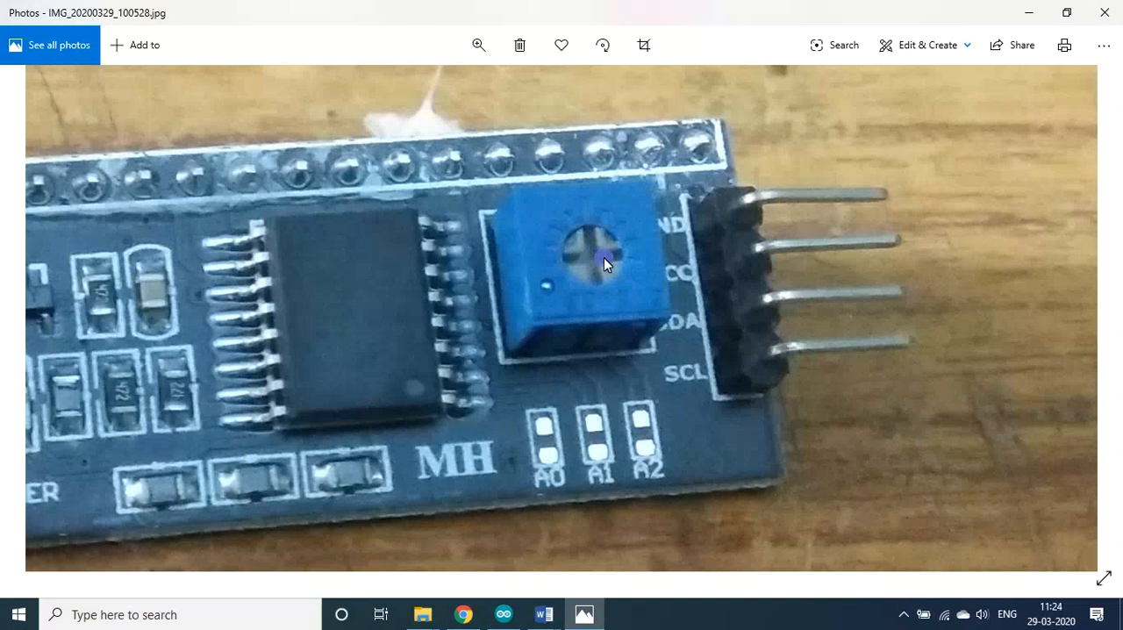
{"action": "mouse_move", "coordinate": [592, 263]}
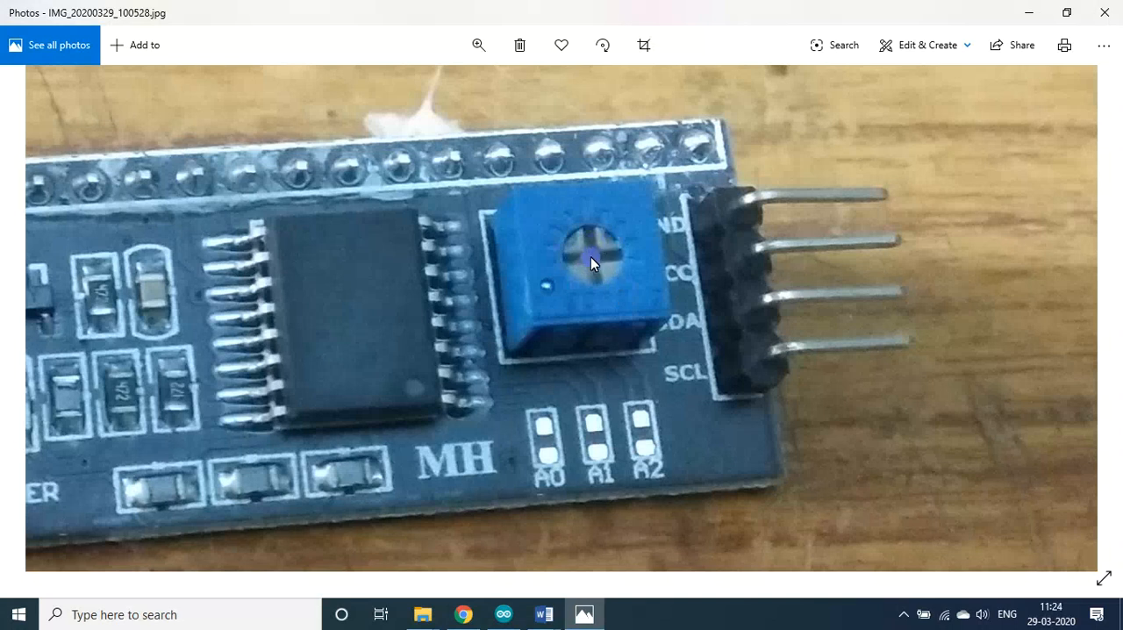
{"action": "mouse_move", "coordinate": [601, 261]}
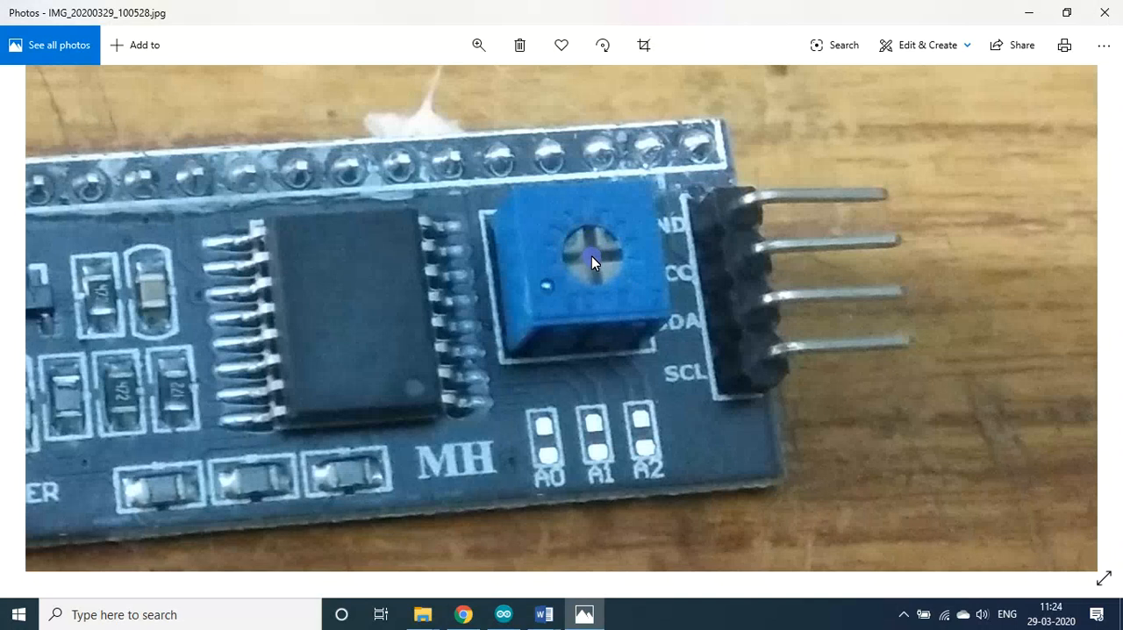
{"action": "mouse_move", "coordinate": [605, 263]}
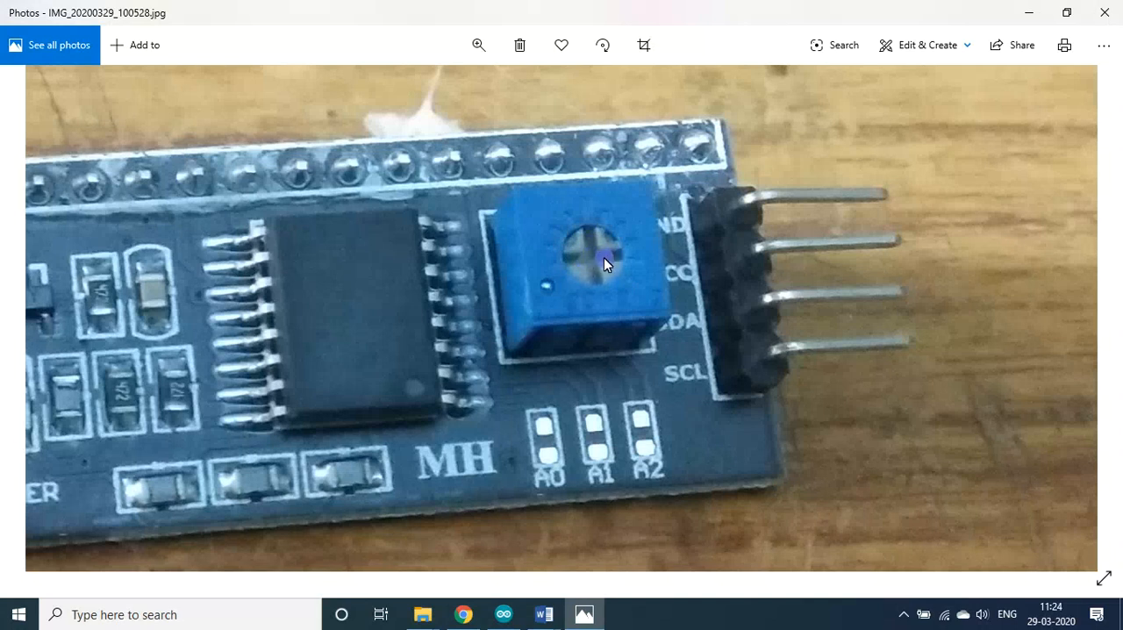
{"action": "mouse_move", "coordinate": [612, 267]}
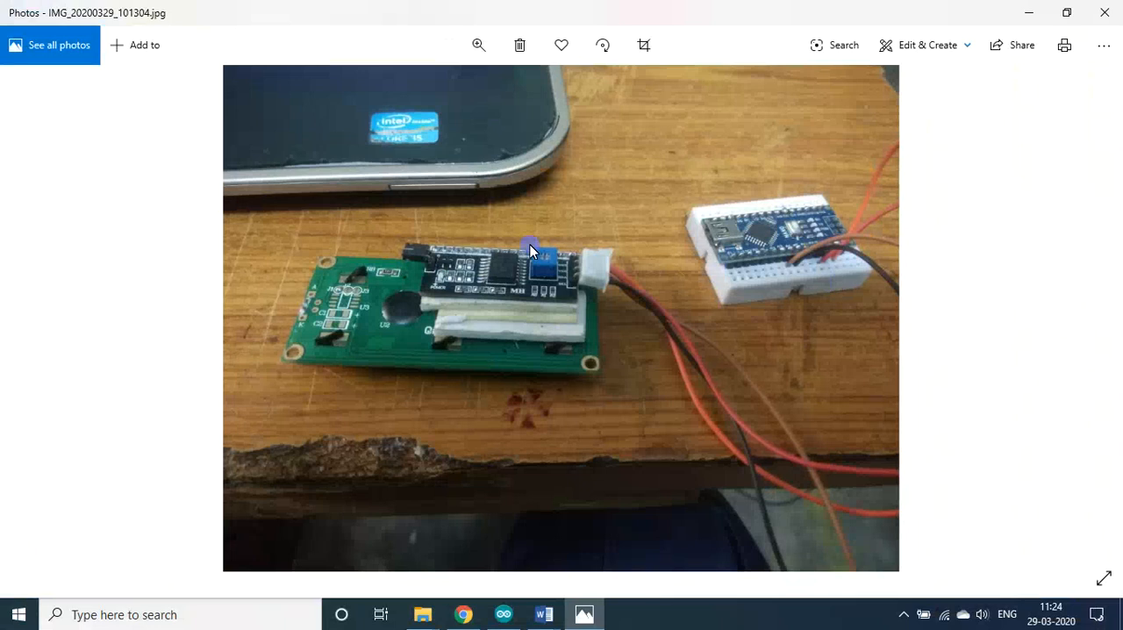
{"action": "mouse_move", "coordinate": [349, 342]}
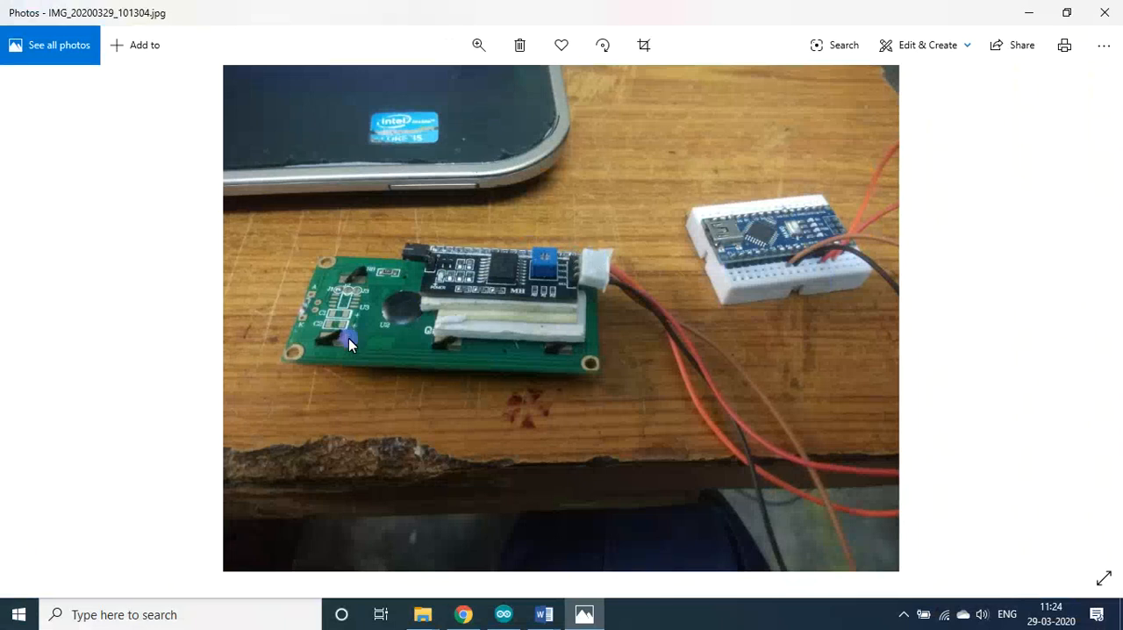
{"action": "mouse_move", "coordinate": [520, 290]}
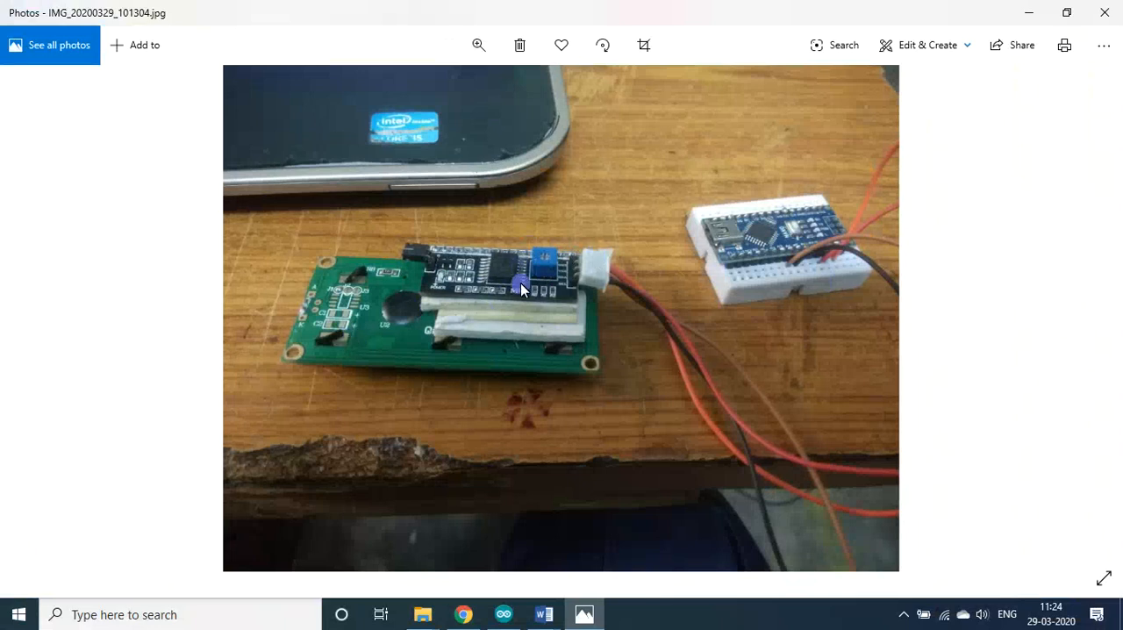
{"action": "mouse_move", "coordinate": [480, 296]}
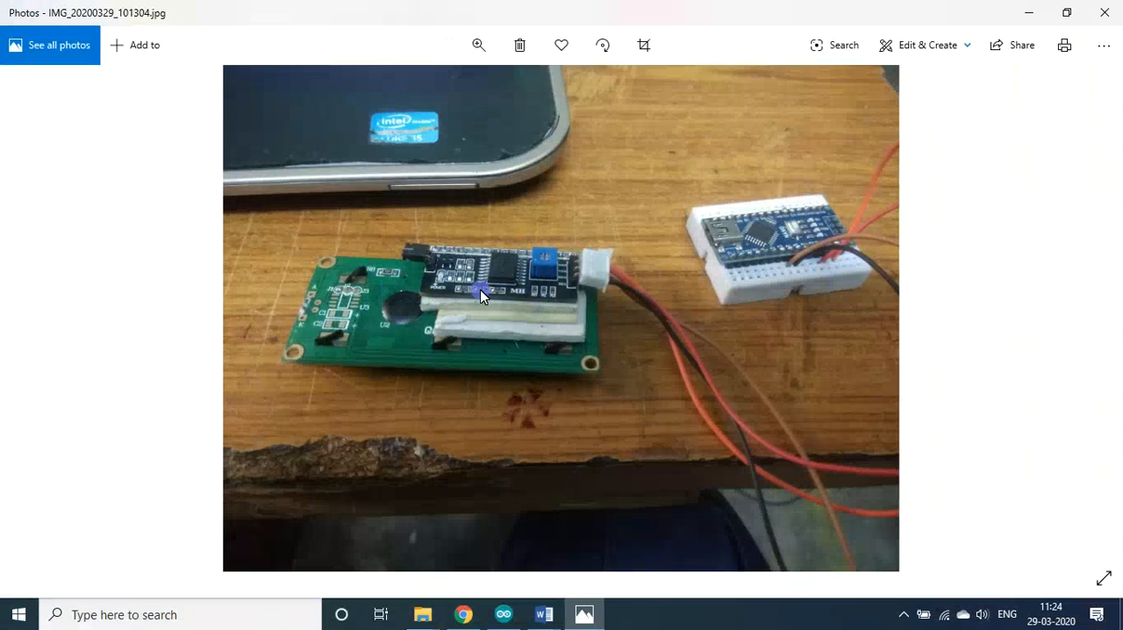
{"action": "mouse_move", "coordinate": [454, 339]}
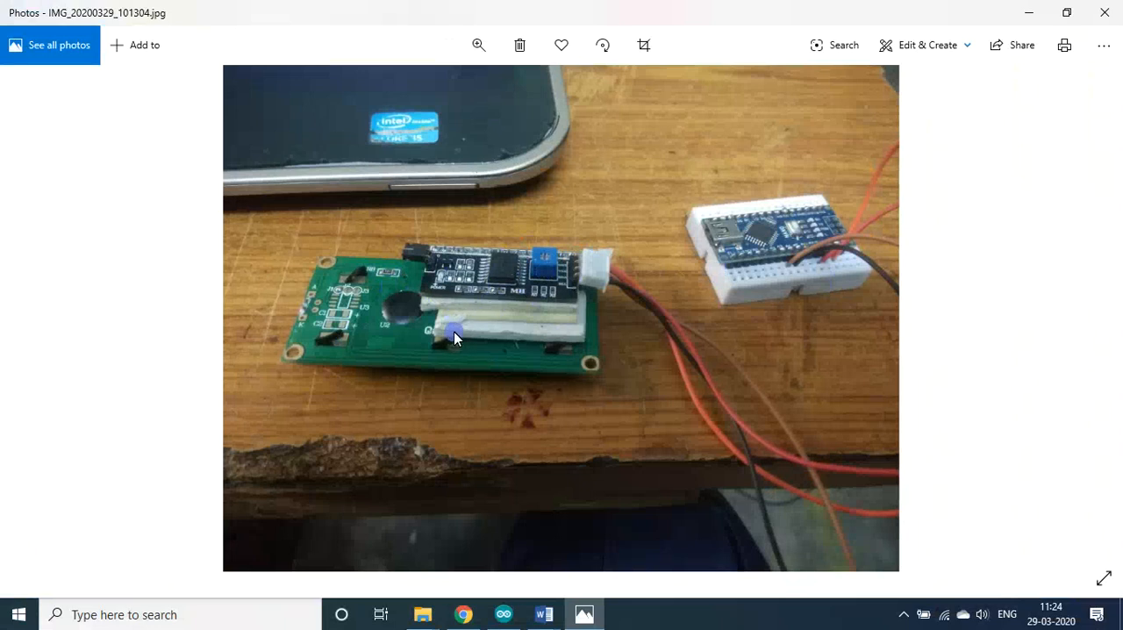
{"action": "mouse_move", "coordinate": [1081, 318]}
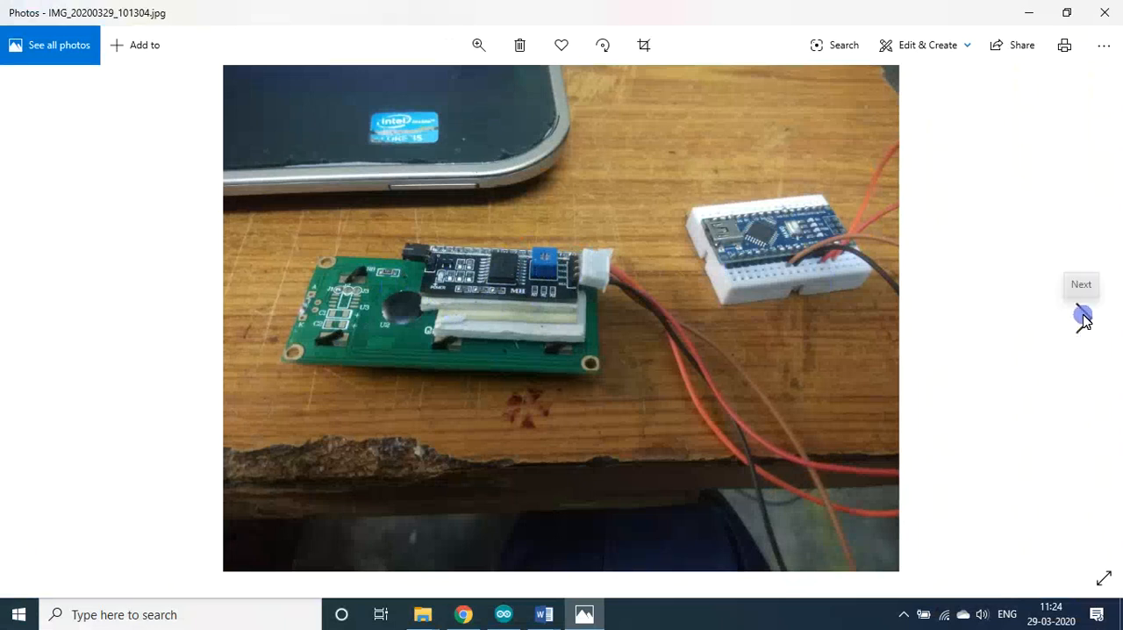
- Advance two photos to IMG_20200329_101358.jpg showing the Nano wired to the LCD
{"action": "left_click", "coordinate": [1081, 317]}
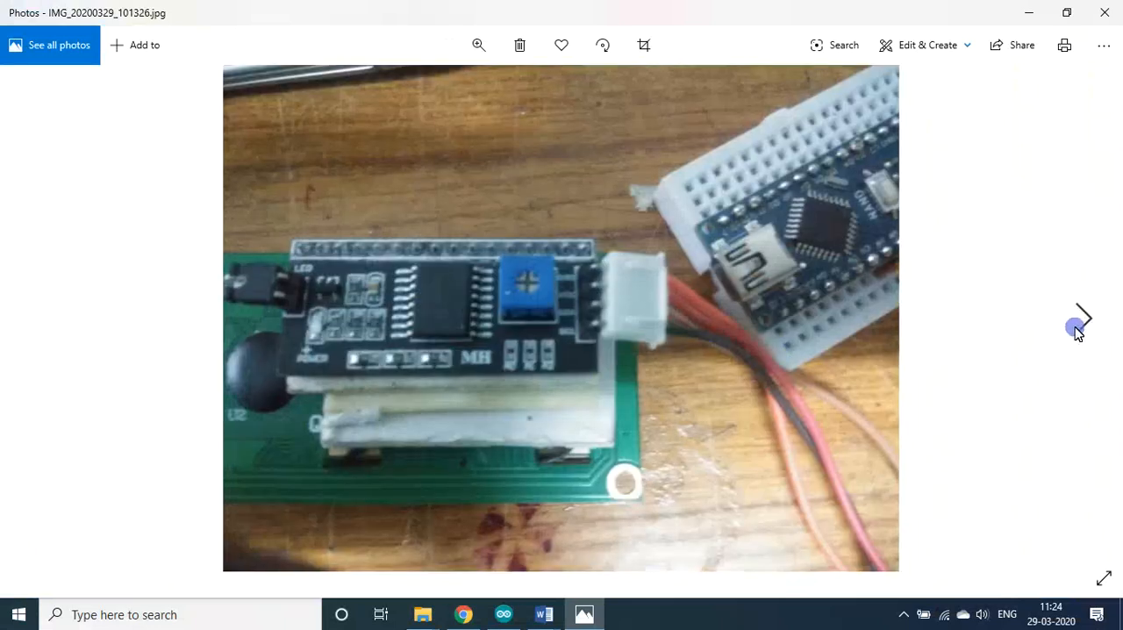
{"action": "left_click", "coordinate": [1081, 317]}
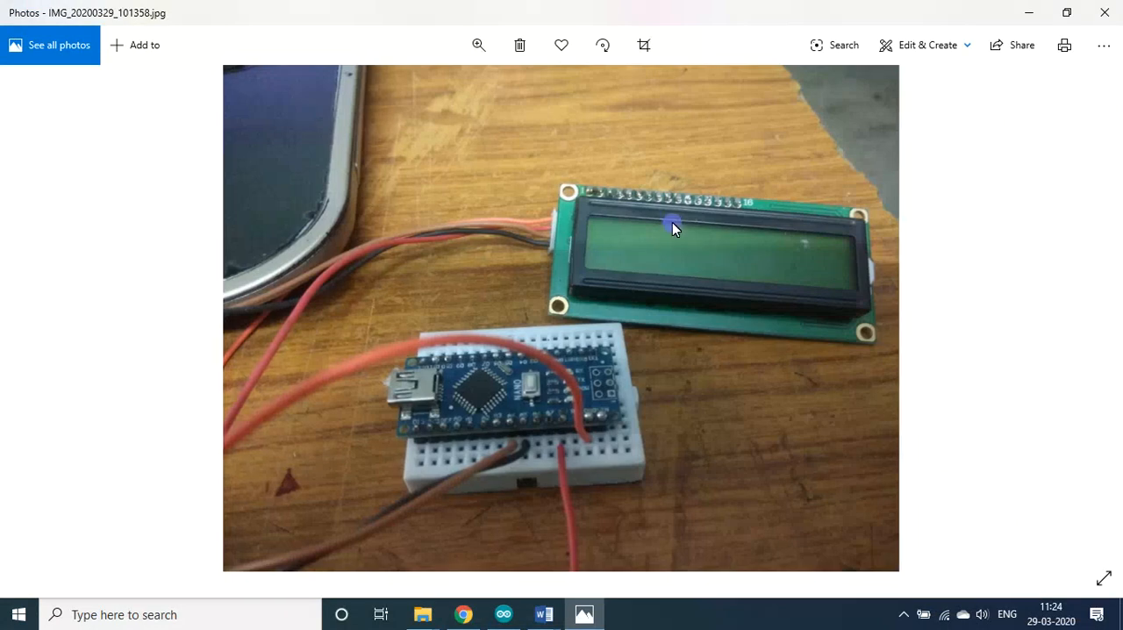
{"action": "mouse_move", "coordinate": [166, 288]}
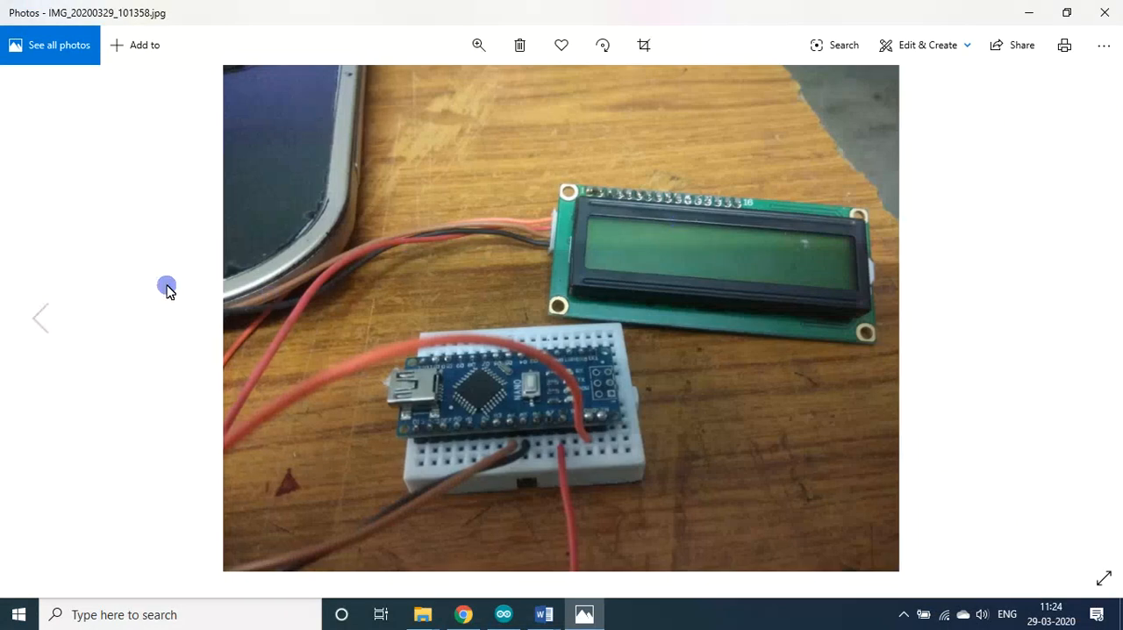
{"action": "mouse_move", "coordinate": [607, 227]}
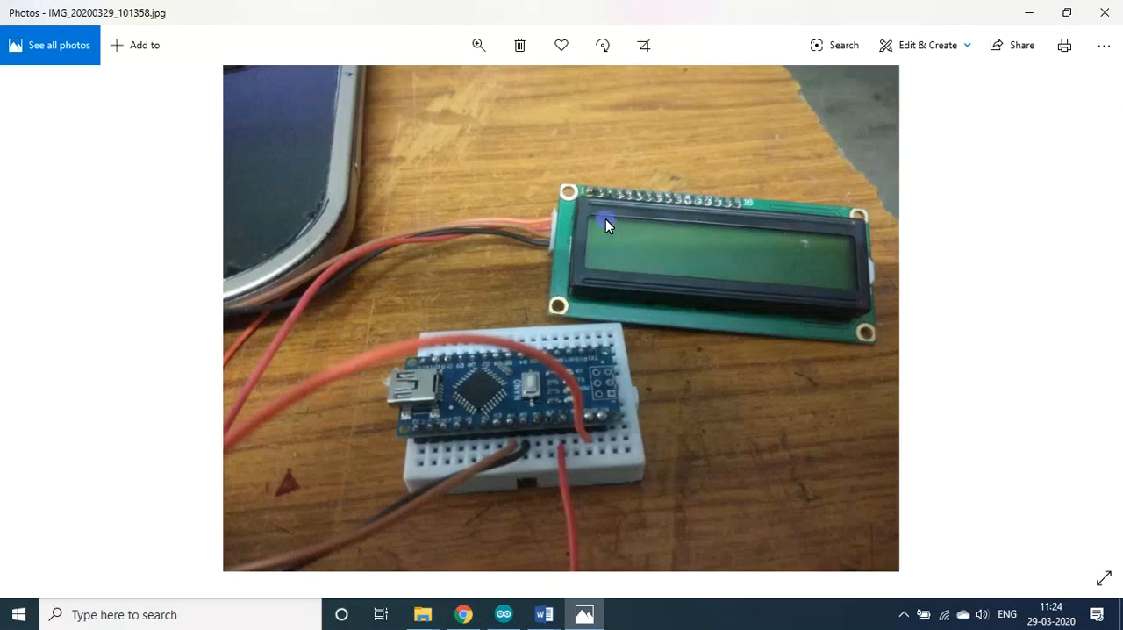
{"action": "mouse_move", "coordinate": [548, 239]}
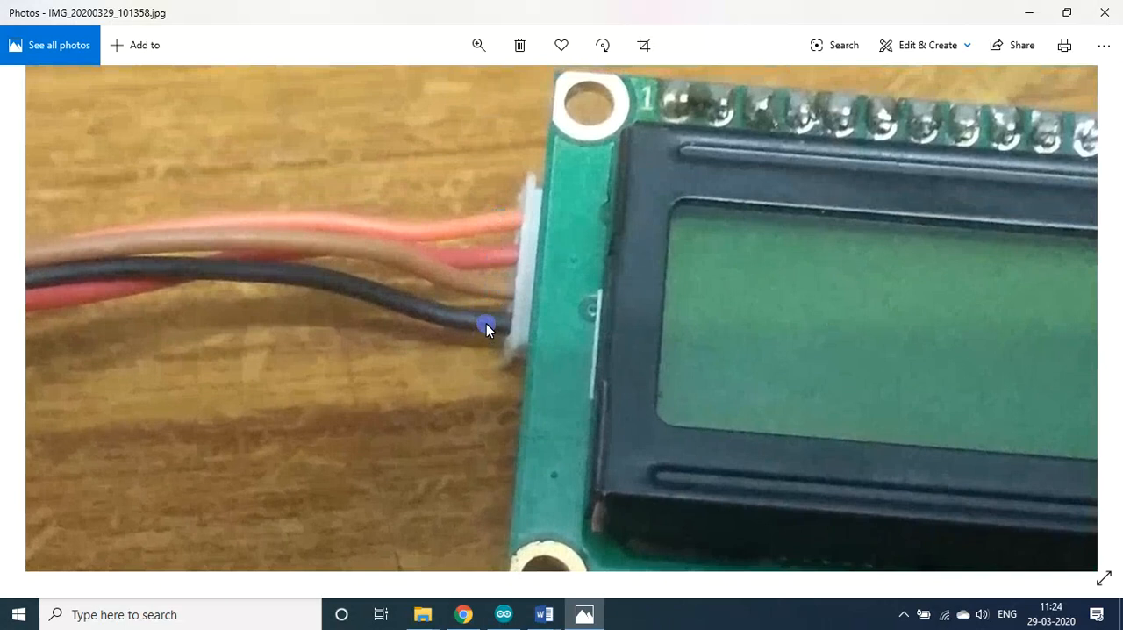
{"action": "mouse_move", "coordinate": [494, 327]}
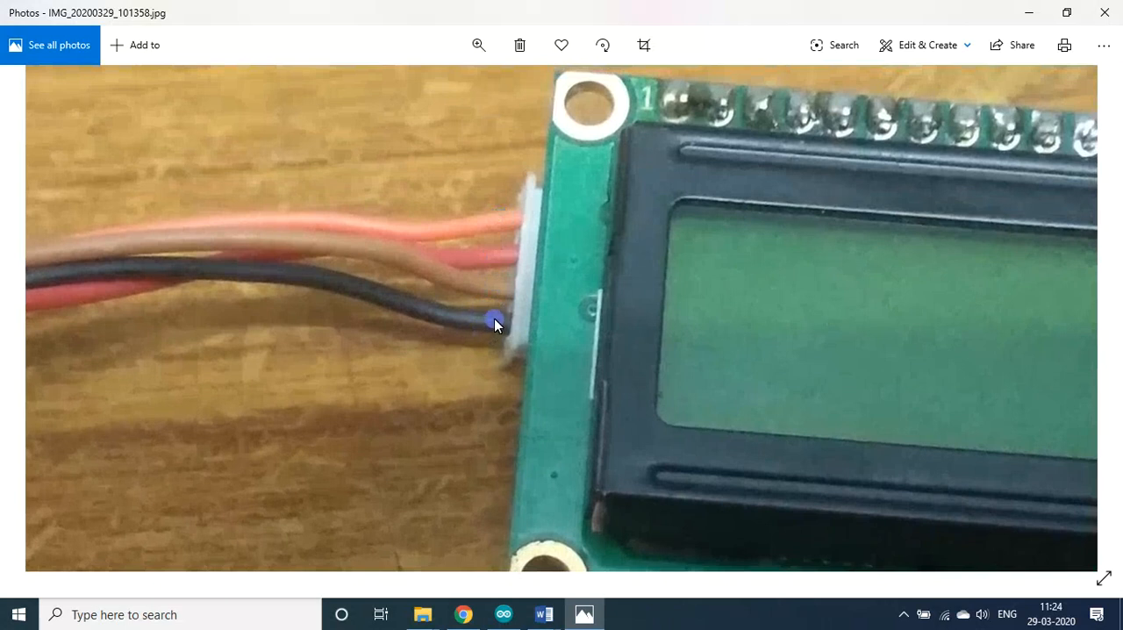
{"action": "mouse_move", "coordinate": [499, 240]}
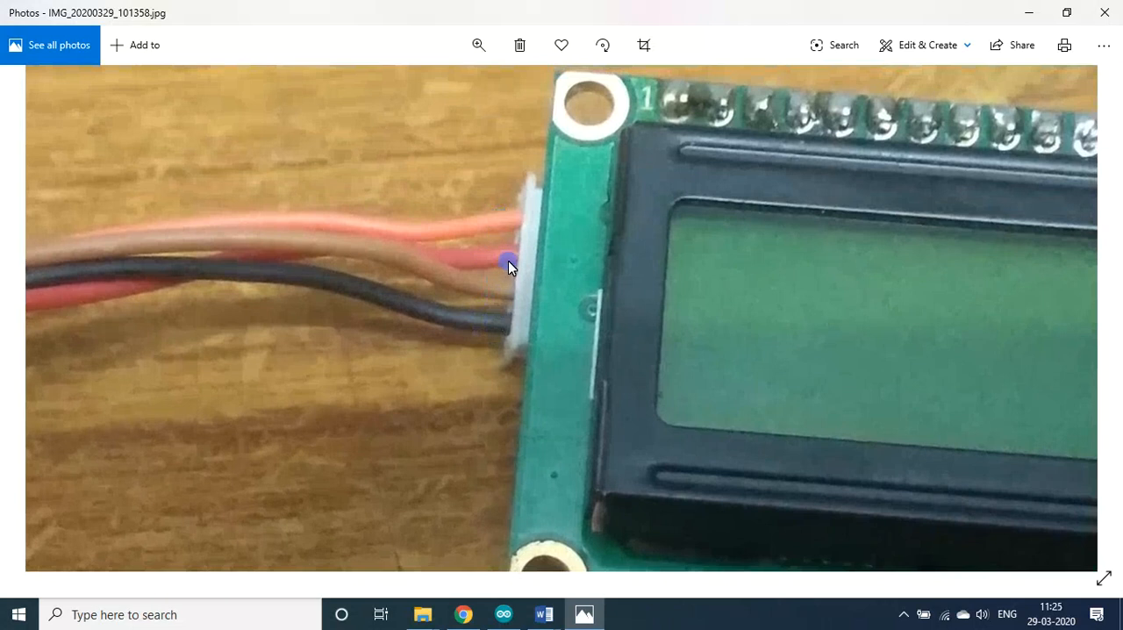
{"action": "mouse_move", "coordinate": [615, 322]}
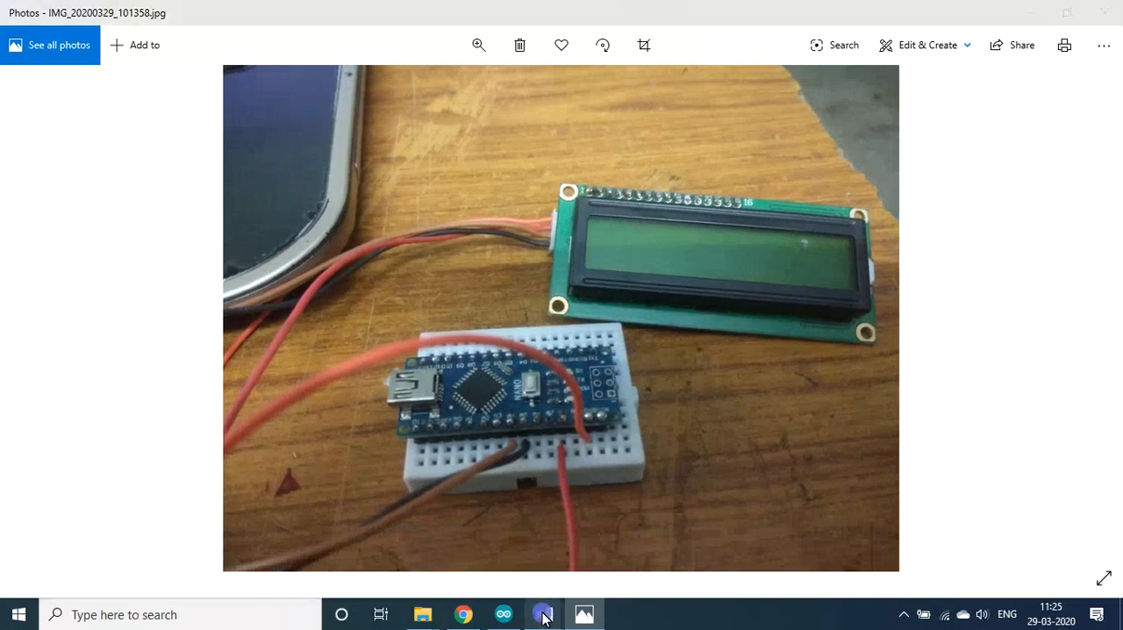
- Bring the TempArduino notes forward and scroll down to The wire connection section
{"action": "left_click", "coordinate": [544, 614]}
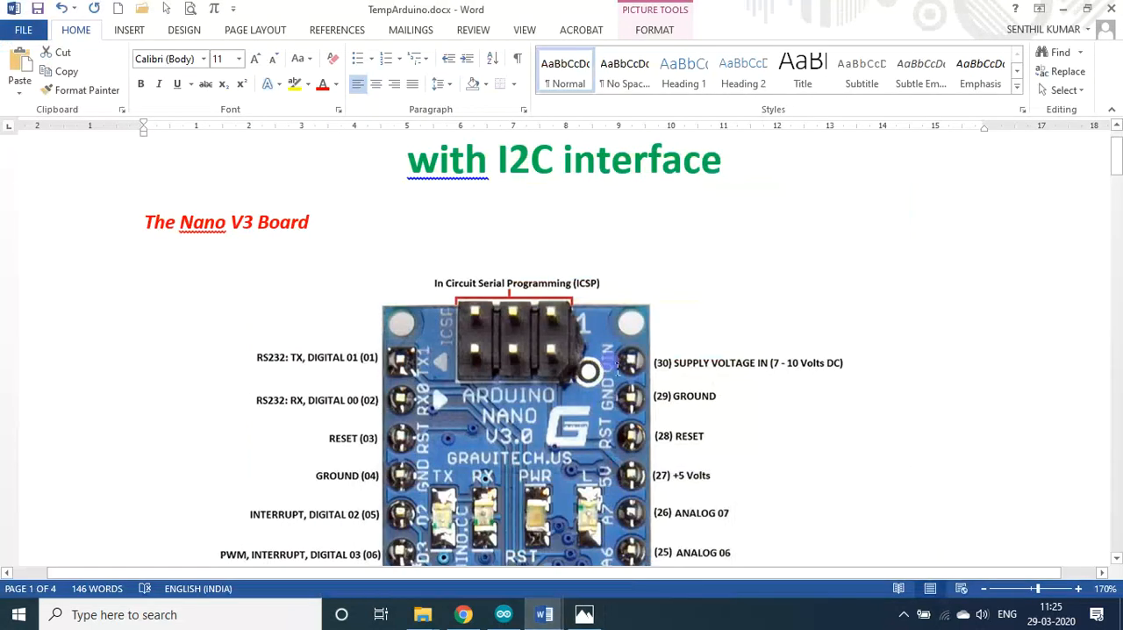
{"action": "scroll", "scroll_direction": "down", "scroll_amount": 3}
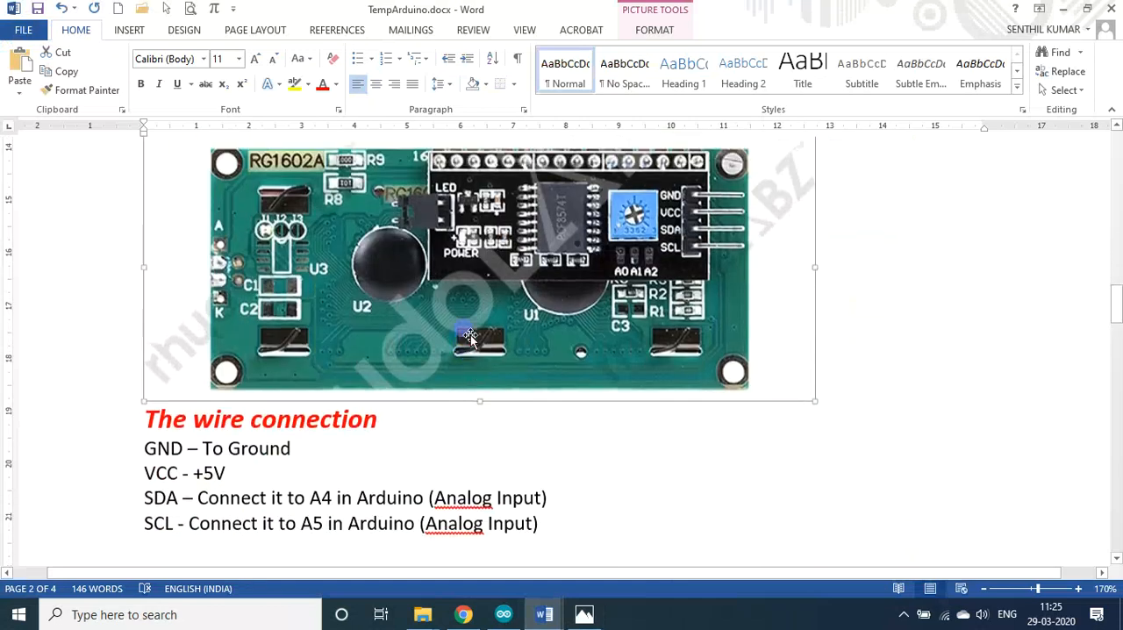
{"action": "scroll", "scroll_direction": "down", "scroll_amount": 3}
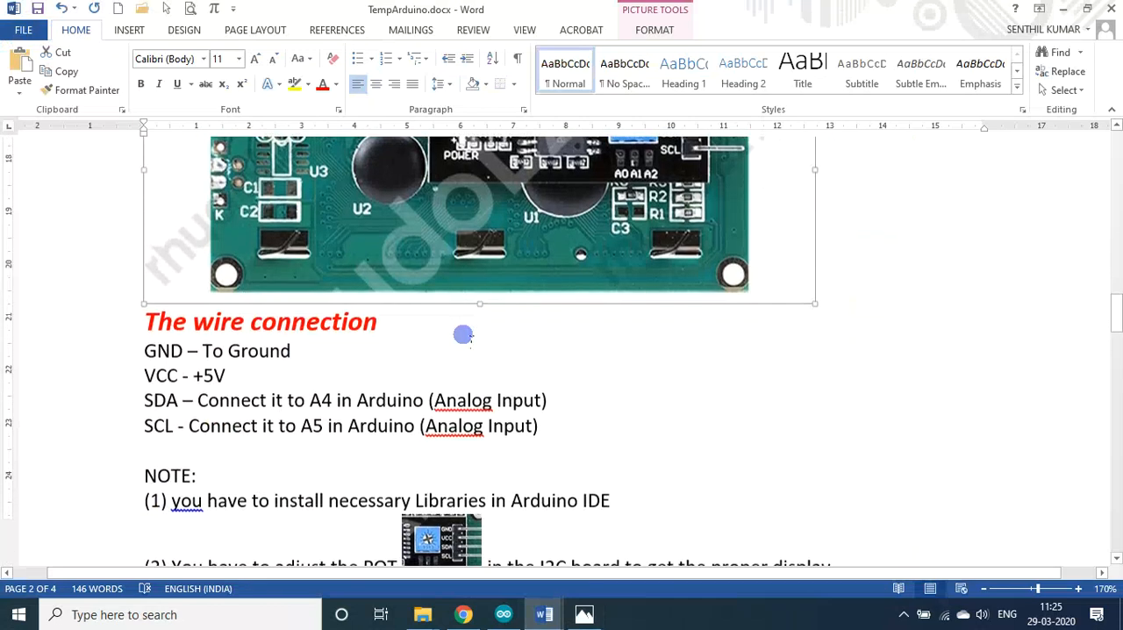
{"action": "scroll", "scroll_direction": "down", "scroll_amount": 3}
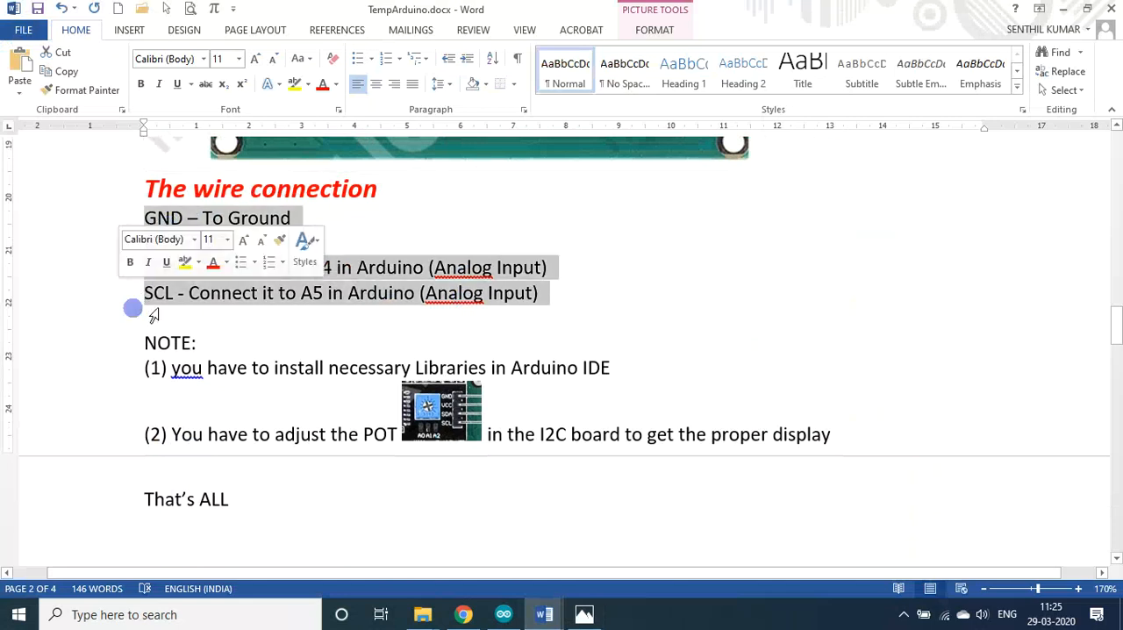
- Highlight and clear the four wire connection lines, then scroll past the NOTE section
{"action": "left_click", "coordinate": [440, 410]}
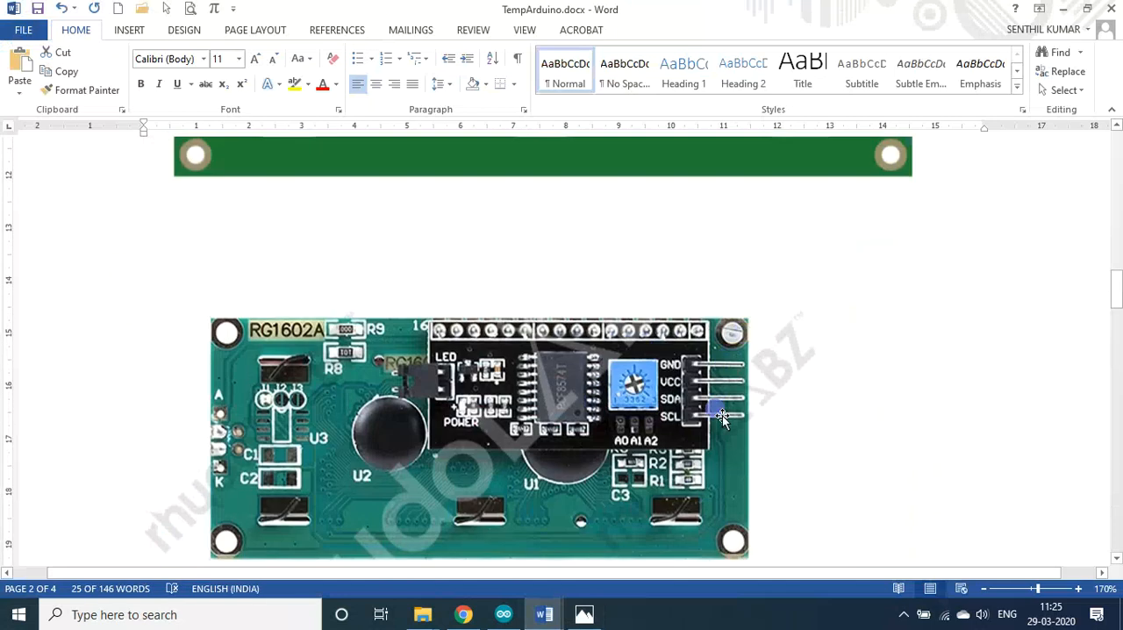
{"action": "scroll", "scroll_direction": "down", "scroll_amount": 3}
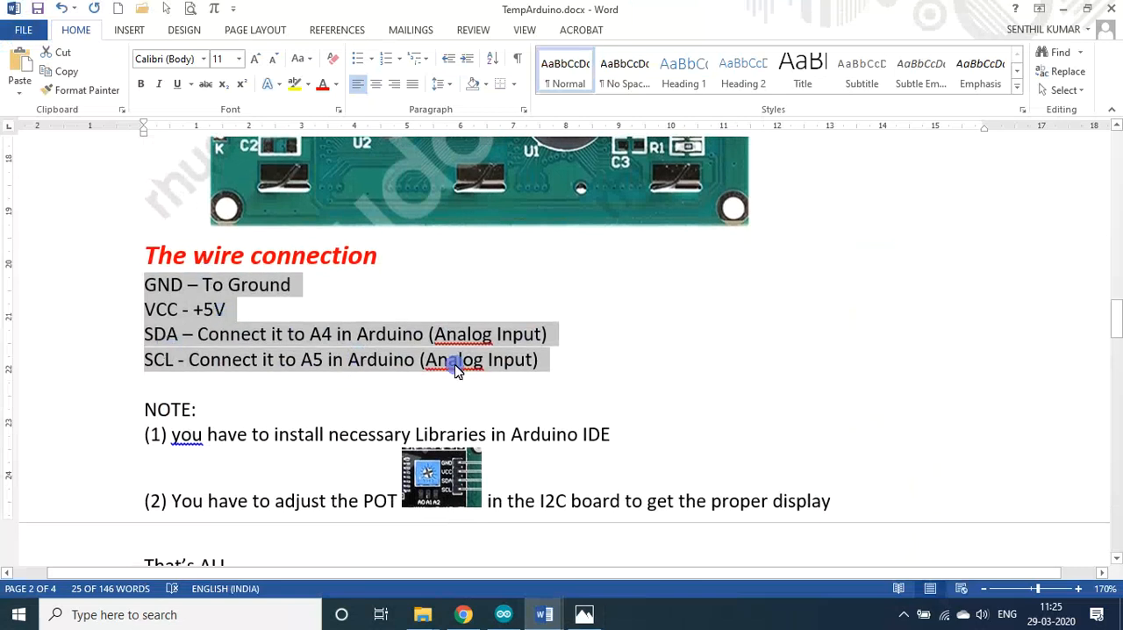
{"action": "mouse_move", "coordinate": [503, 353]}
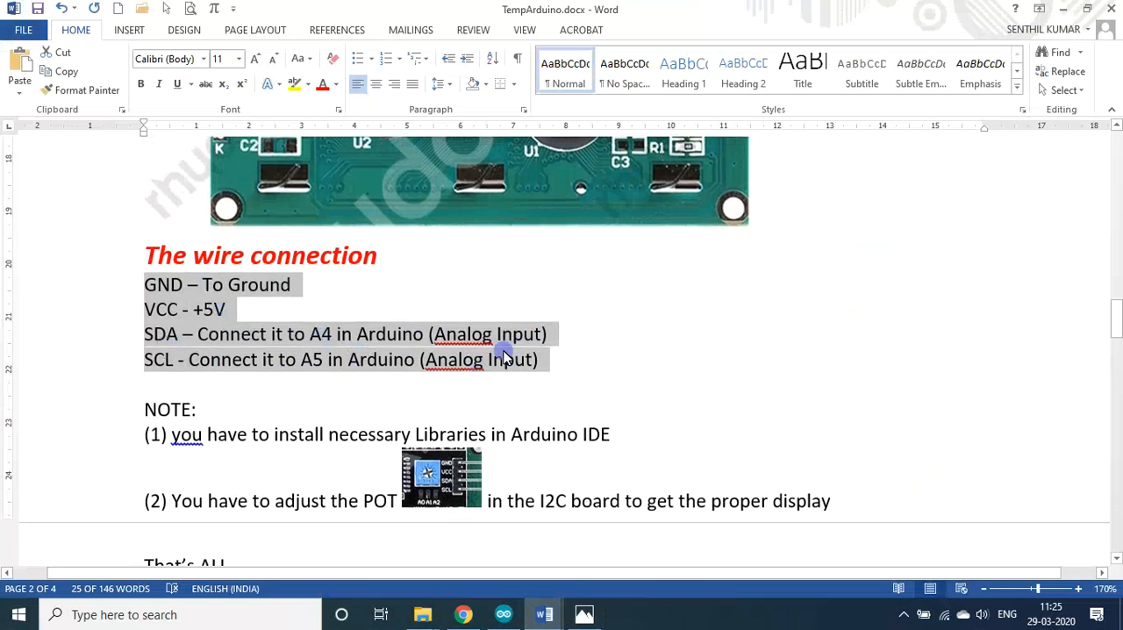
{"action": "mouse_move", "coordinate": [413, 369]}
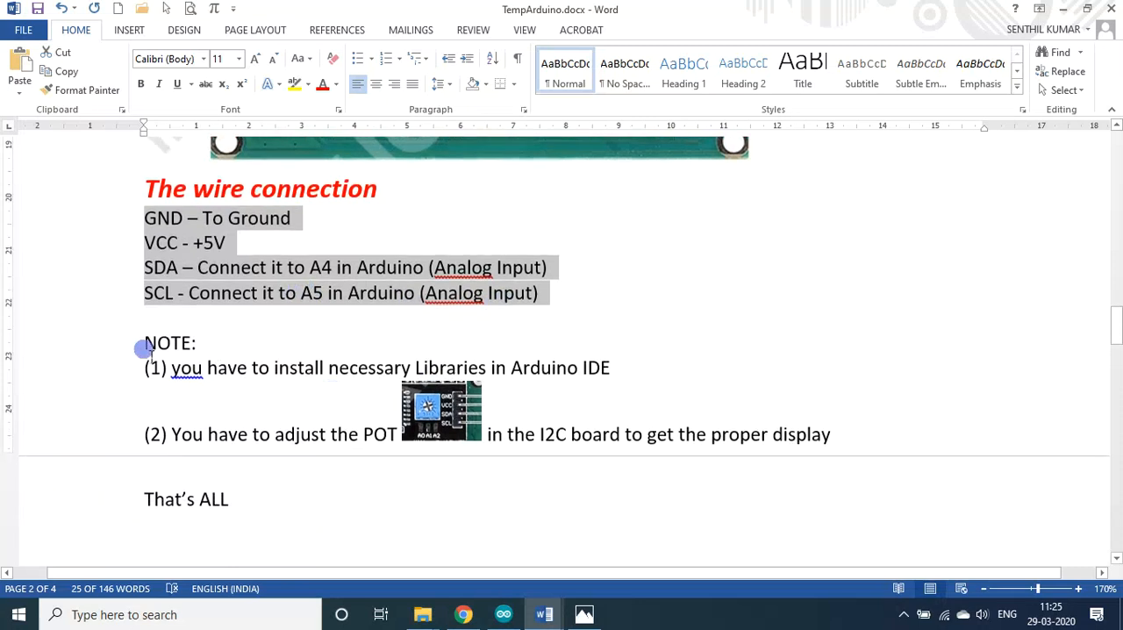
{"action": "left_click", "coordinate": [252, 368]}
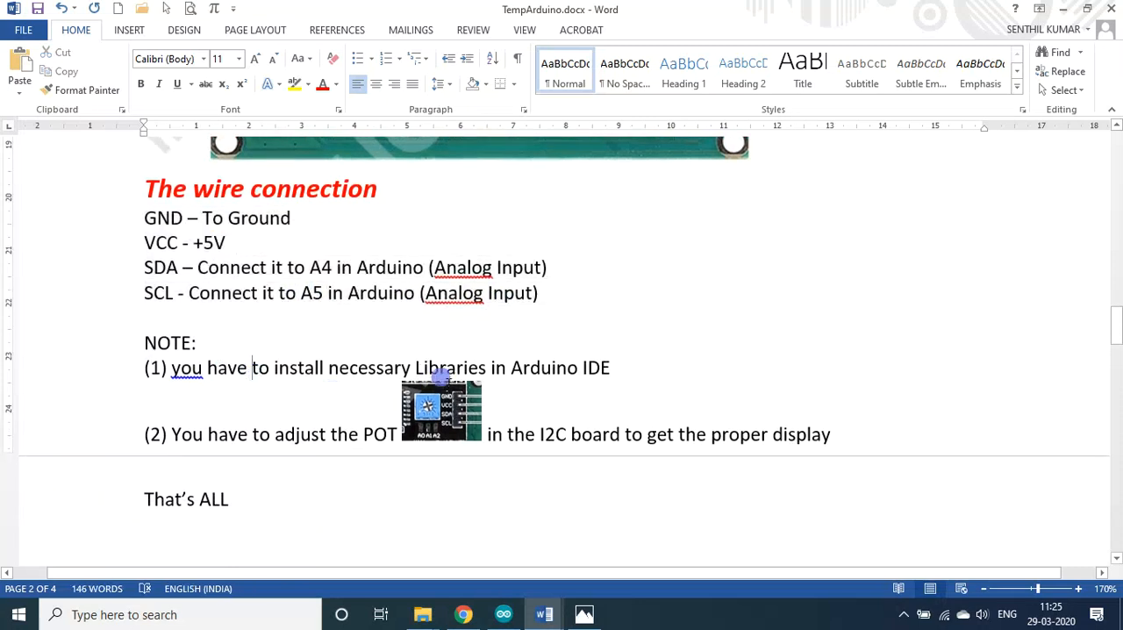
{"action": "mouse_move", "coordinate": [605, 375]}
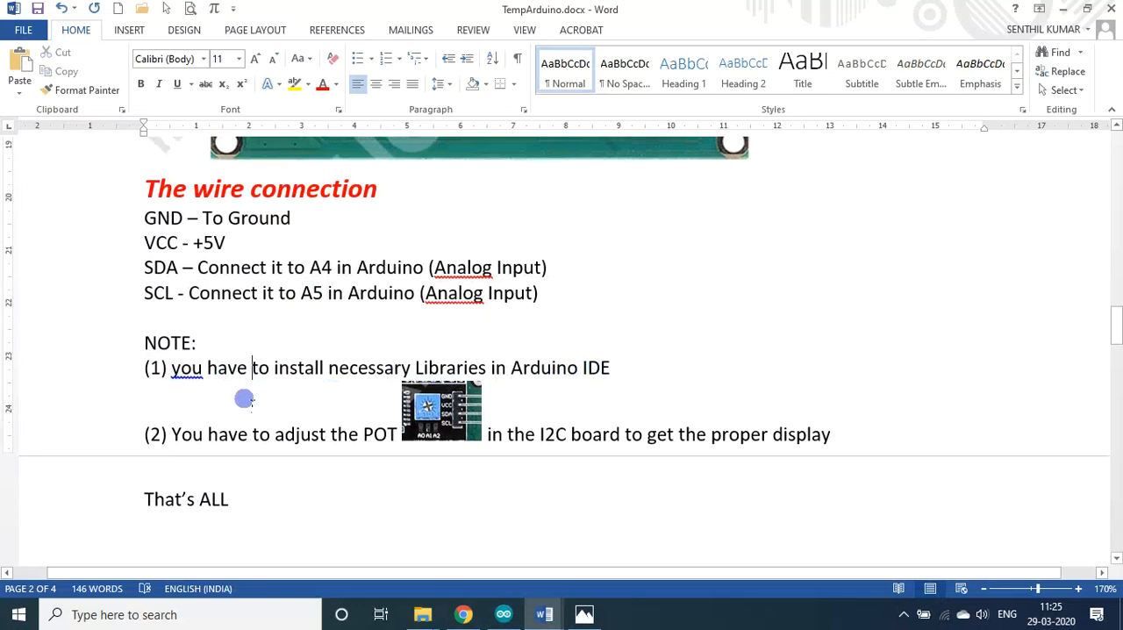
{"action": "mouse_move", "coordinate": [465, 376]}
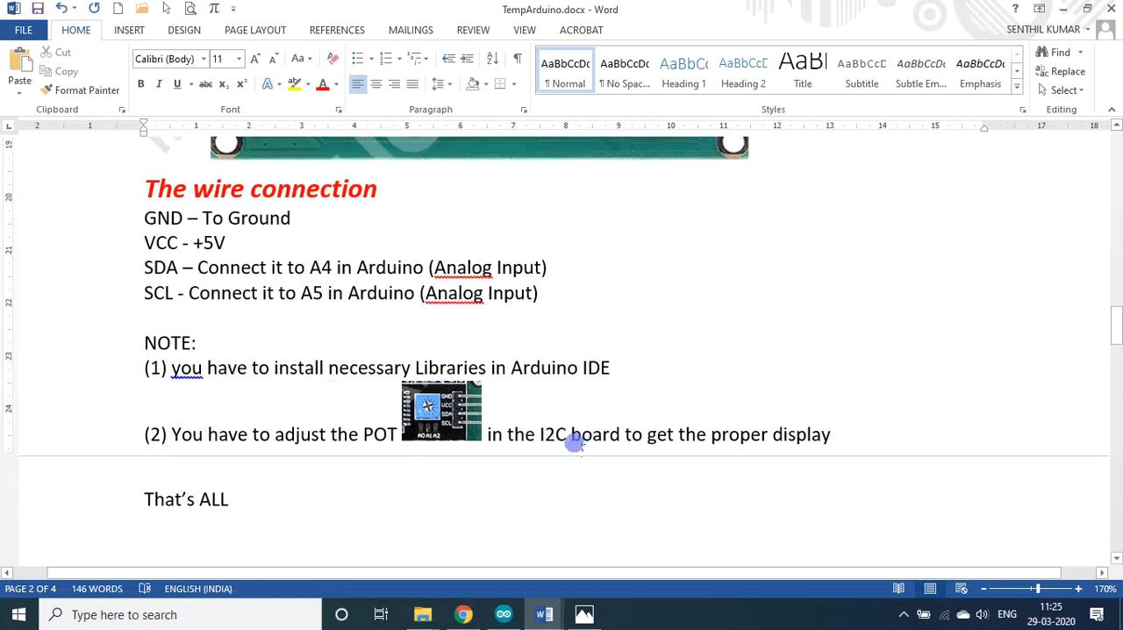
{"action": "mouse_move", "coordinate": [746, 421]}
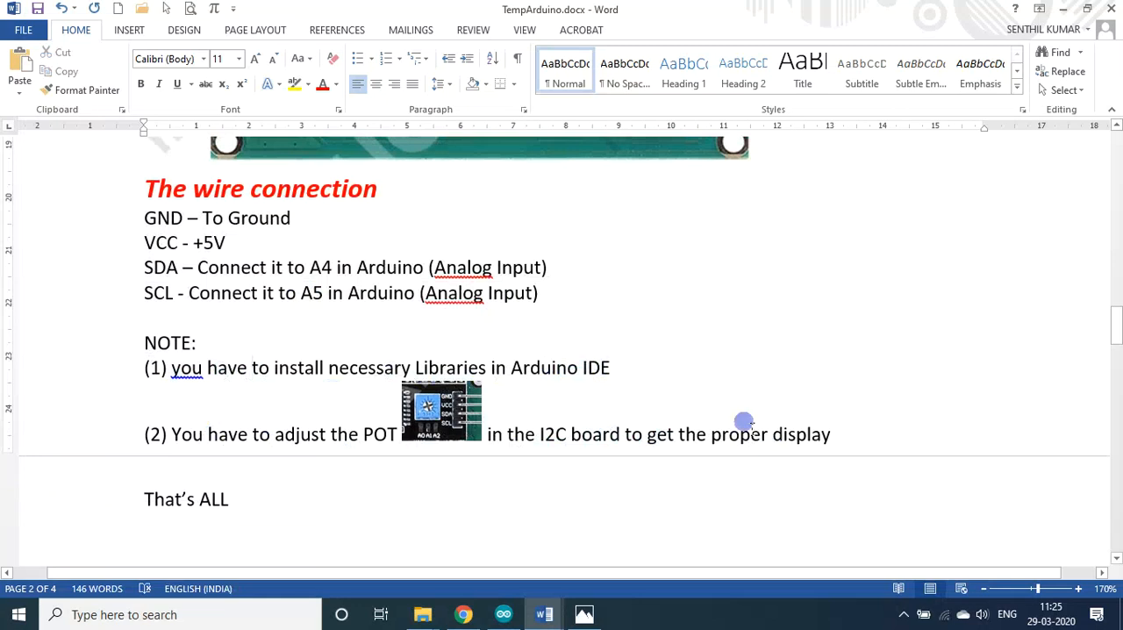
{"action": "scroll", "scroll_direction": "down", "scroll_amount": 3}
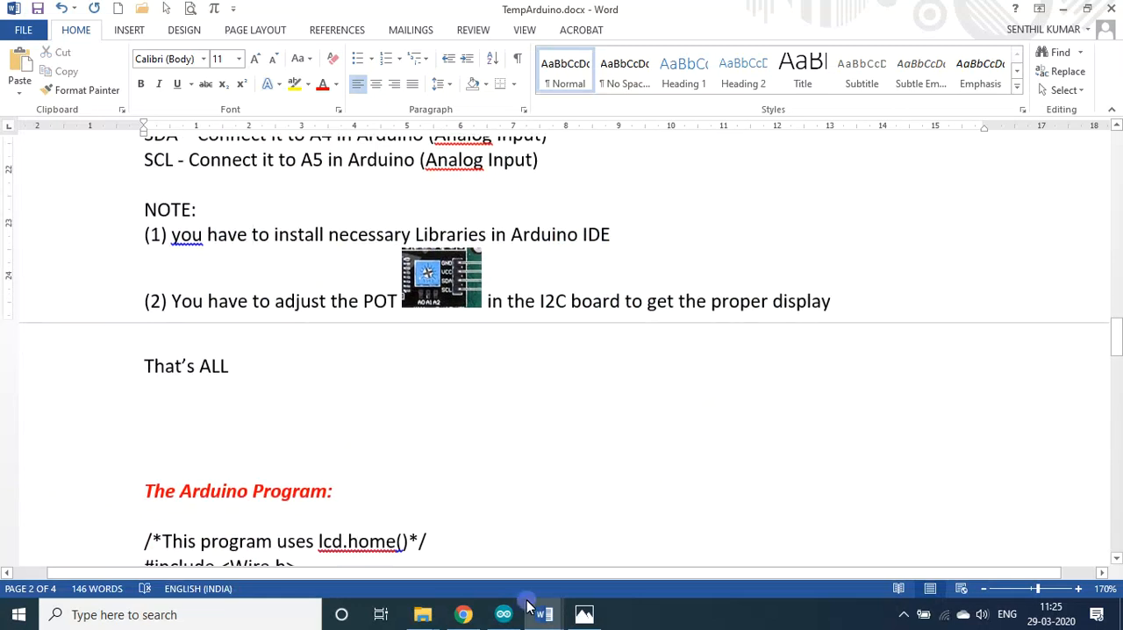
- Briefly switch to the sketch, then return to the notes and scroll to the setup/loop code
{"action": "left_click", "coordinate": [502, 614]}
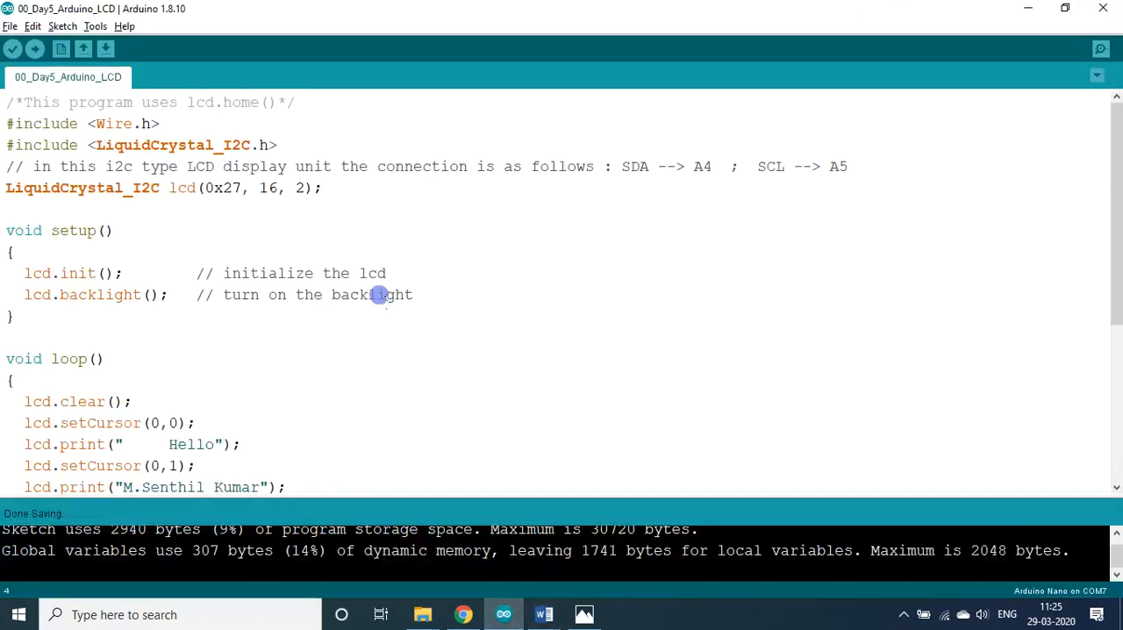
{"action": "mouse_move", "coordinate": [544, 614]}
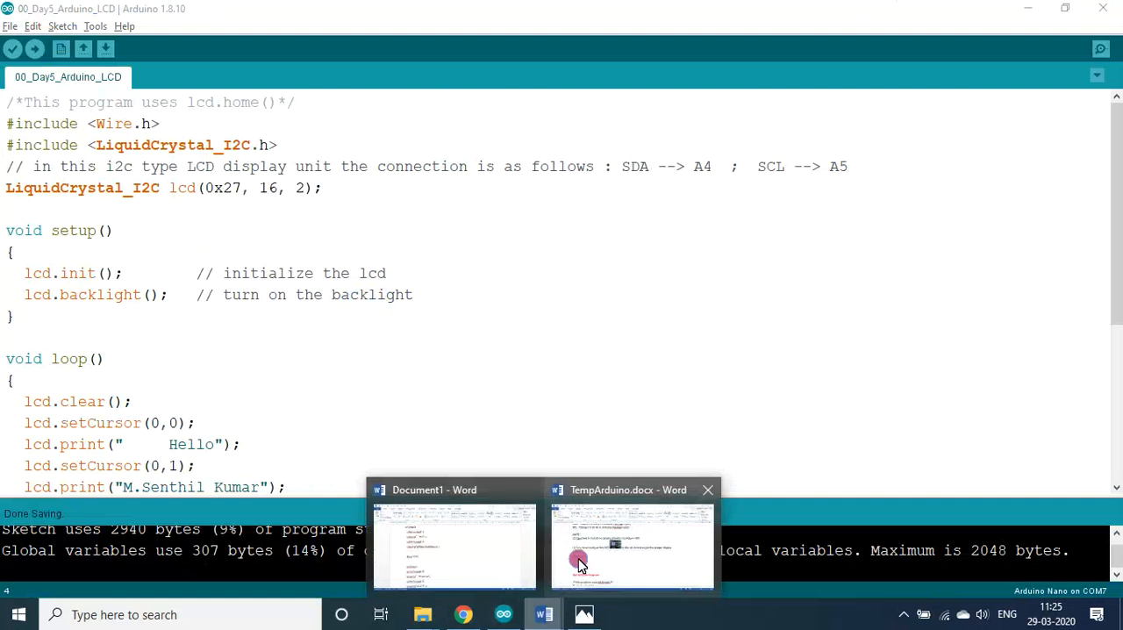
{"action": "left_click", "coordinate": [631, 544]}
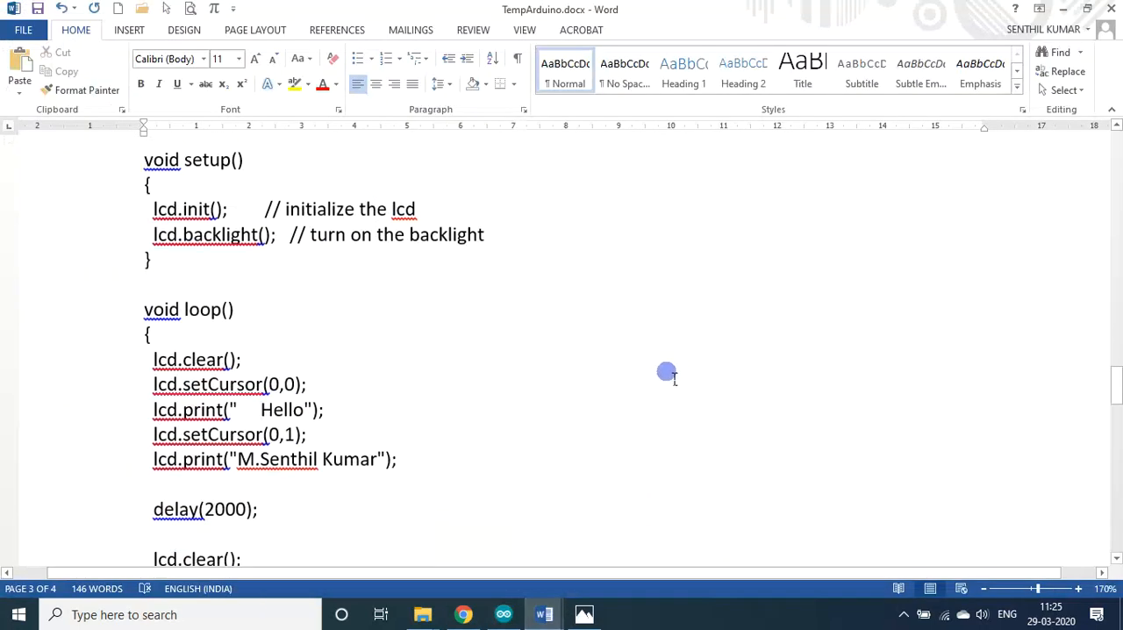
{"action": "scroll", "scroll_direction": "down", "scroll_amount": 3}
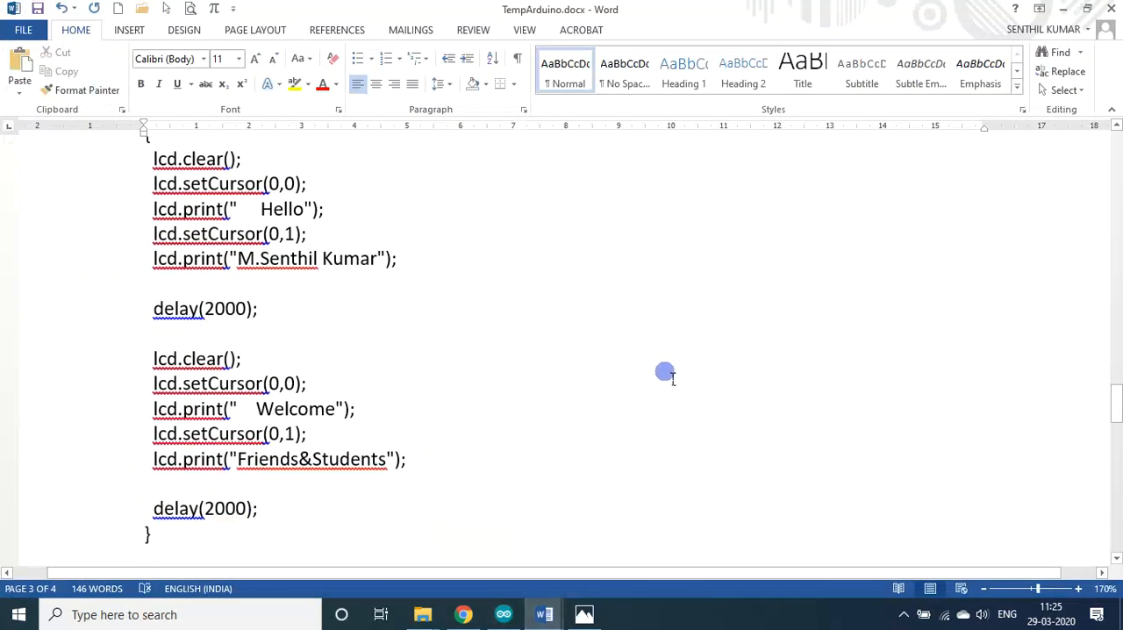
{"action": "mouse_move", "coordinate": [534, 364]}
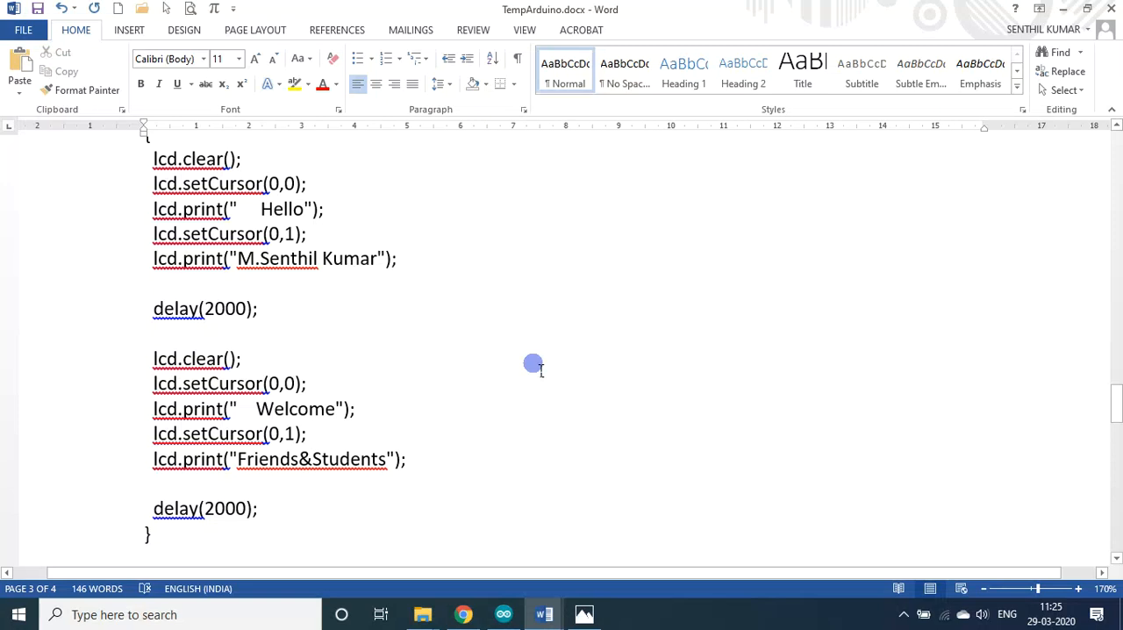
{"action": "scroll", "scroll_direction": "down", "scroll_amount": 3}
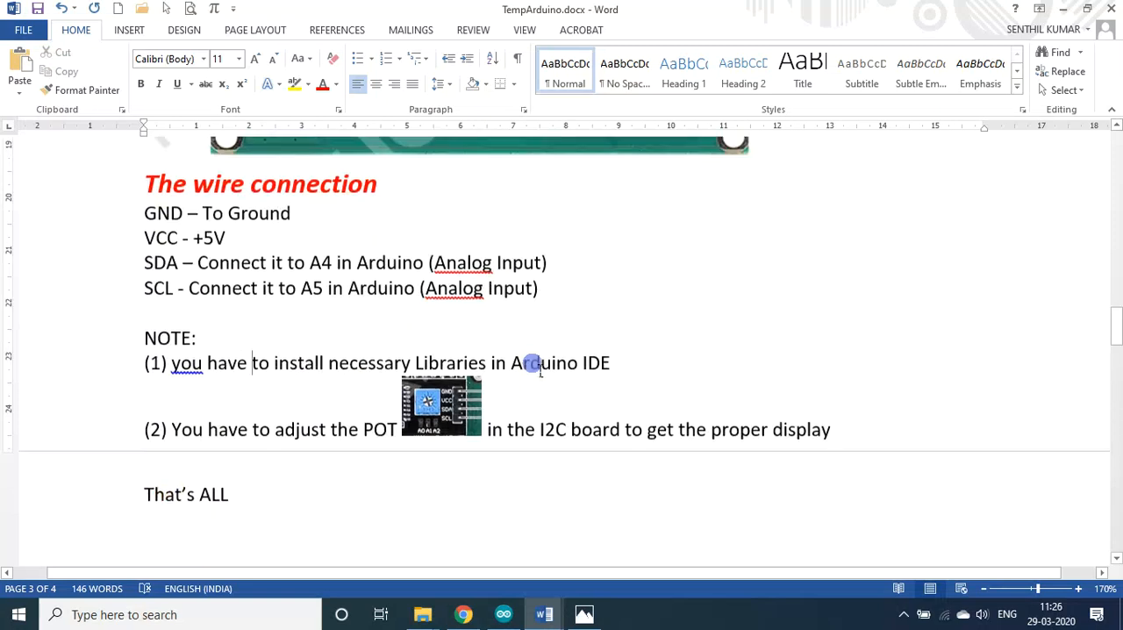
{"action": "scroll", "scroll_direction": "up", "scroll_amount": 3}
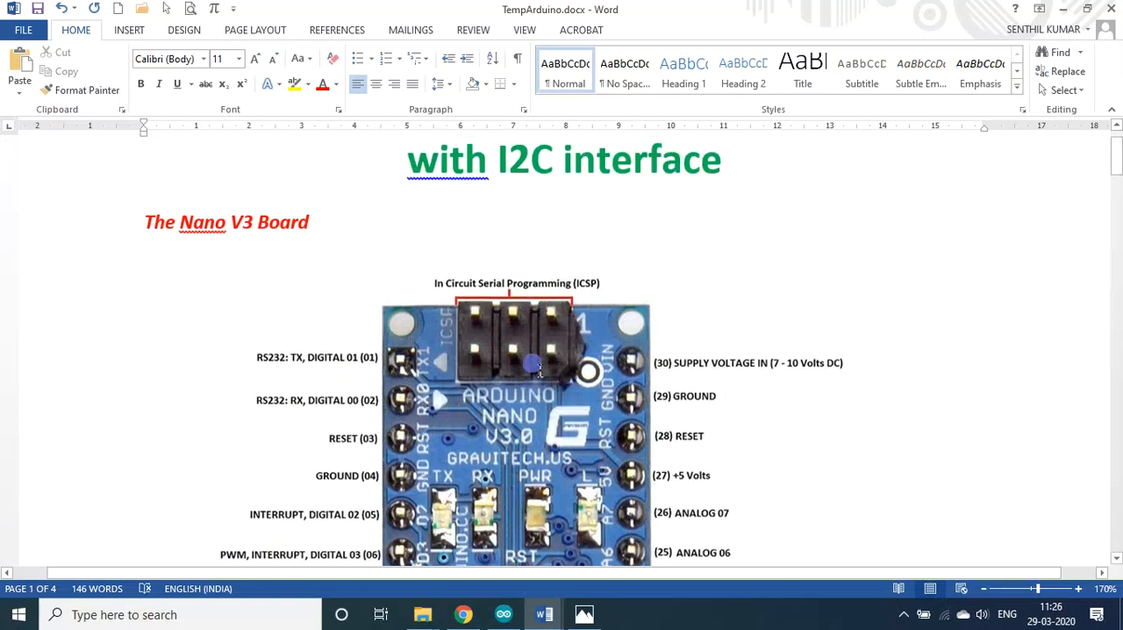
{"action": "scroll", "scroll_direction": "down", "scroll_amount": 3}
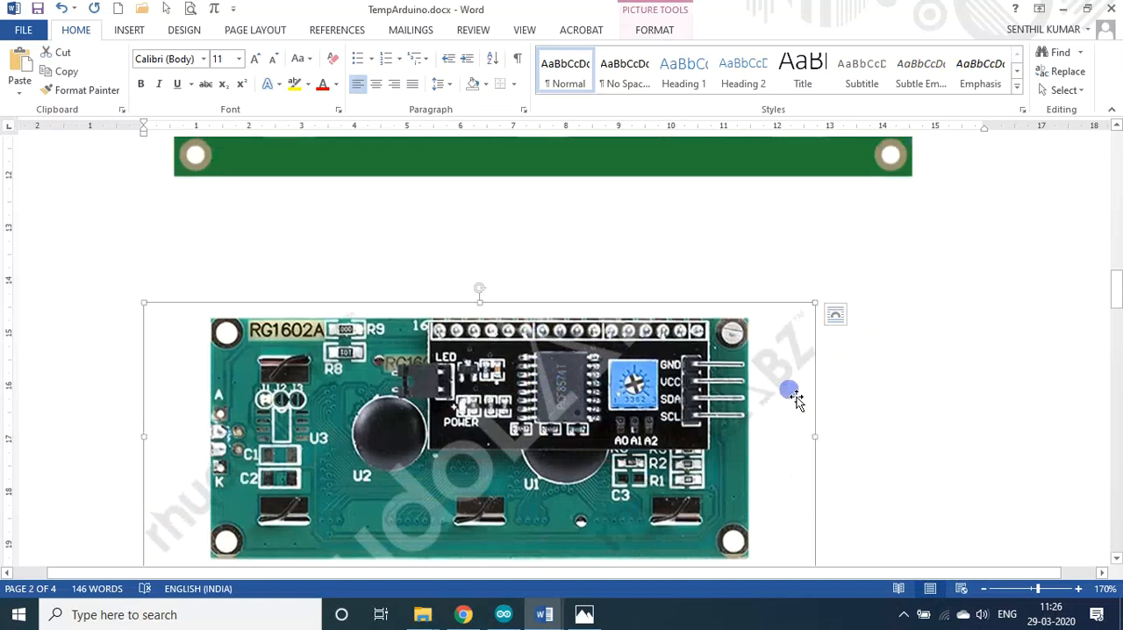
{"action": "scroll", "scroll_direction": "down", "scroll_amount": 3}
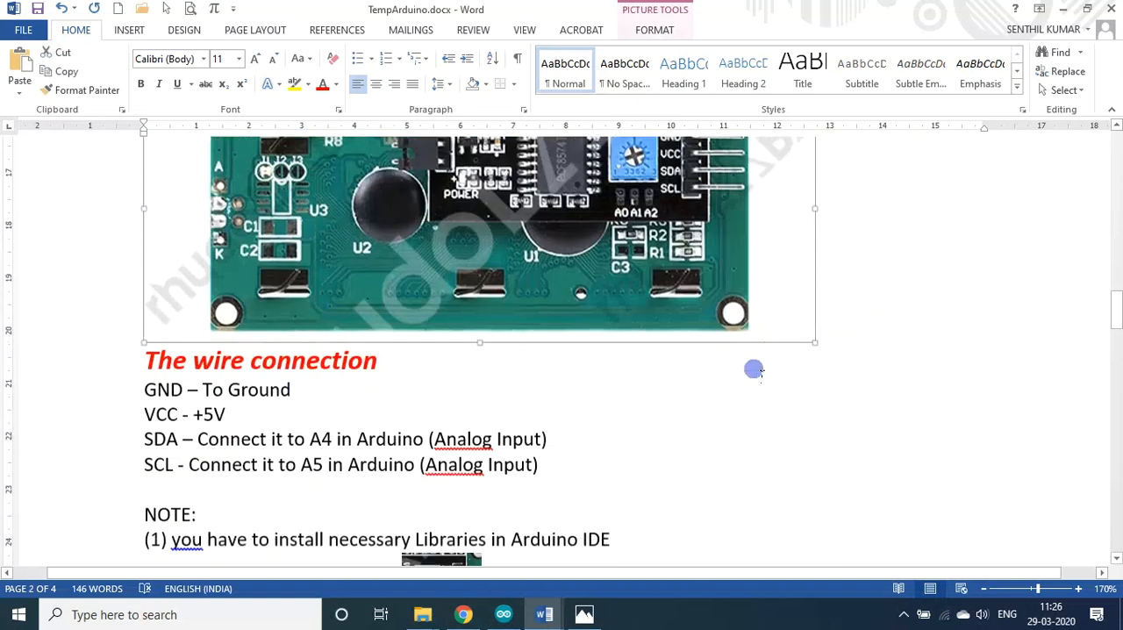
{"action": "scroll", "scroll_direction": "down", "scroll_amount": 3}
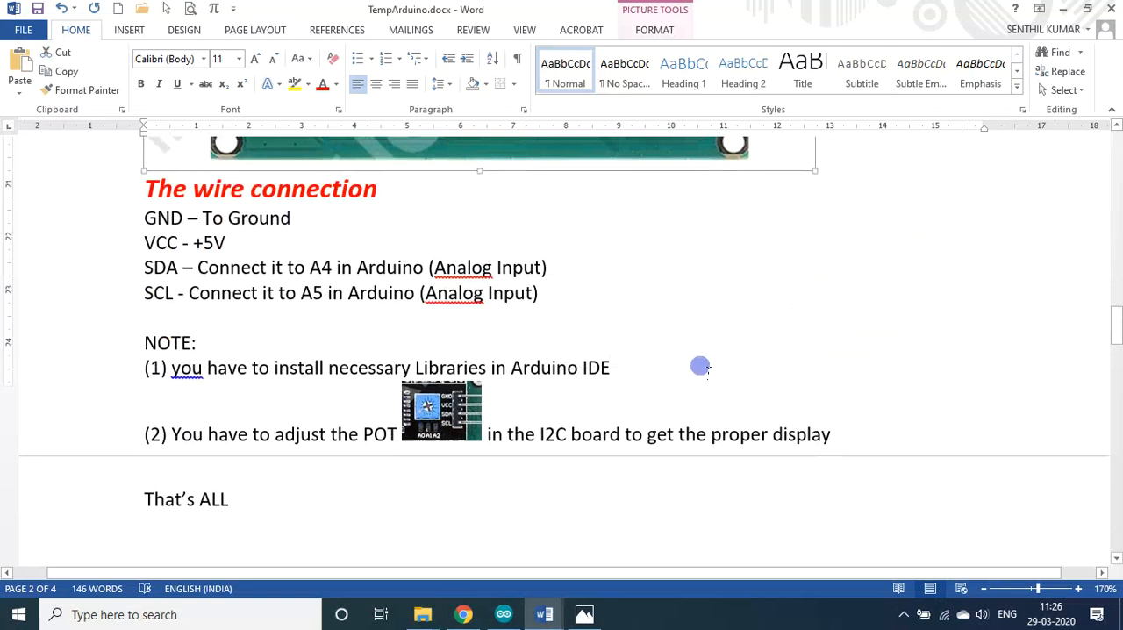
{"action": "scroll", "scroll_direction": "down", "scroll_amount": 3}
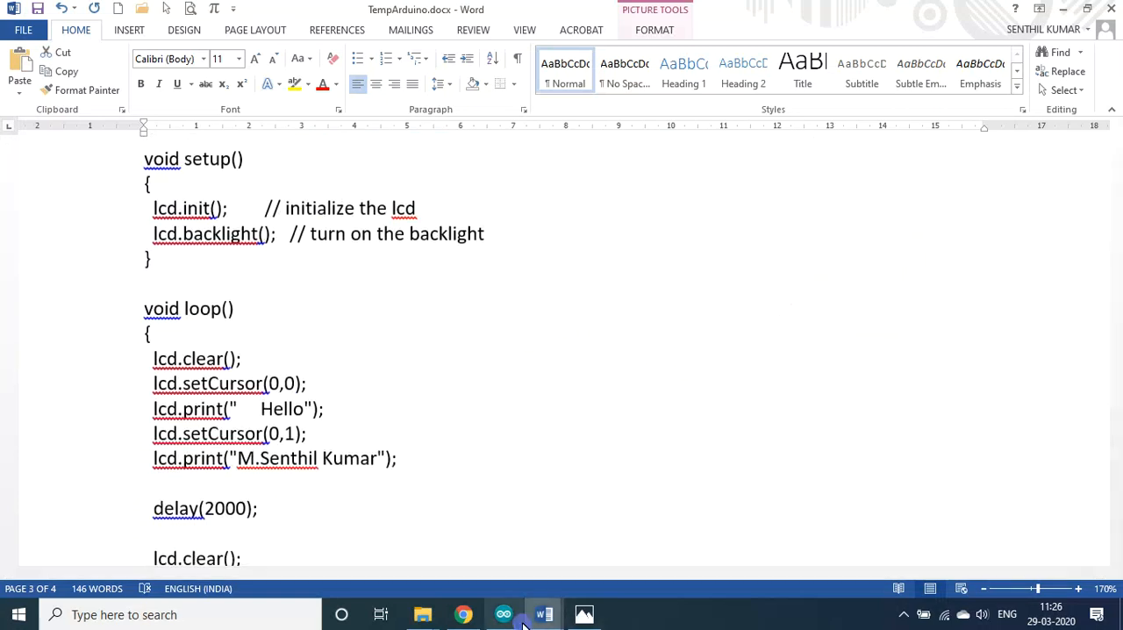
- From the sketch top, highlight the Wire/LiquidCrystal_I2C includes and lcd(0x27, 16, 2) declaration
{"action": "left_click", "coordinate": [503, 614]}
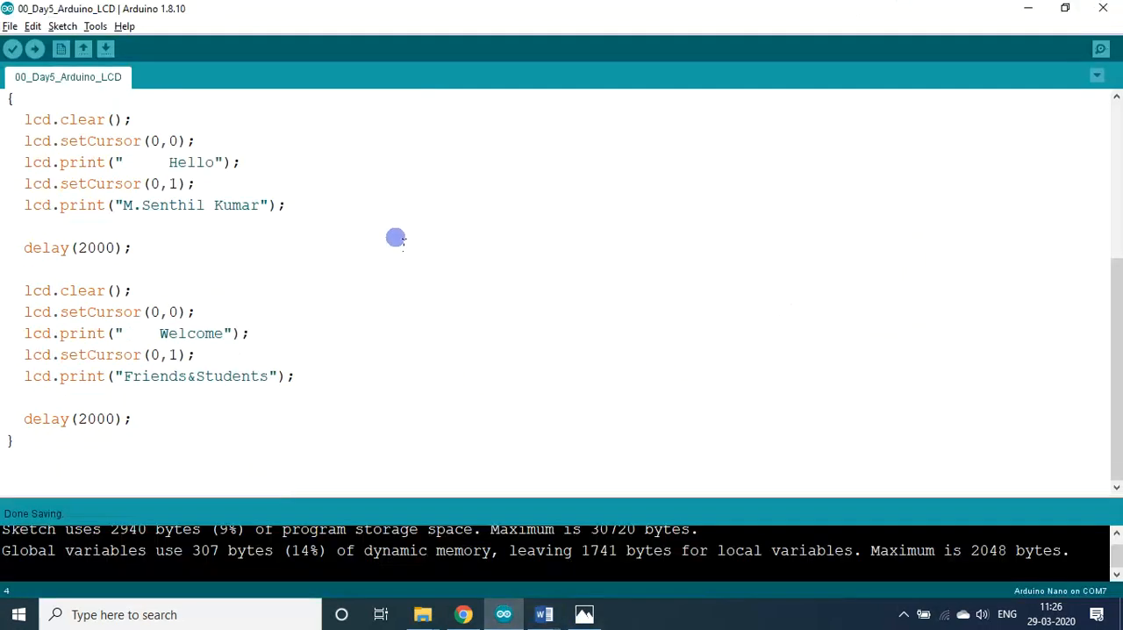
{"action": "scroll", "scroll_direction": "up", "scroll_amount": 3}
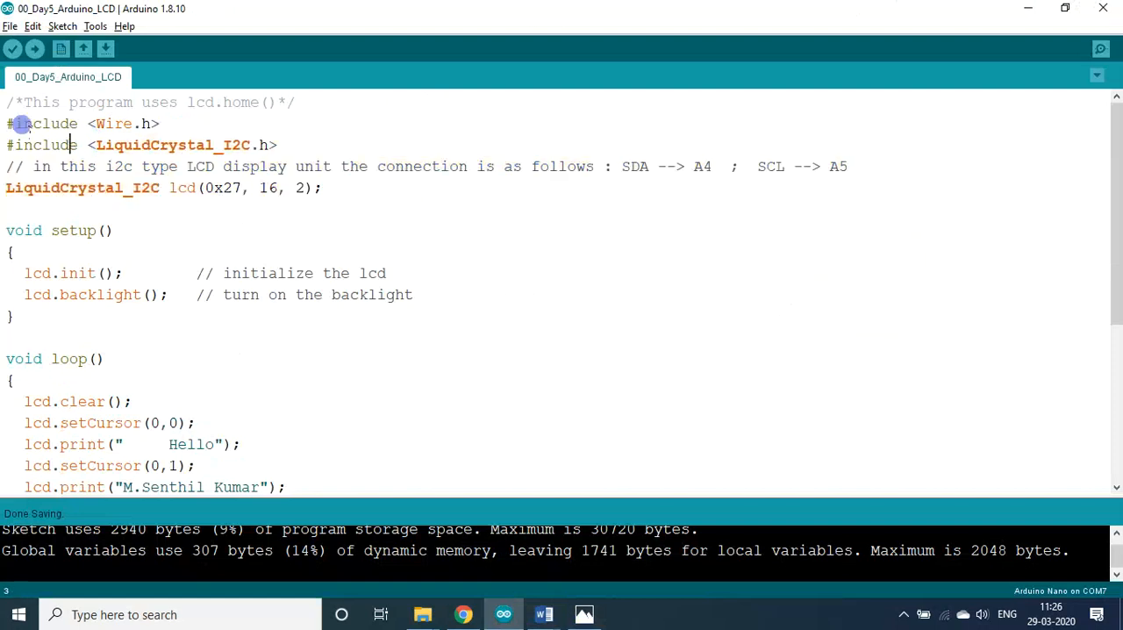
{"action": "left_click_drag", "start_coordinate": [19, 124], "coordinate": [279, 145]}
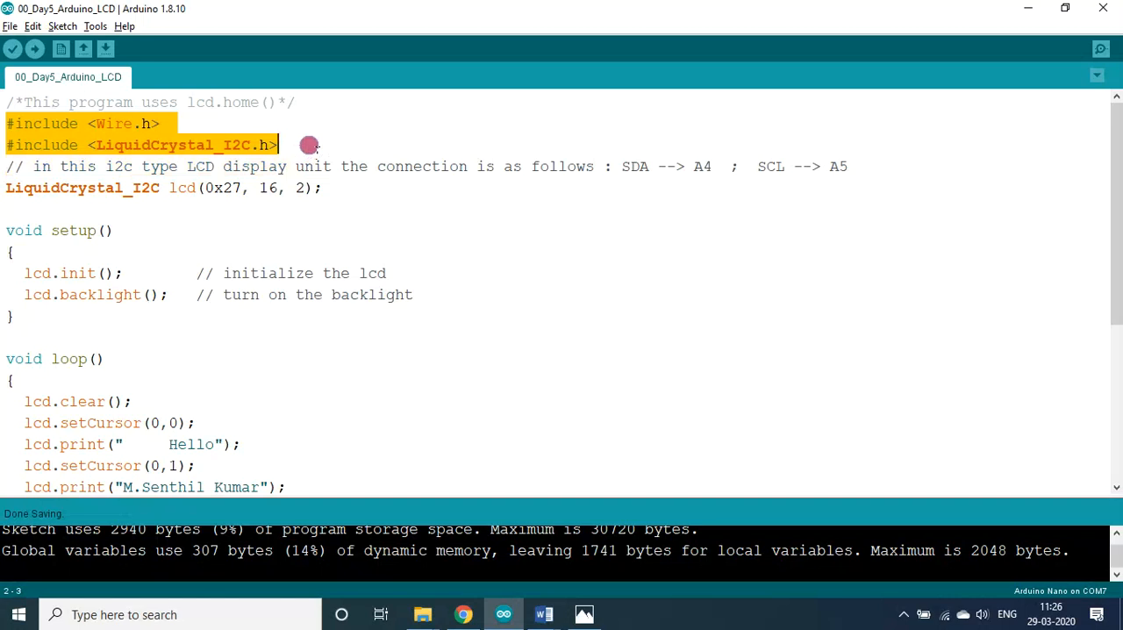
{"action": "mouse_move", "coordinate": [5, 187]}
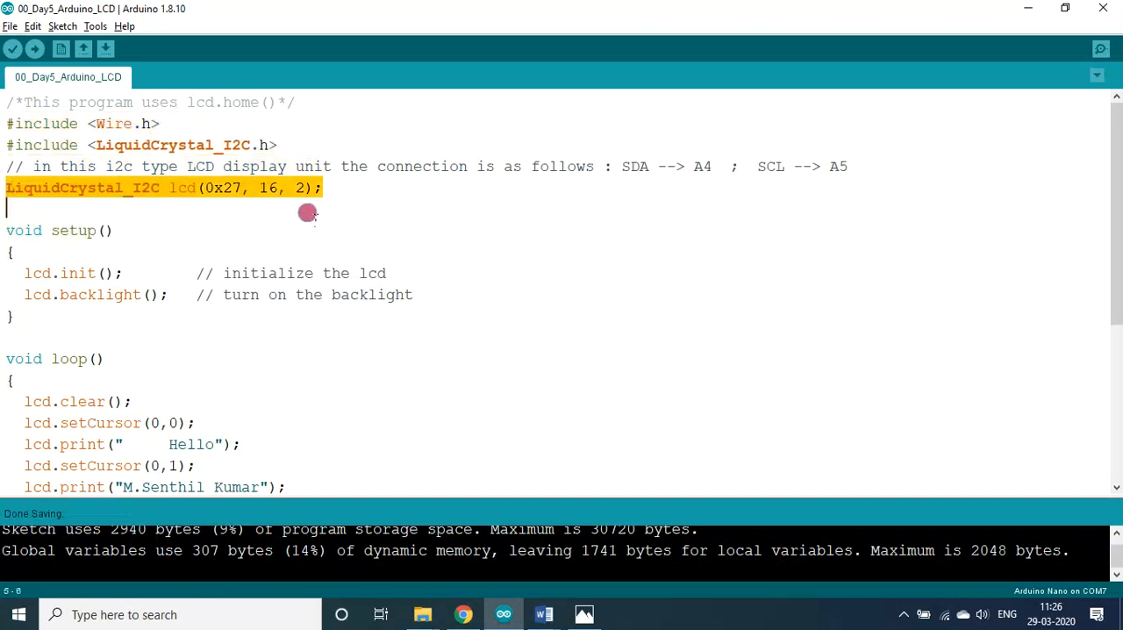
{"action": "double_click", "coordinate": [268, 188]}
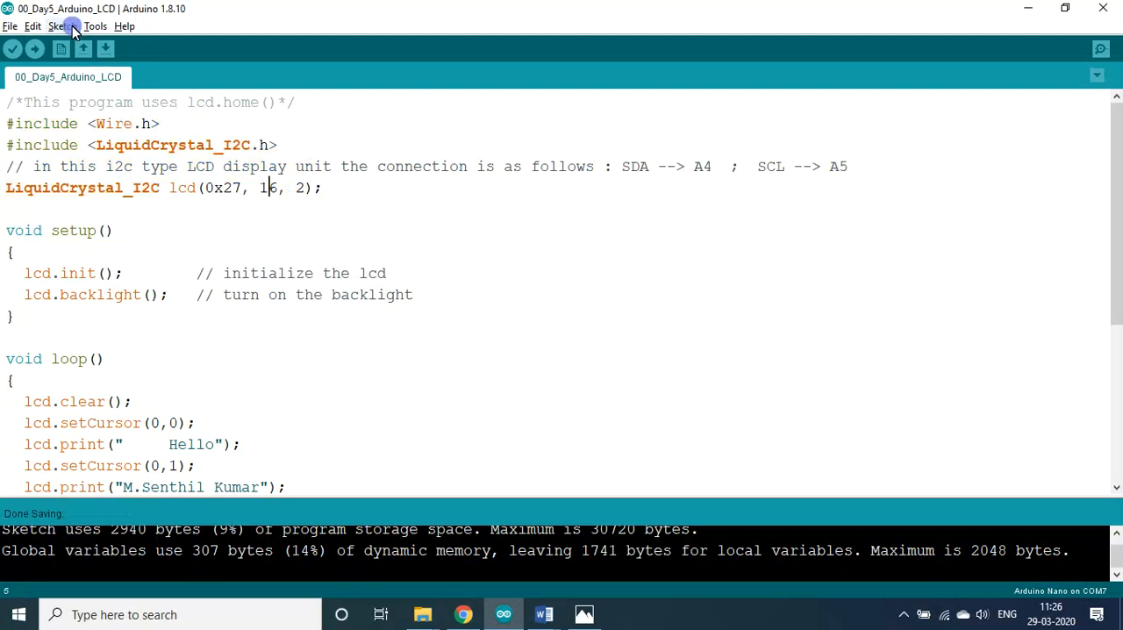
{"action": "left_click", "coordinate": [62, 25]}
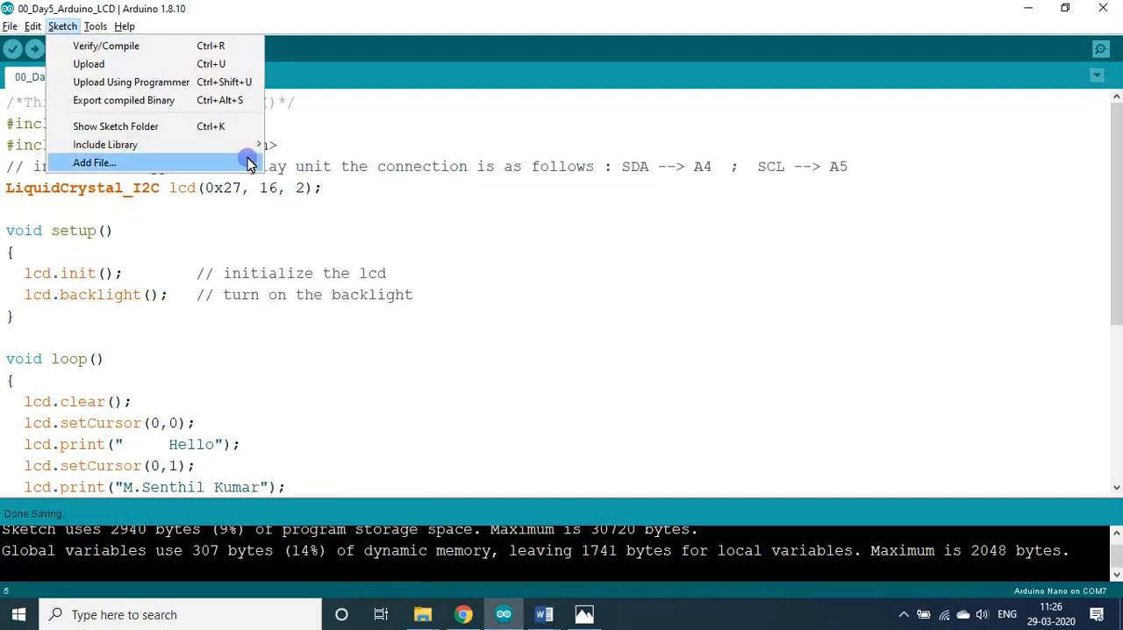
{"action": "left_click", "coordinate": [316, 166]}
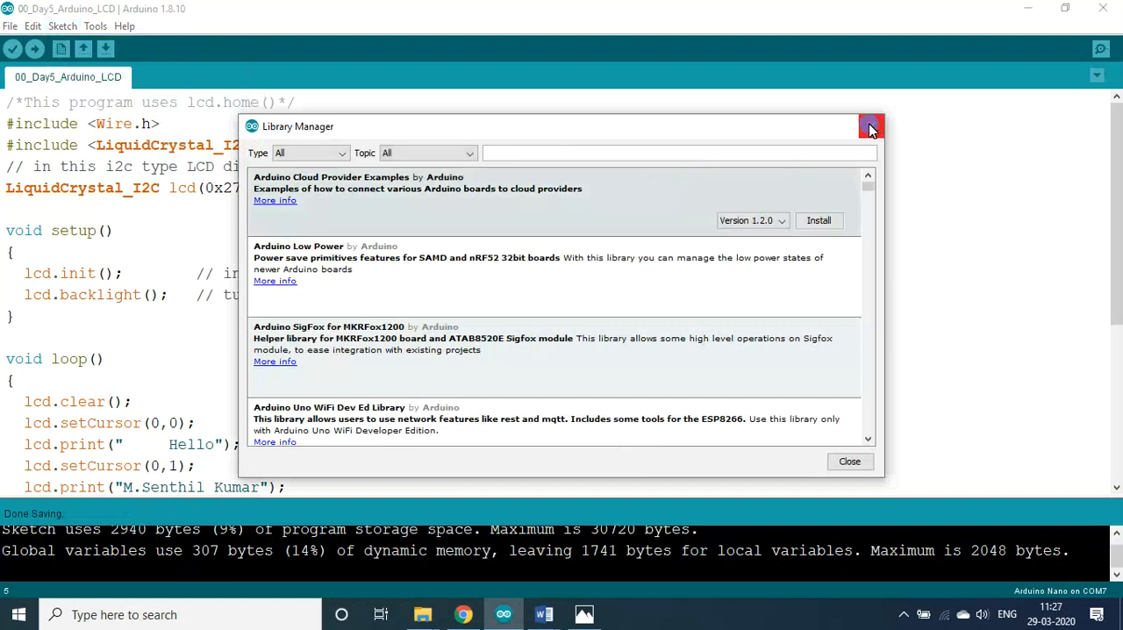
{"action": "left_click", "coordinate": [869, 126]}
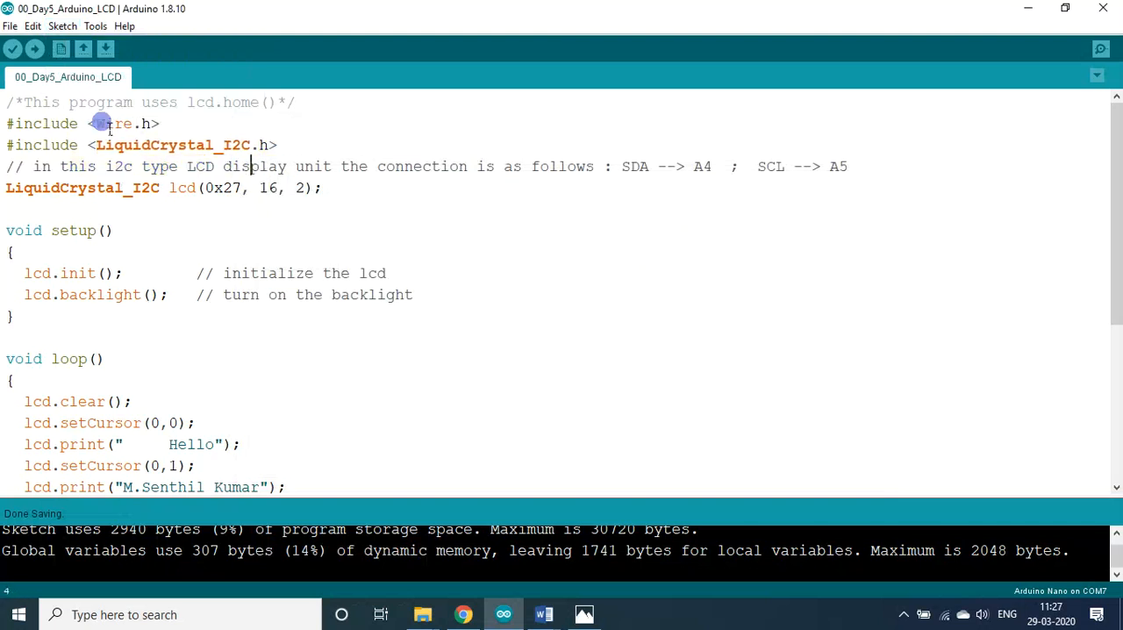
{"action": "mouse_move", "coordinate": [131, 168]}
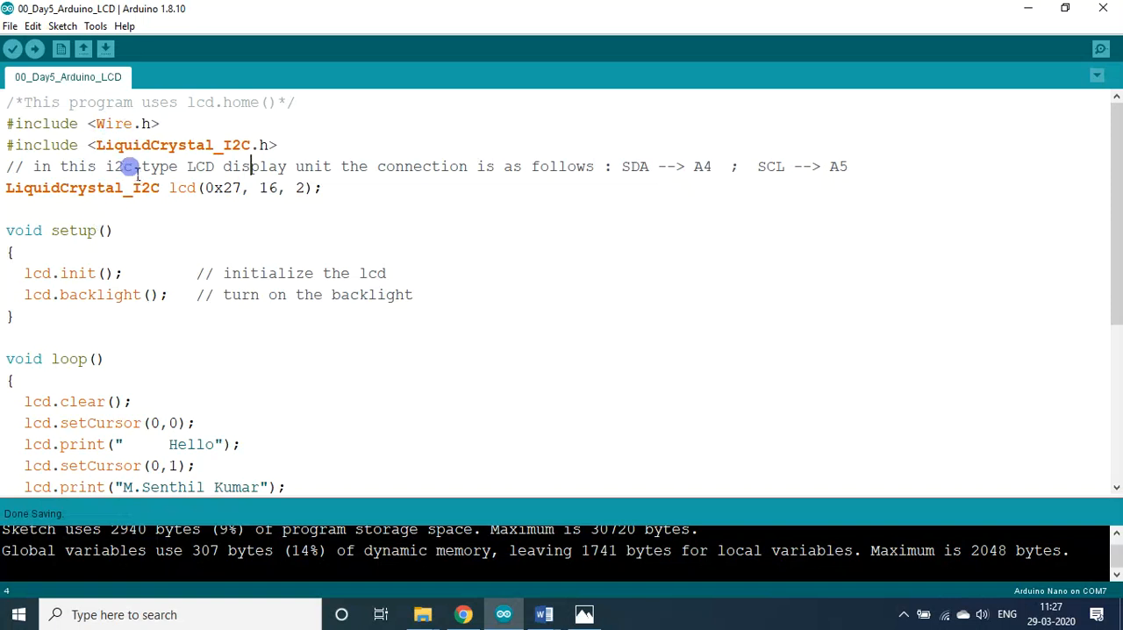
{"action": "mouse_move", "coordinate": [127, 144]}
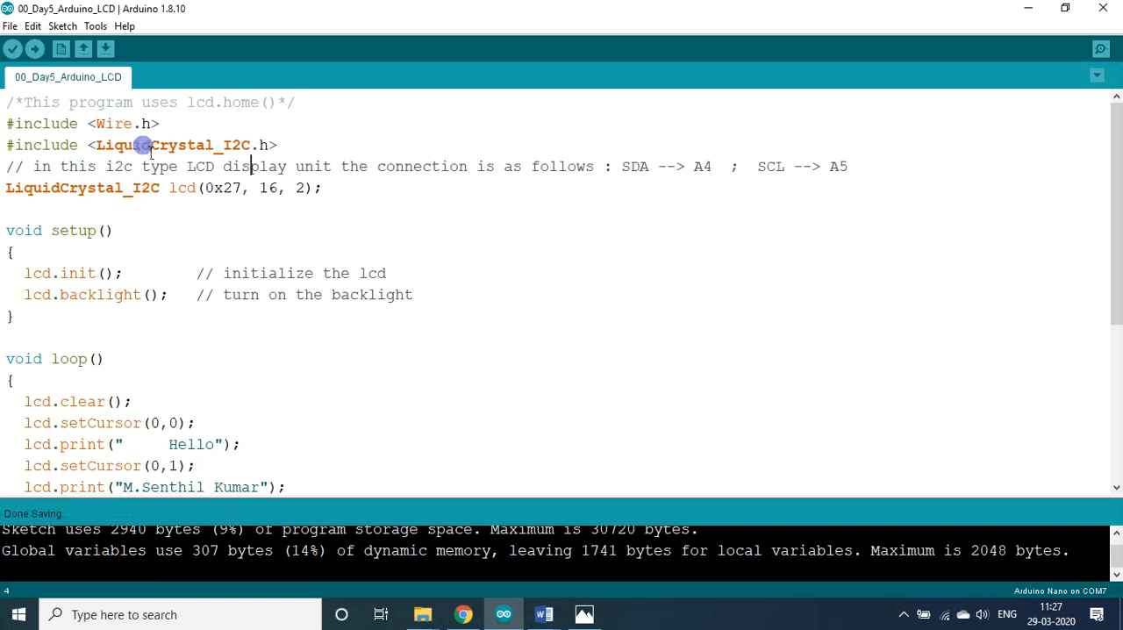
{"action": "mouse_move", "coordinate": [189, 145]}
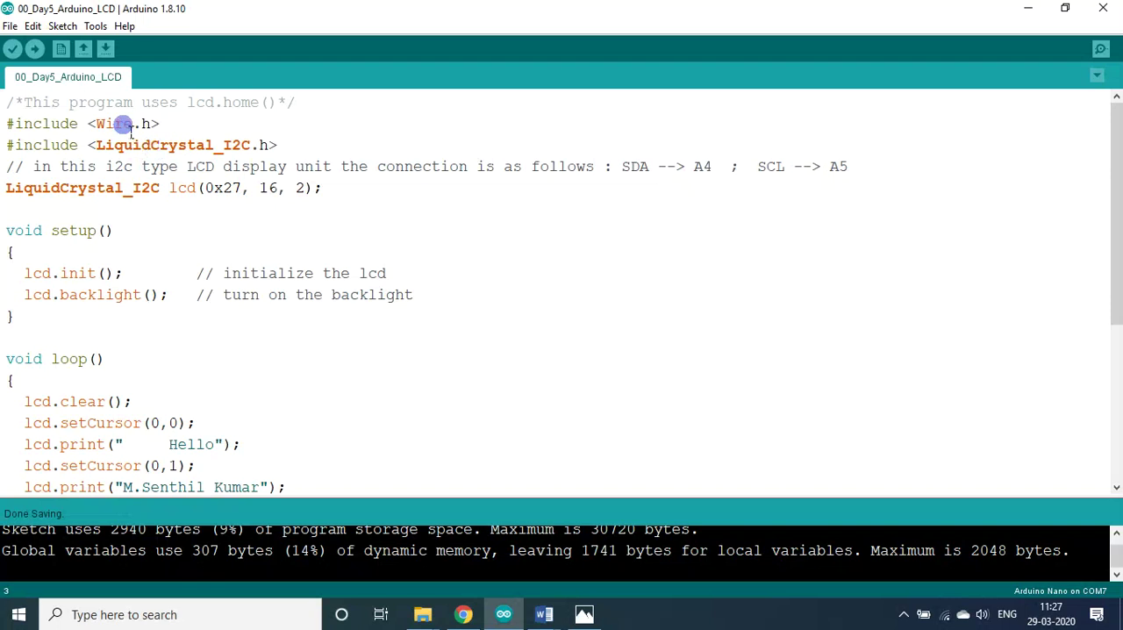
- Open the Sketch menu to reach the library-inclusion entry
{"action": "left_click", "coordinate": [63, 25]}
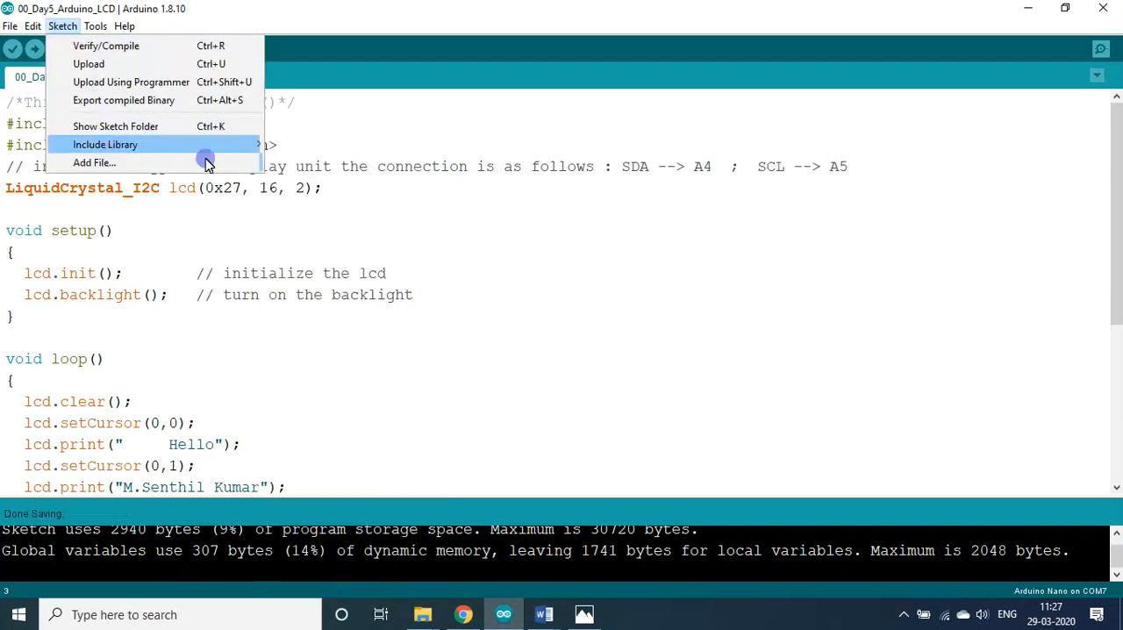
- Search the Library Manager for 'lcd' and confirm the Adafruit LCD libraries are installed
{"action": "left_click", "coordinate": [542, 263]}
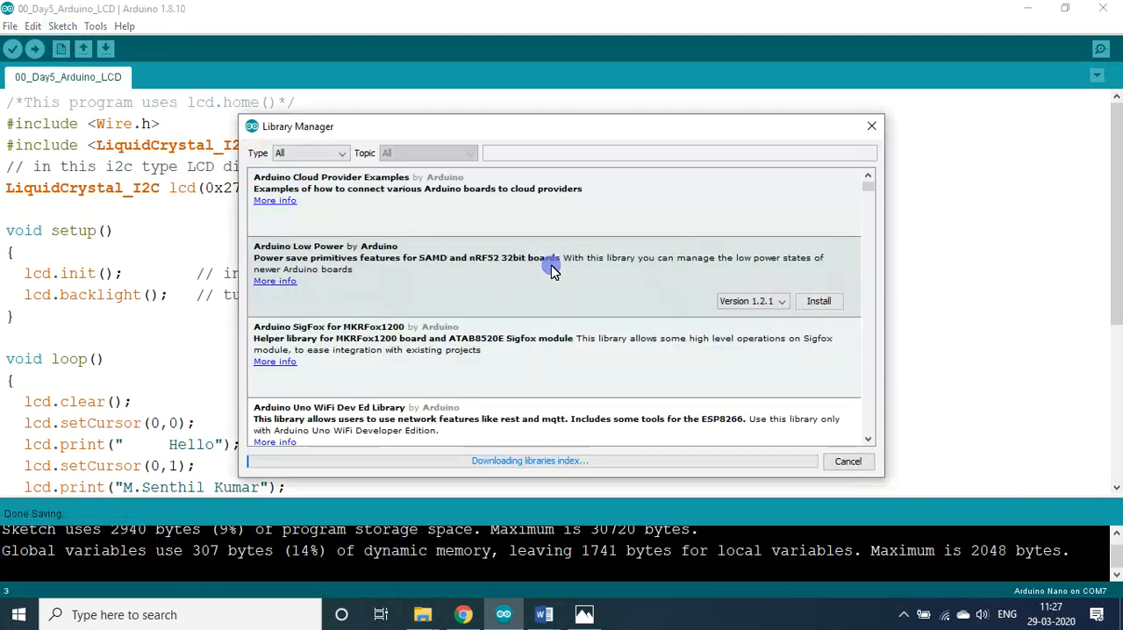
{"action": "mouse_move", "coordinate": [450, 306]}
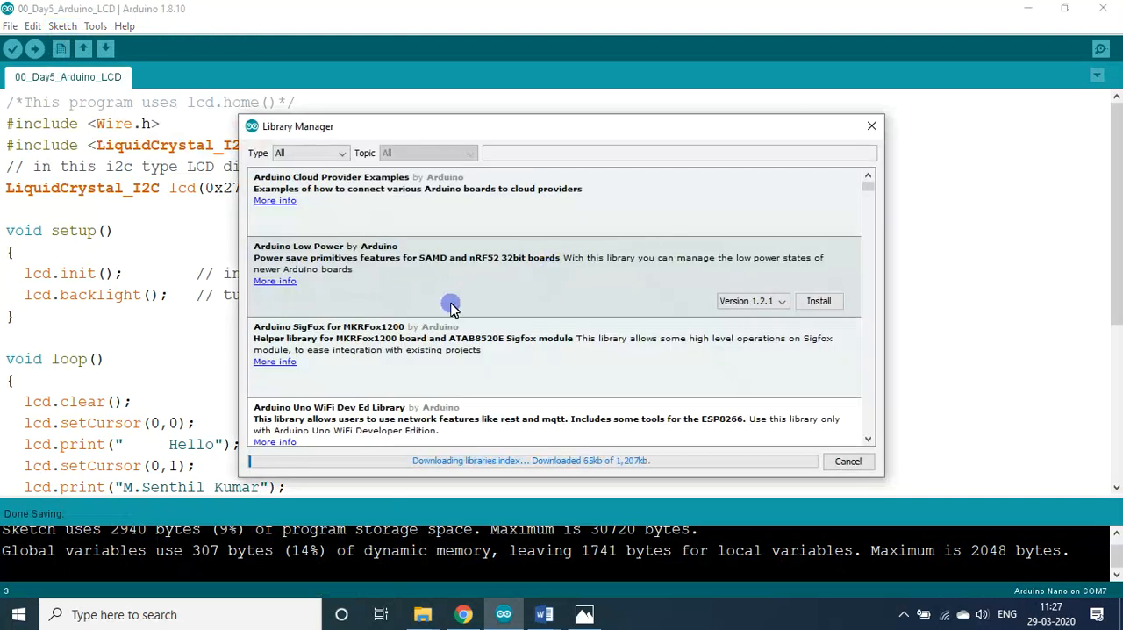
{"action": "scroll", "scroll_direction": "down", "scroll_amount": 3}
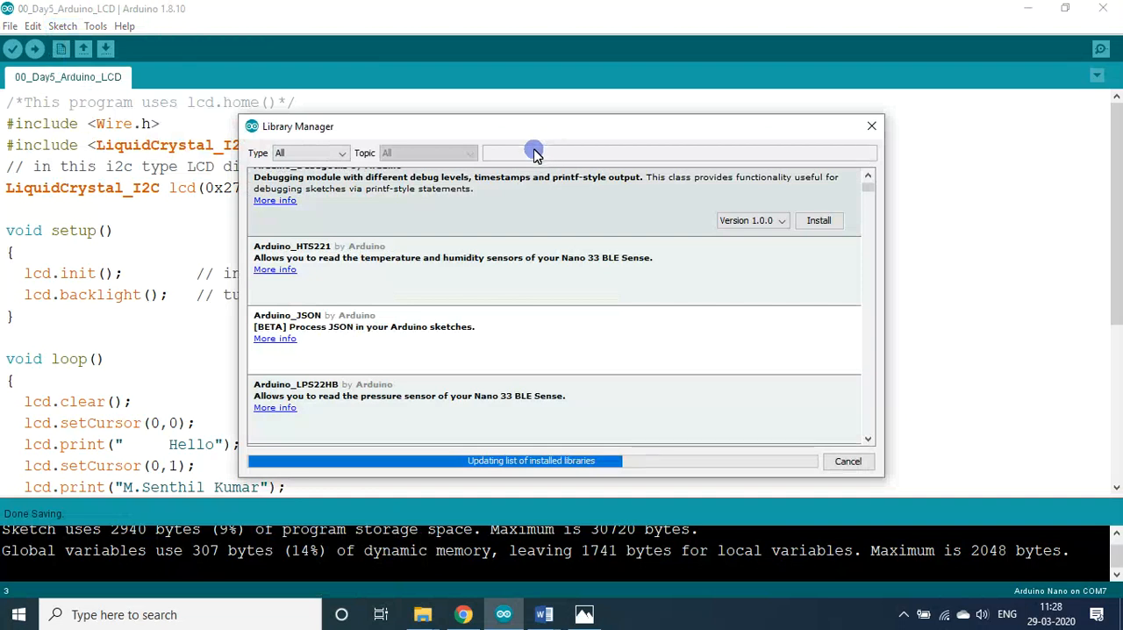
{"action": "type", "text": "lcd"}
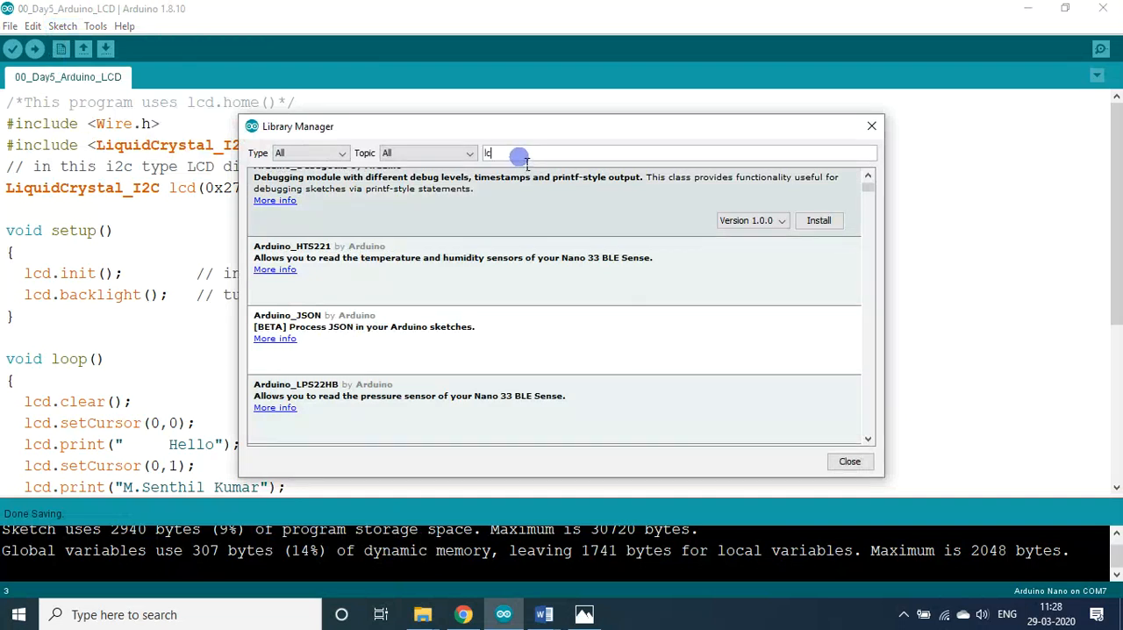
{"action": "type", "text": "d"}
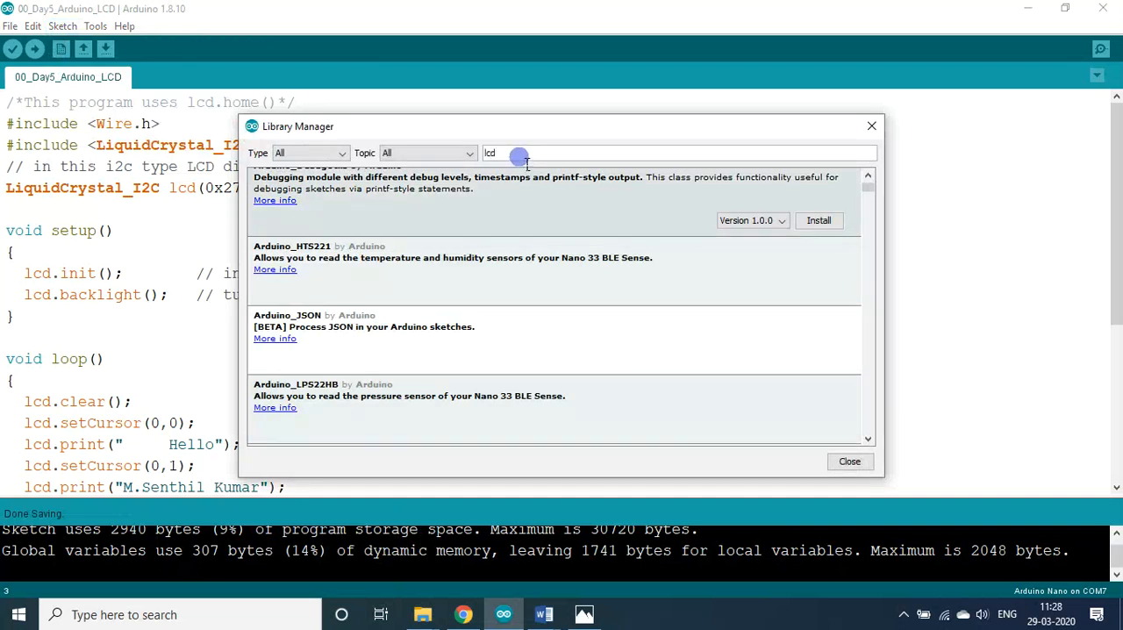
{"action": "scroll", "scroll_direction": "down", "scroll_amount": 3}
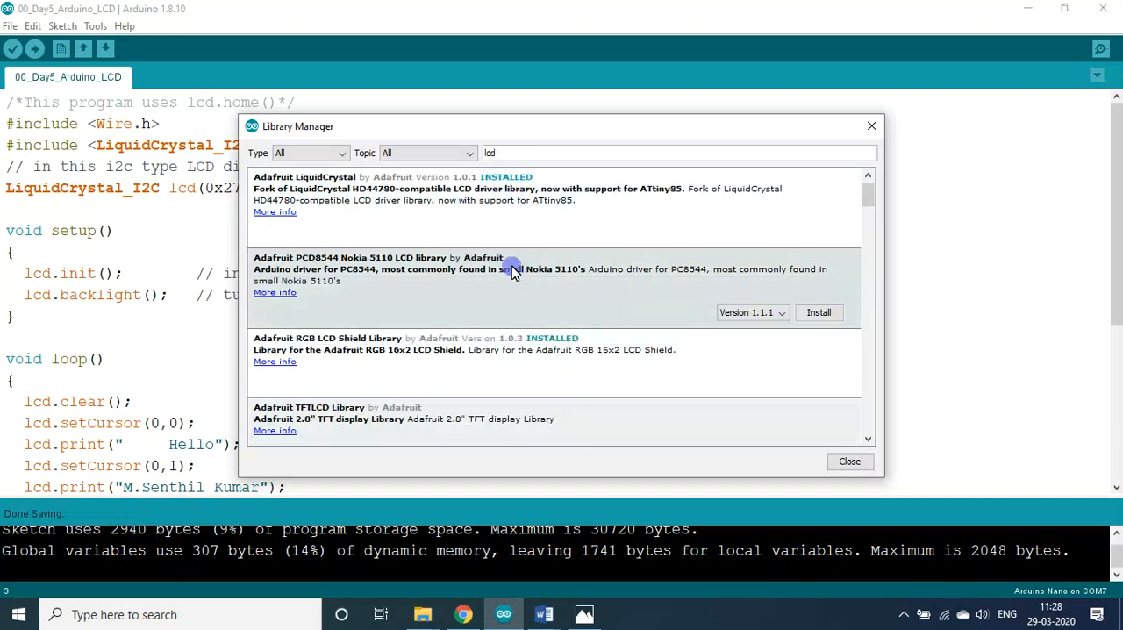
{"action": "scroll", "scroll_direction": "down", "scroll_amount": 3}
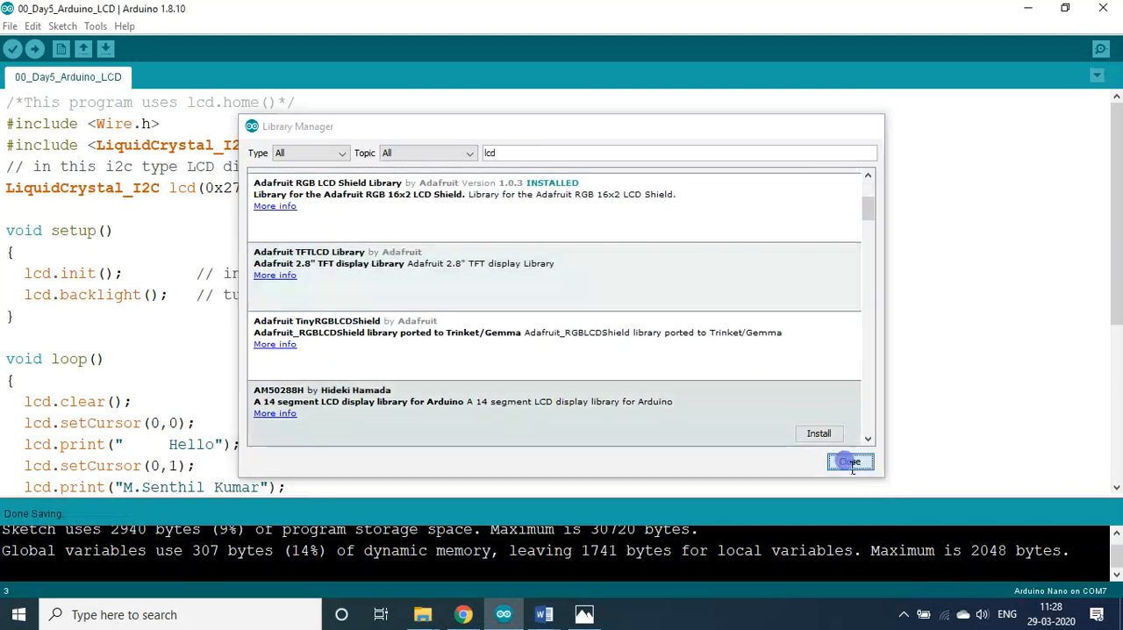
{"action": "left_click", "coordinate": [848, 462]}
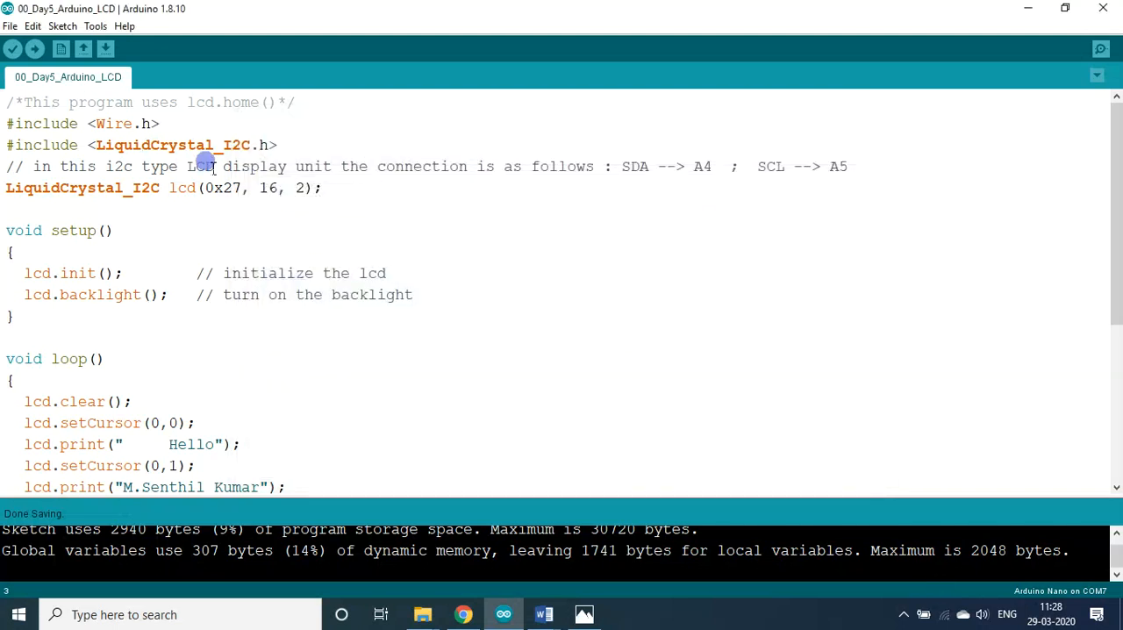
{"action": "mouse_move", "coordinate": [171, 166]}
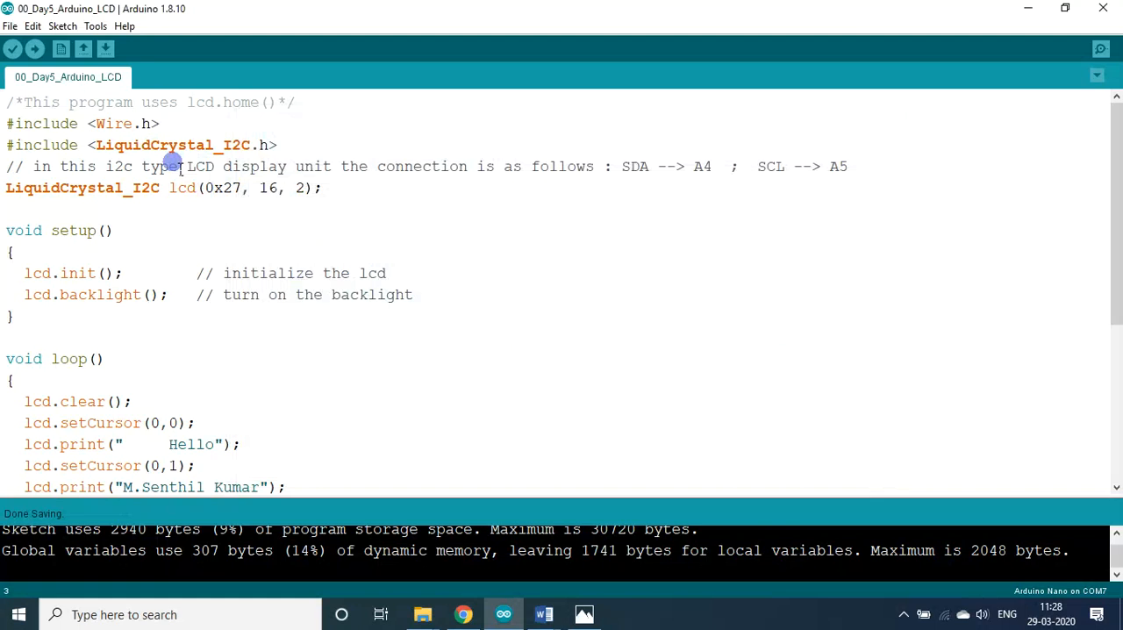
- Review the sketch from setup's init and backlight calls through loop's two messages and delays
{"action": "scroll", "scroll_direction": "down", "scroll_amount": 3}
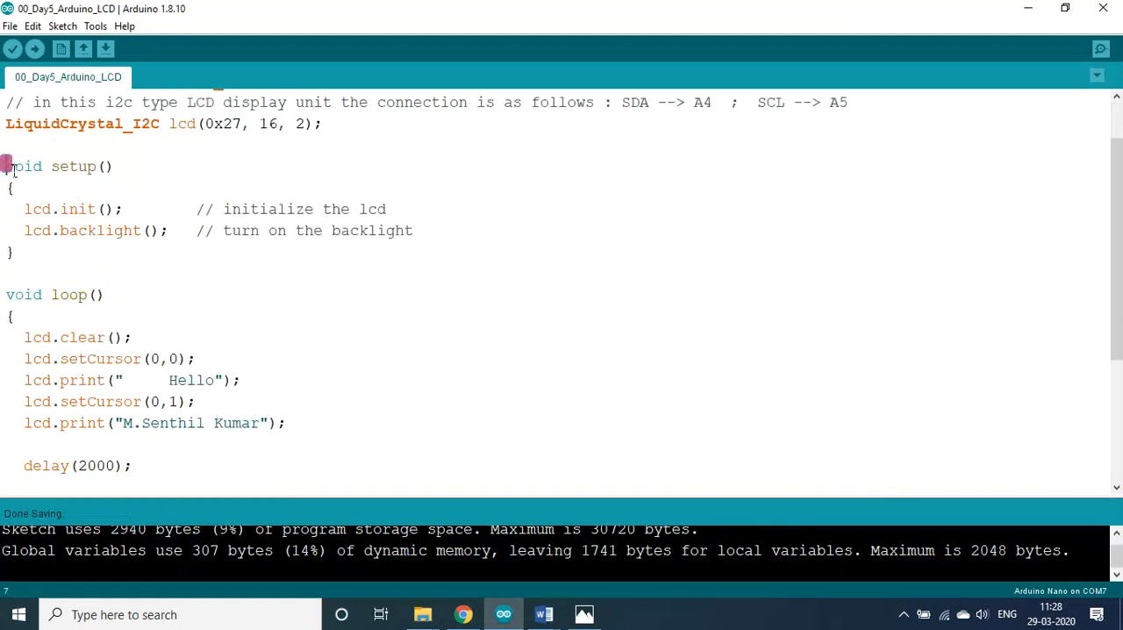
{"action": "left_click_drag", "start_coordinate": [5, 166], "coordinate": [48, 254]}
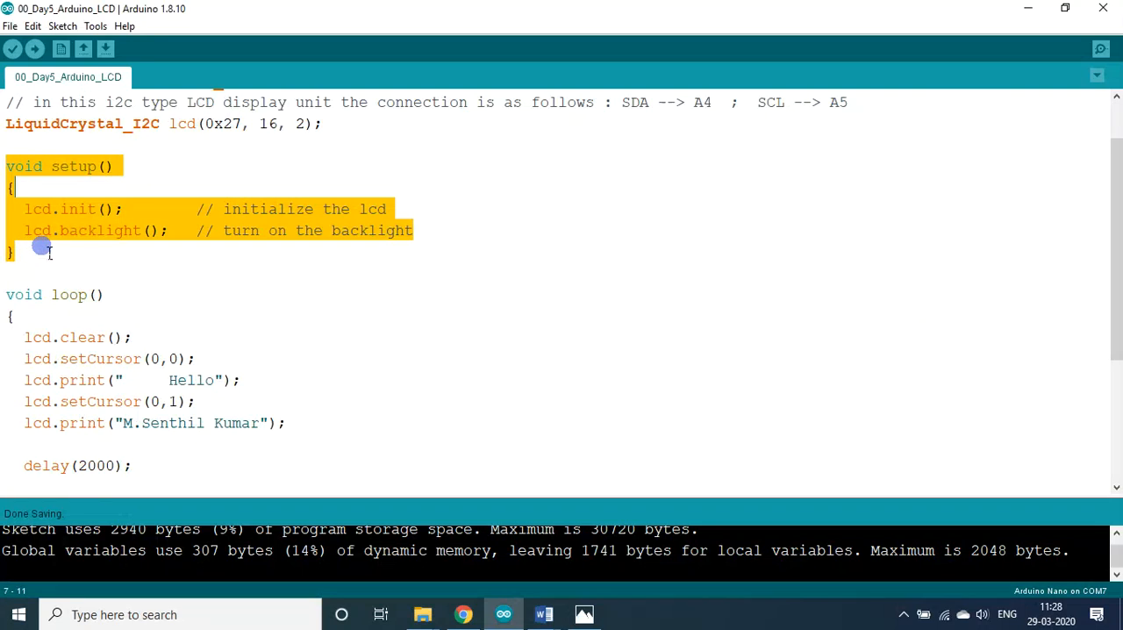
{"action": "left_click", "coordinate": [80, 208]}
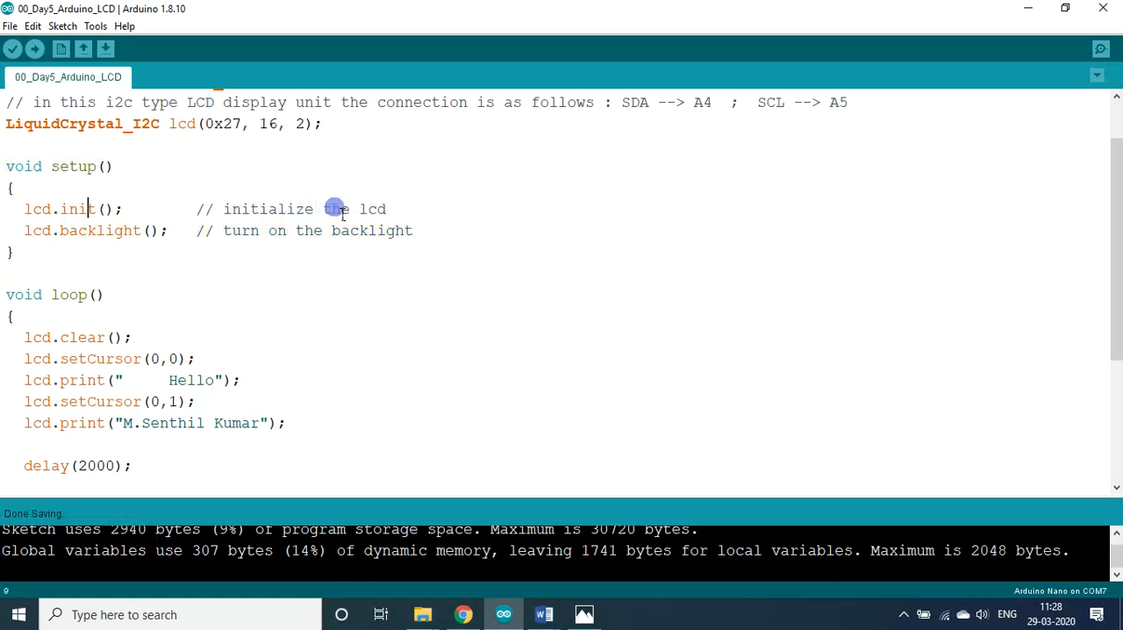
{"action": "mouse_move", "coordinate": [111, 231]}
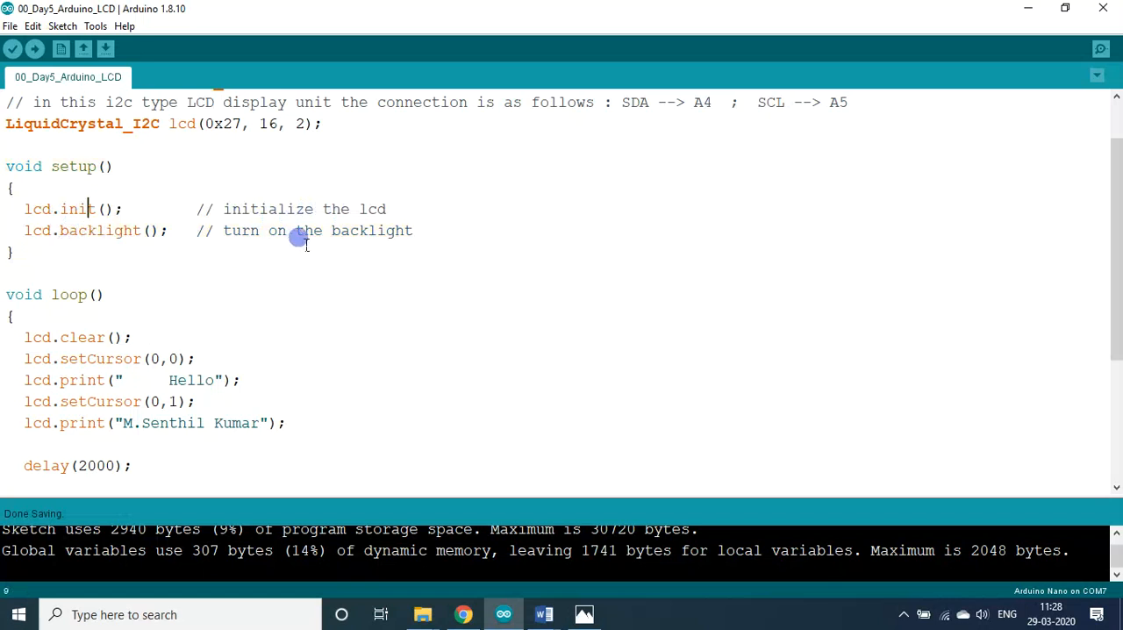
{"action": "left_click_drag", "start_coordinate": [88, 209], "coordinate": [206, 231]}
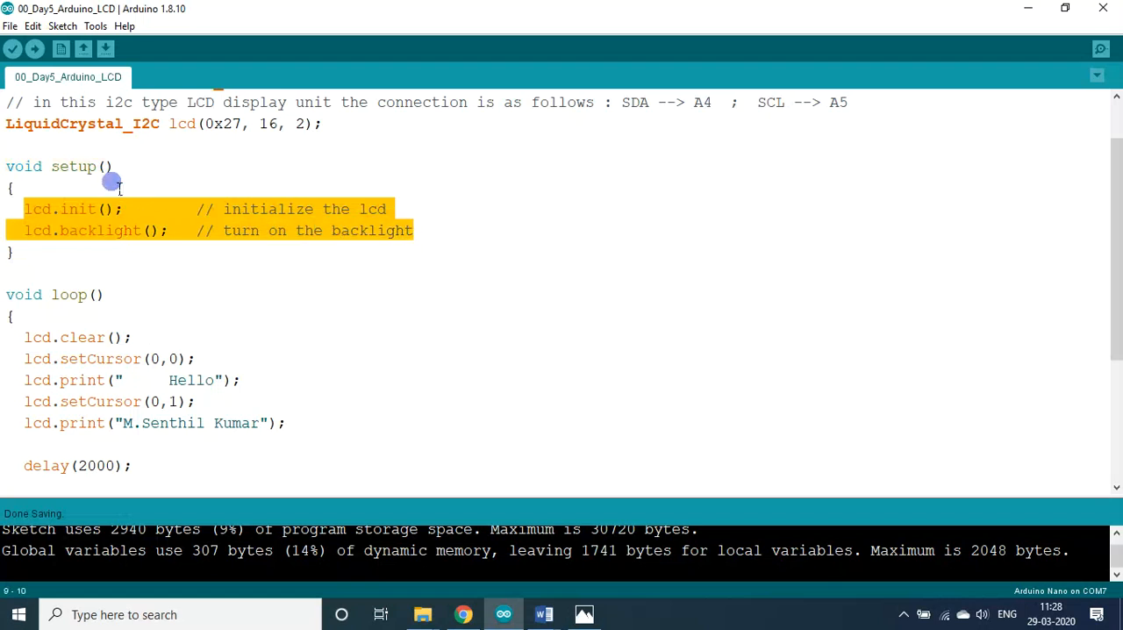
{"action": "scroll", "scroll_direction": "down", "scroll_amount": 3}
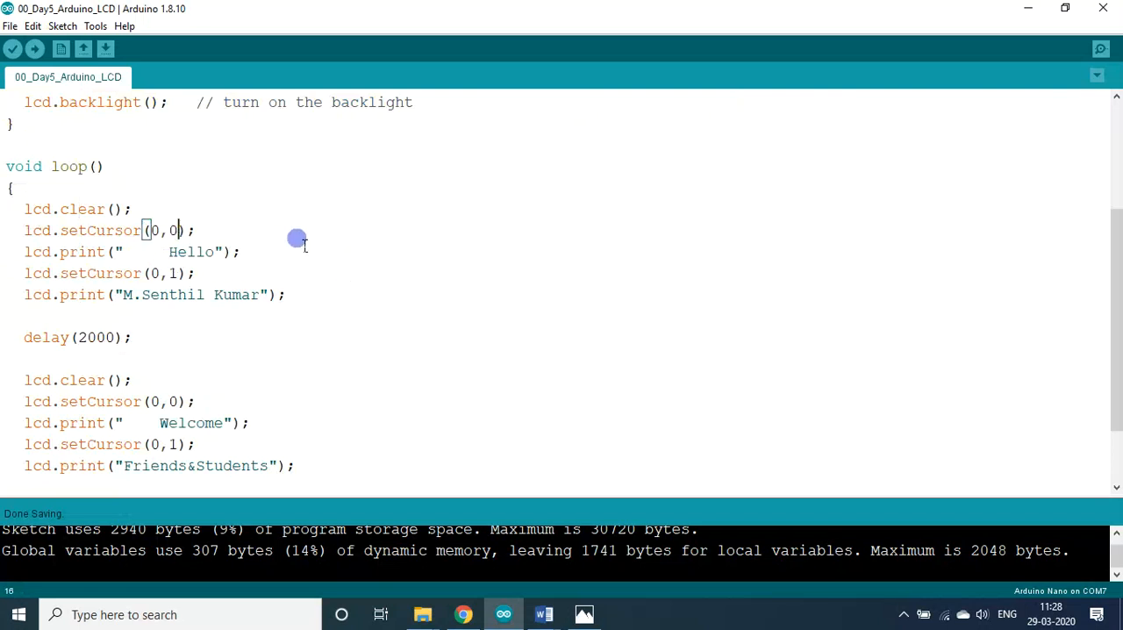
{"action": "mouse_move", "coordinate": [162, 271]}
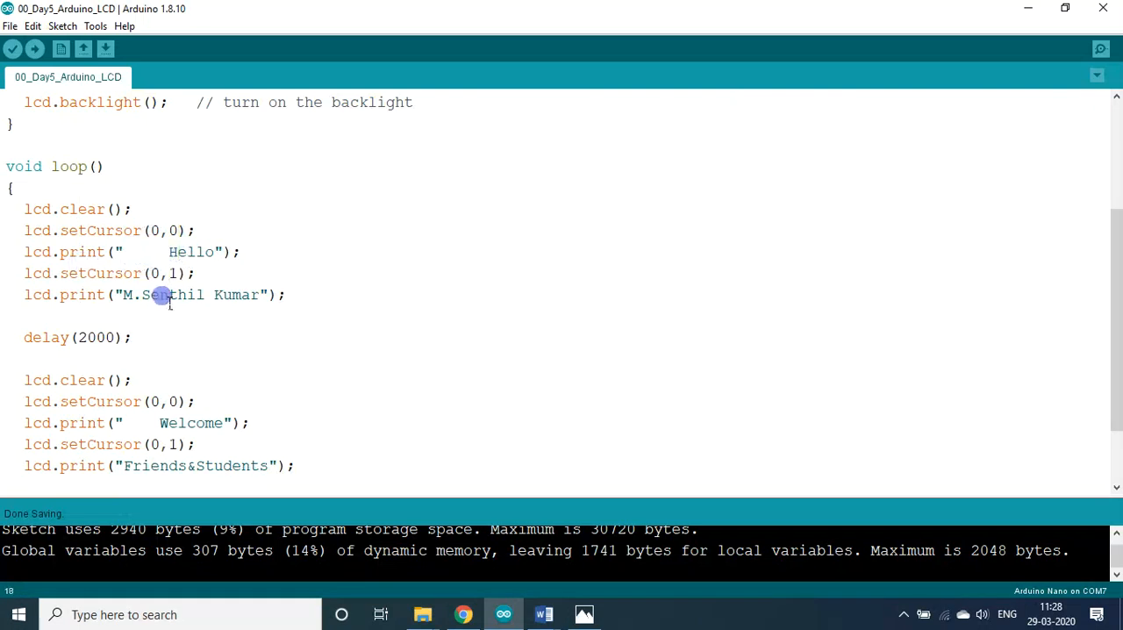
{"action": "scroll", "scroll_direction": "down", "scroll_amount": 3}
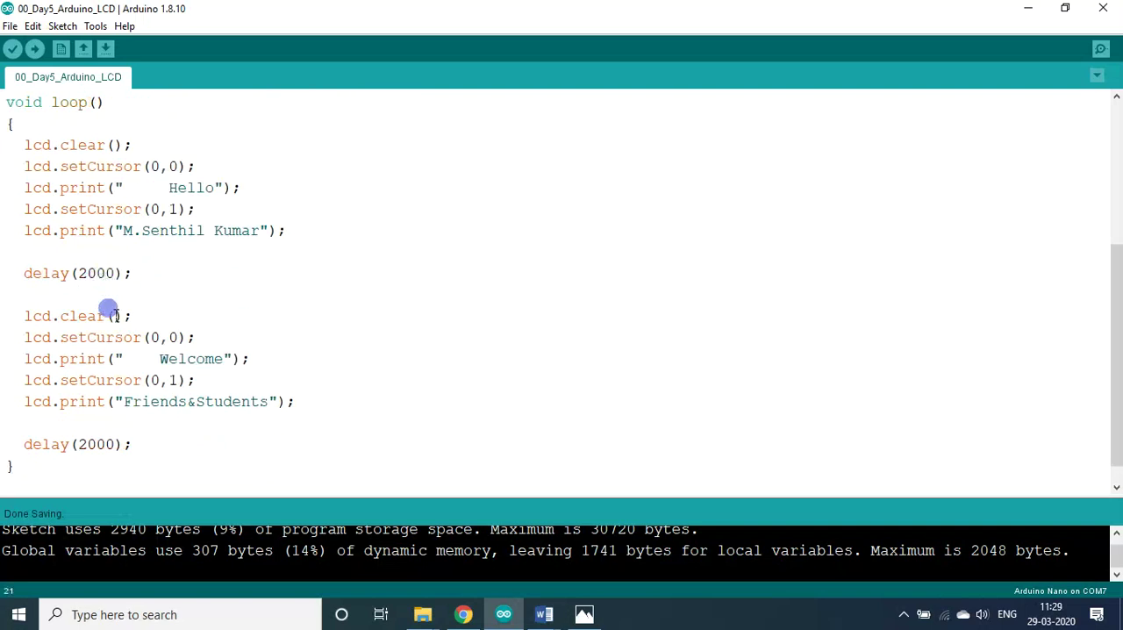
{"action": "scroll", "scroll_direction": "down", "scroll_amount": 3}
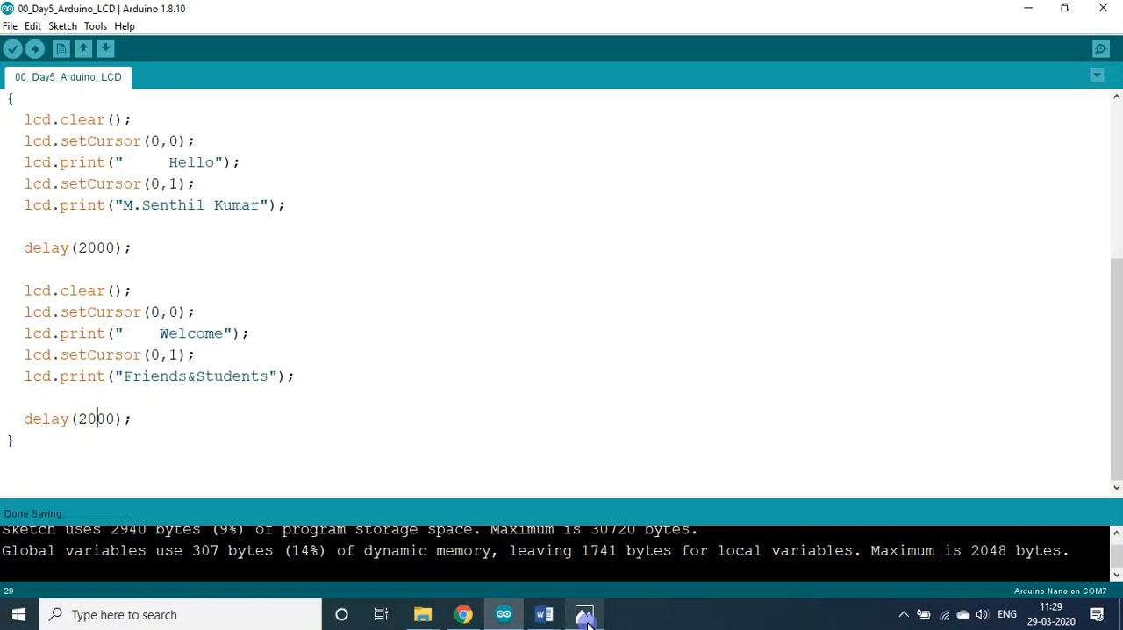
- In Photos, advance from the wired-board photo to the LCD video showing 'Hello'
{"action": "left_click", "coordinate": [583, 614]}
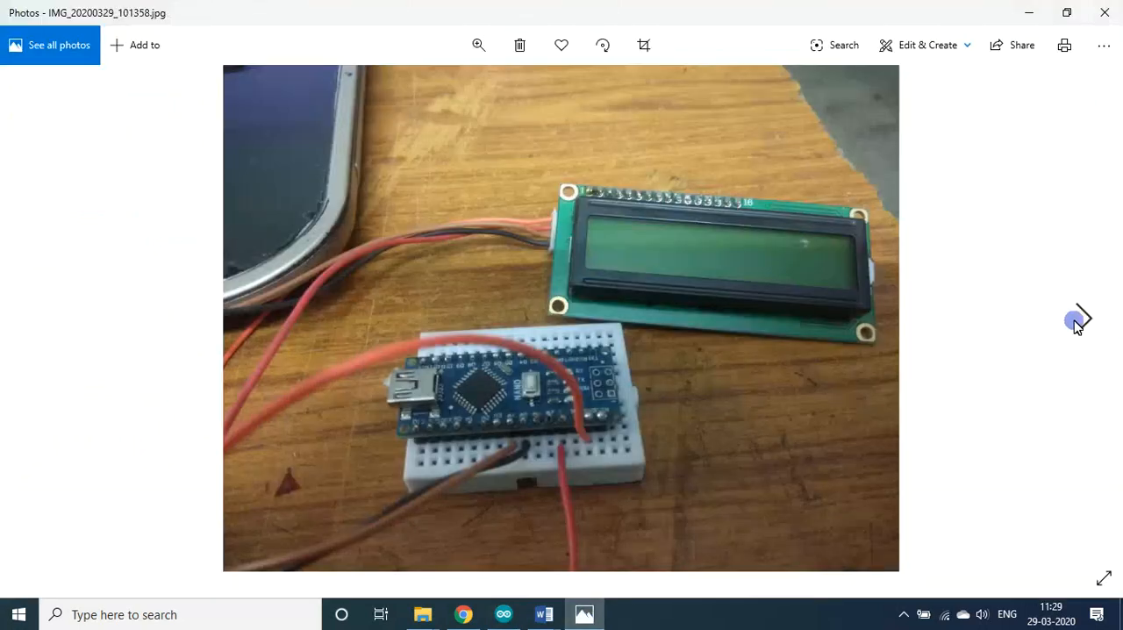
{"action": "left_click", "coordinate": [1082, 318]}
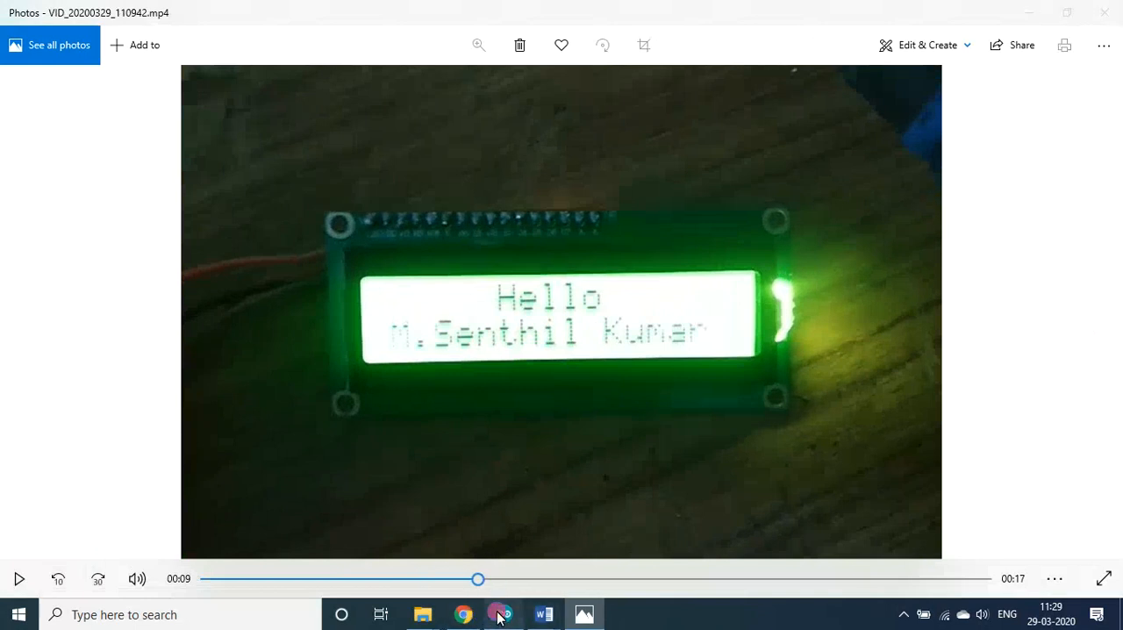
- Replace the Hello message's second line with 'HaHaHaHaHaHaHaHa' from the Word notes
{"action": "left_click", "coordinate": [503, 614]}
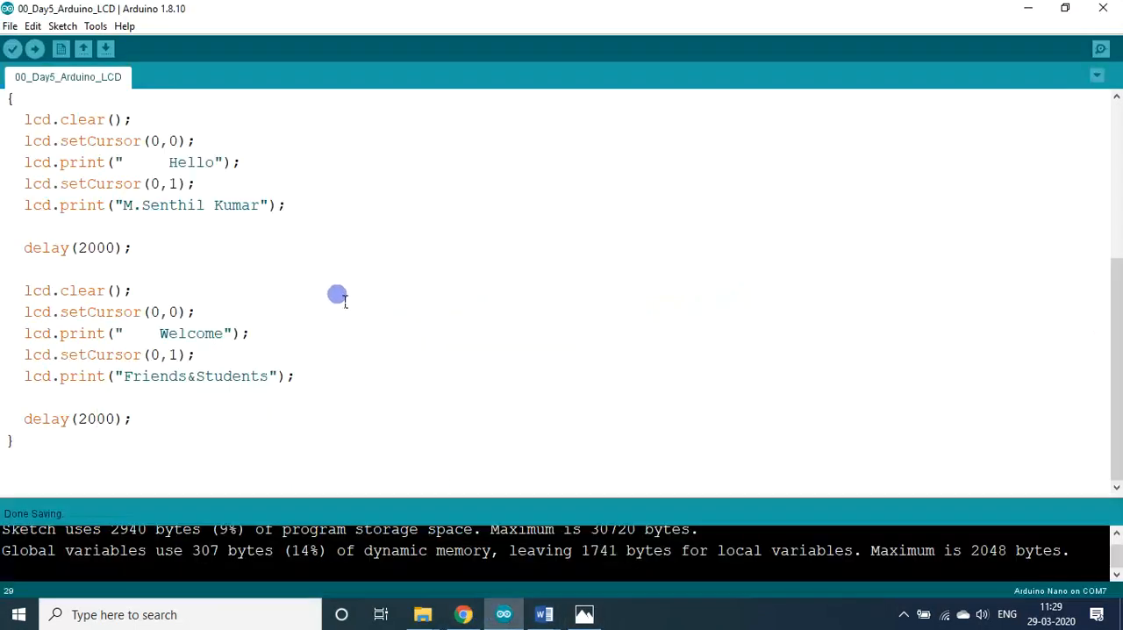
{"action": "left_click", "coordinate": [169, 205]}
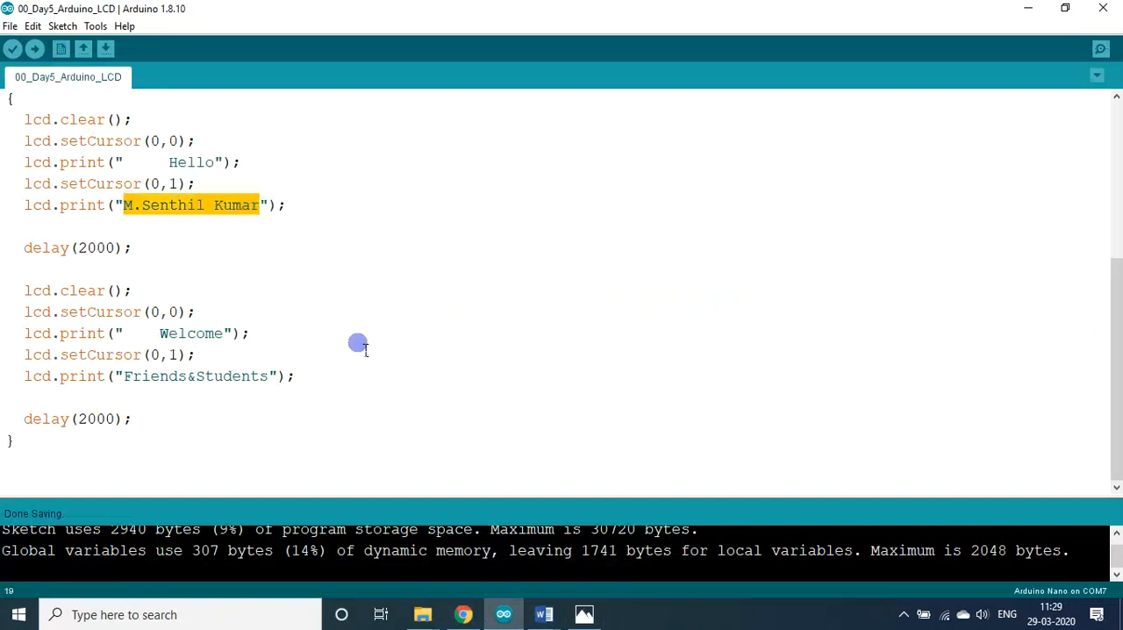
{"action": "mouse_move", "coordinate": [544, 614]}
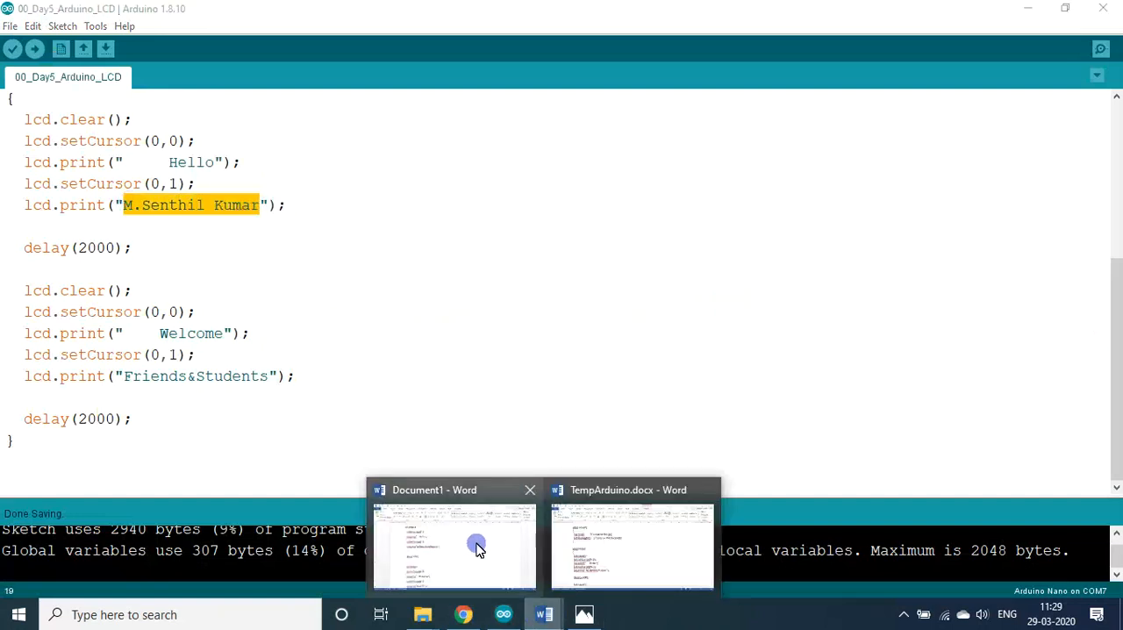
{"action": "left_click", "coordinate": [453, 544]}
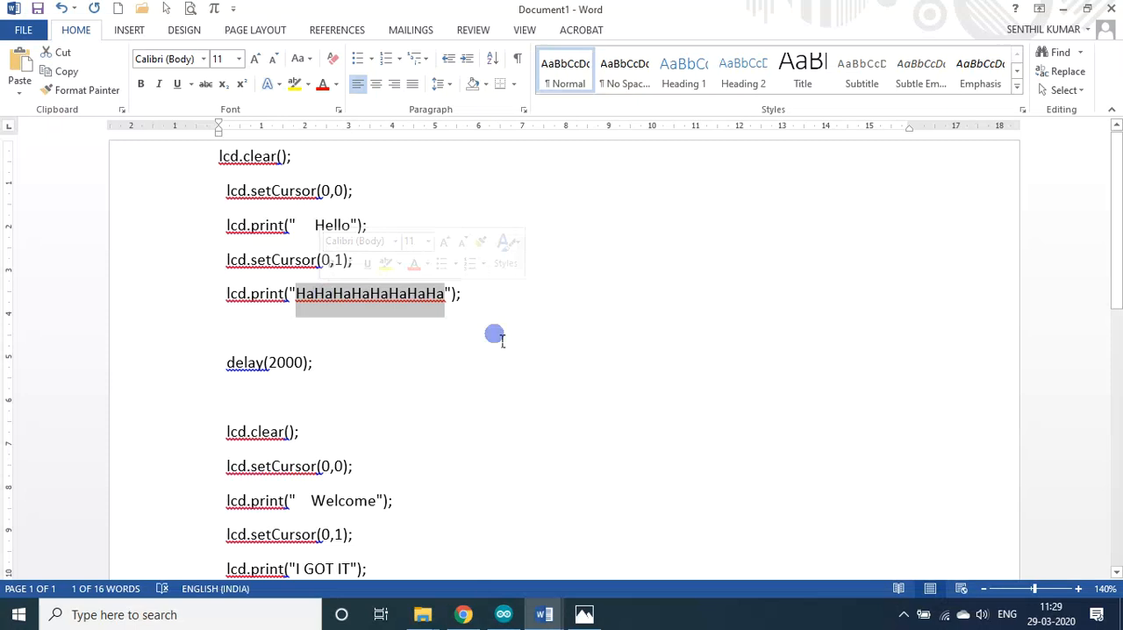
{"action": "left_click", "coordinate": [502, 614]}
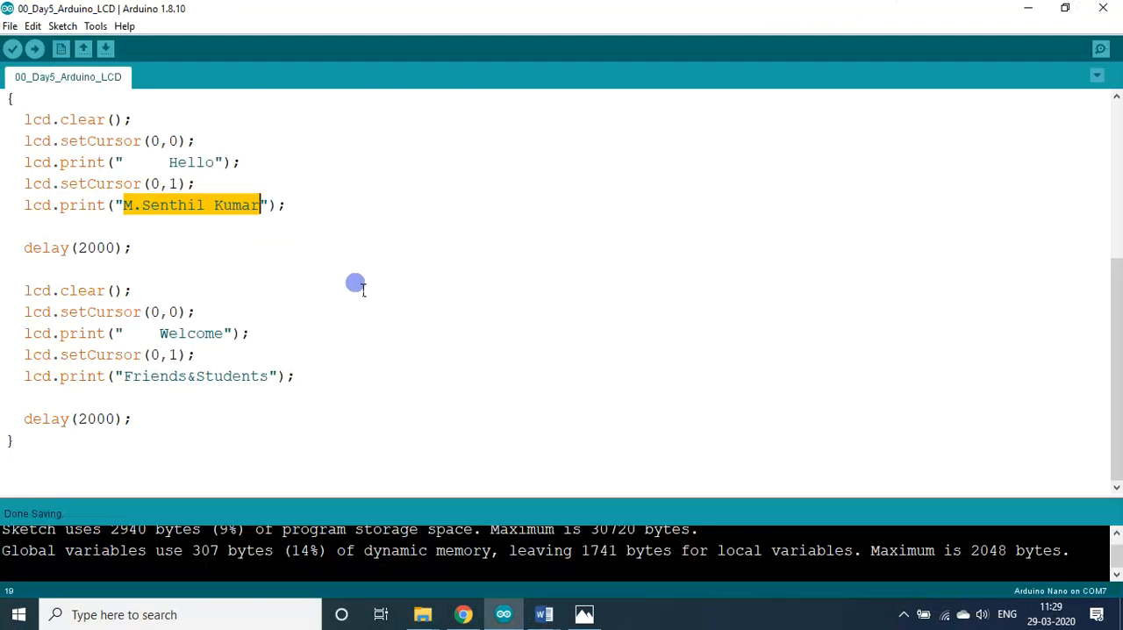
{"action": "type", "text": "HaHaHaHaHaHaHaHa"}
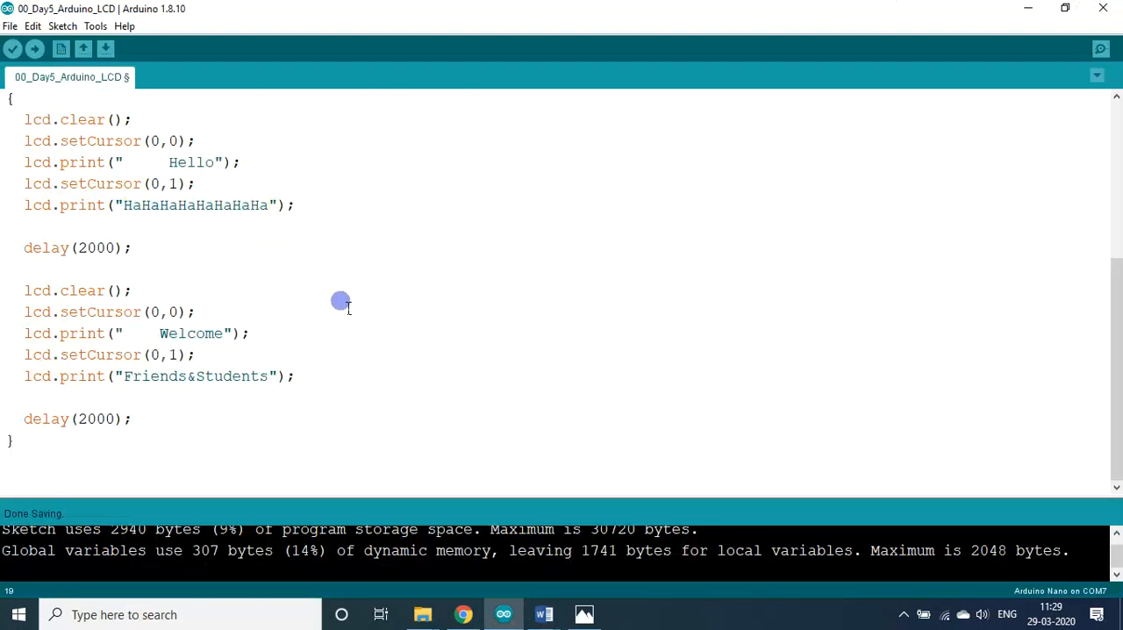
- Replace the Welcome message's second line with 'I GOT IT' copied from the notes
{"action": "left_click", "coordinate": [165, 375]}
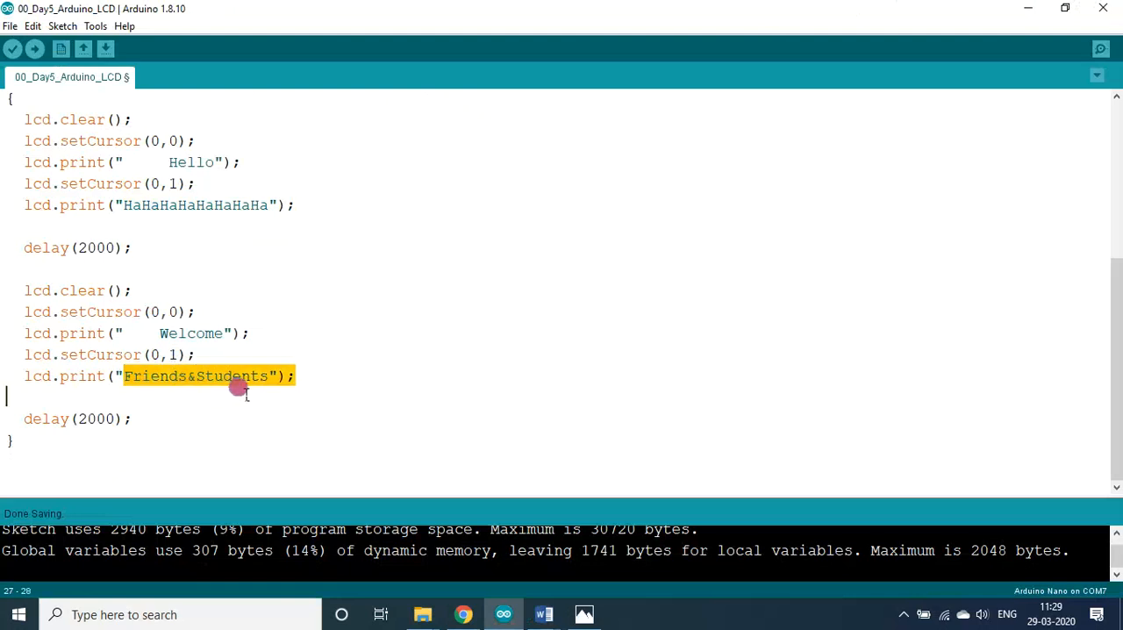
{"action": "left_click", "coordinate": [543, 614]}
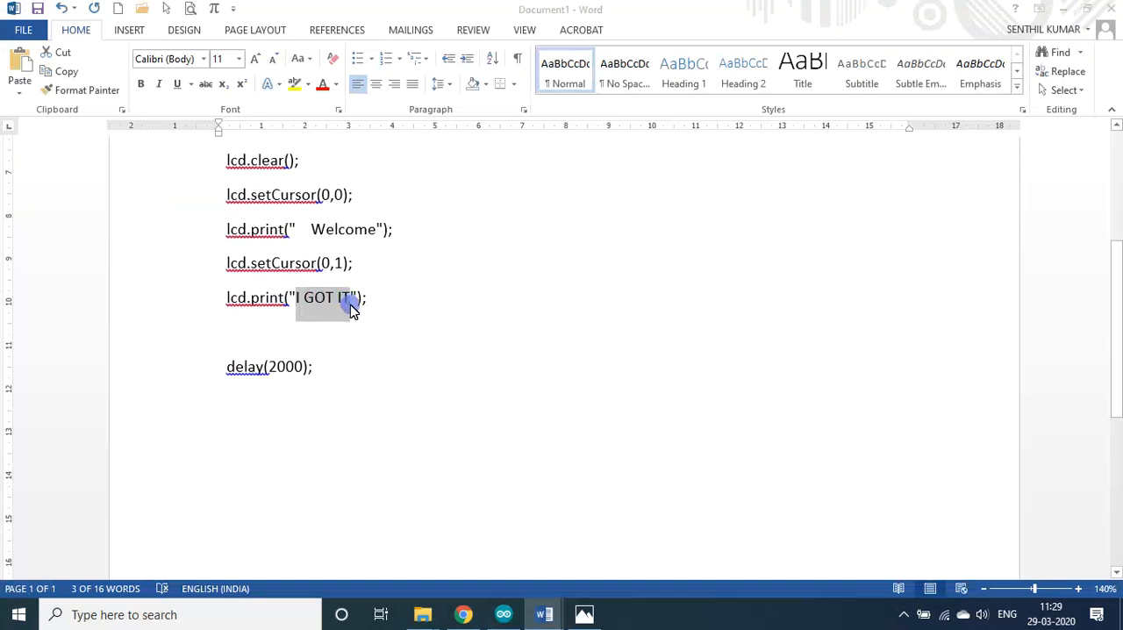
{"action": "left_click", "coordinate": [503, 614]}
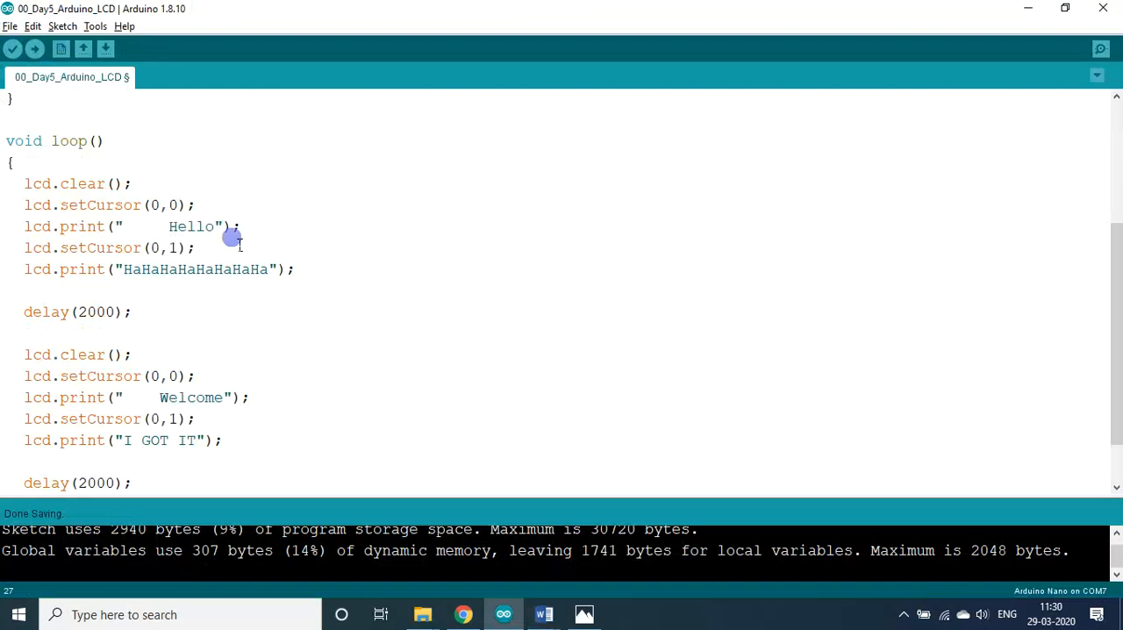
- Open and play the edited-sketch LCD video, replaying it and pausing on the Welcome message
{"action": "left_click", "coordinate": [584, 614]}
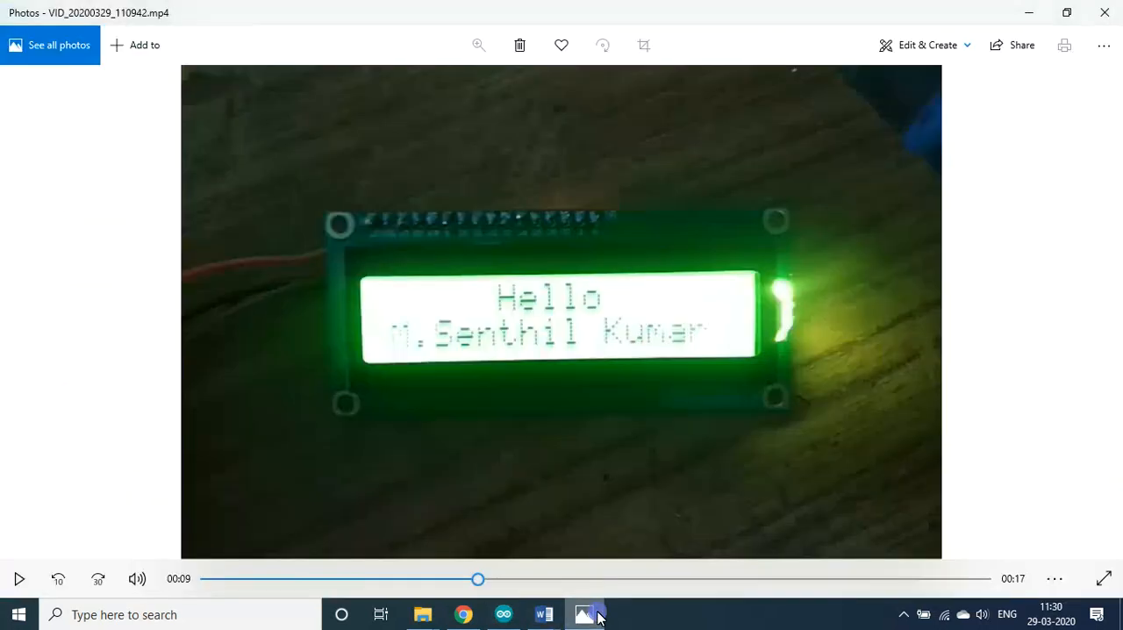
{"action": "left_click", "coordinate": [584, 614]}
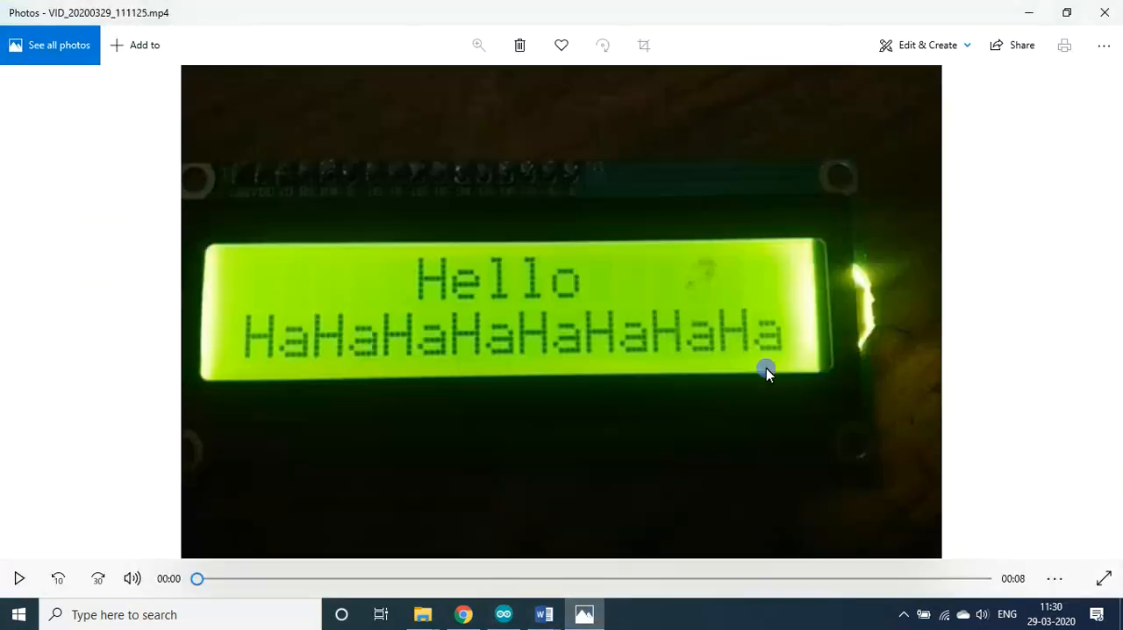
{"action": "left_click", "coordinate": [20, 579]}
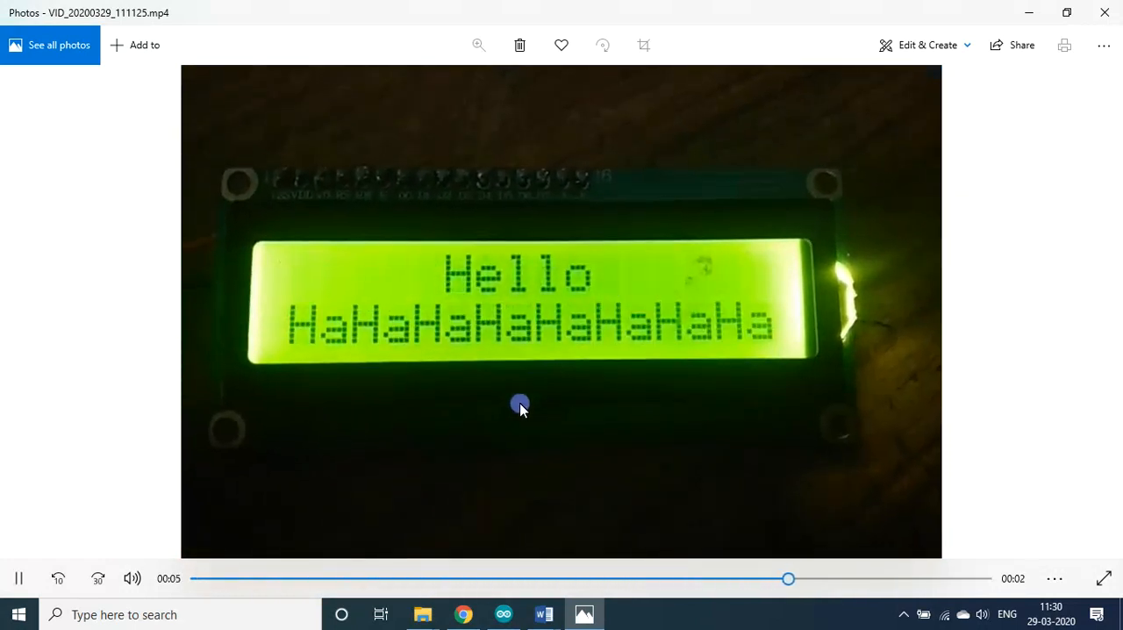
{"action": "left_click", "coordinate": [19, 578]}
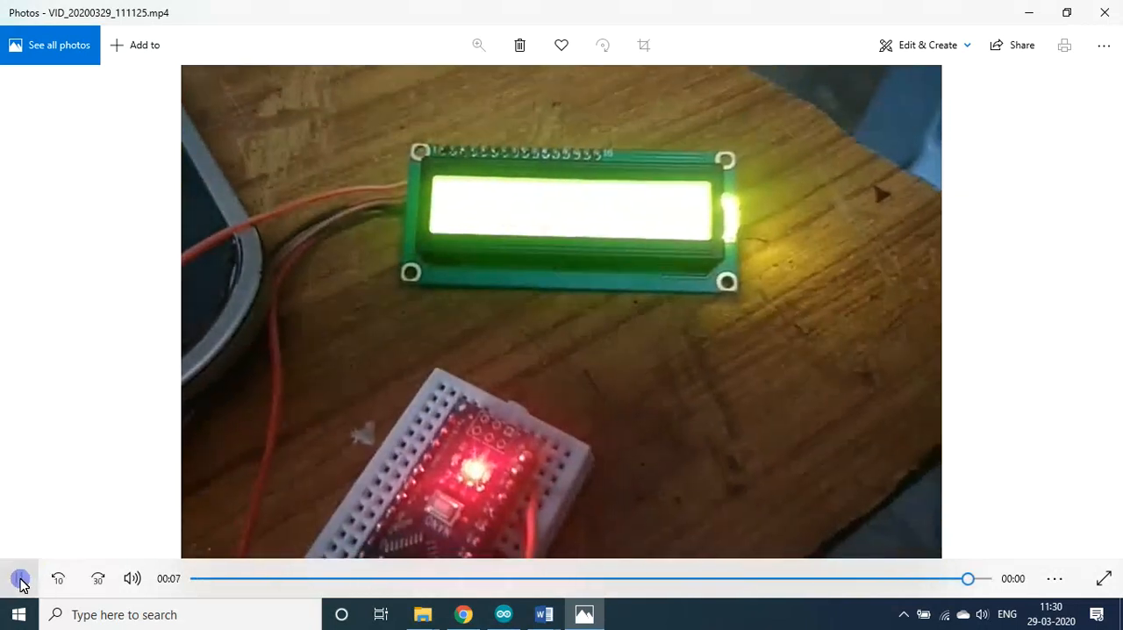
{"action": "left_click", "coordinate": [22, 578]}
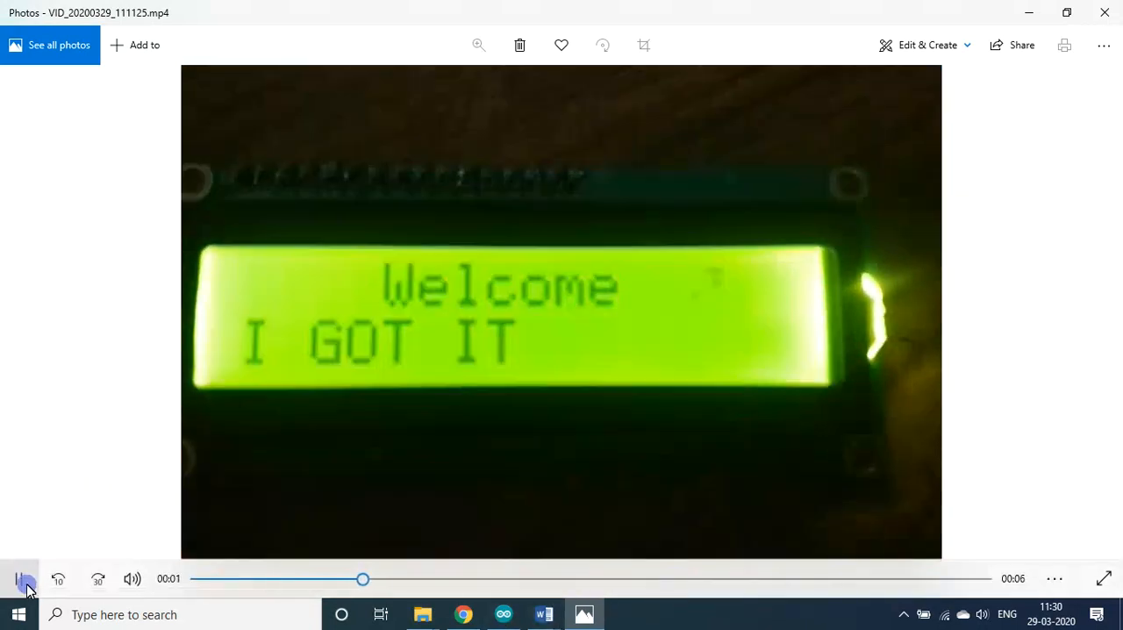
{"action": "left_click", "coordinate": [502, 614]}
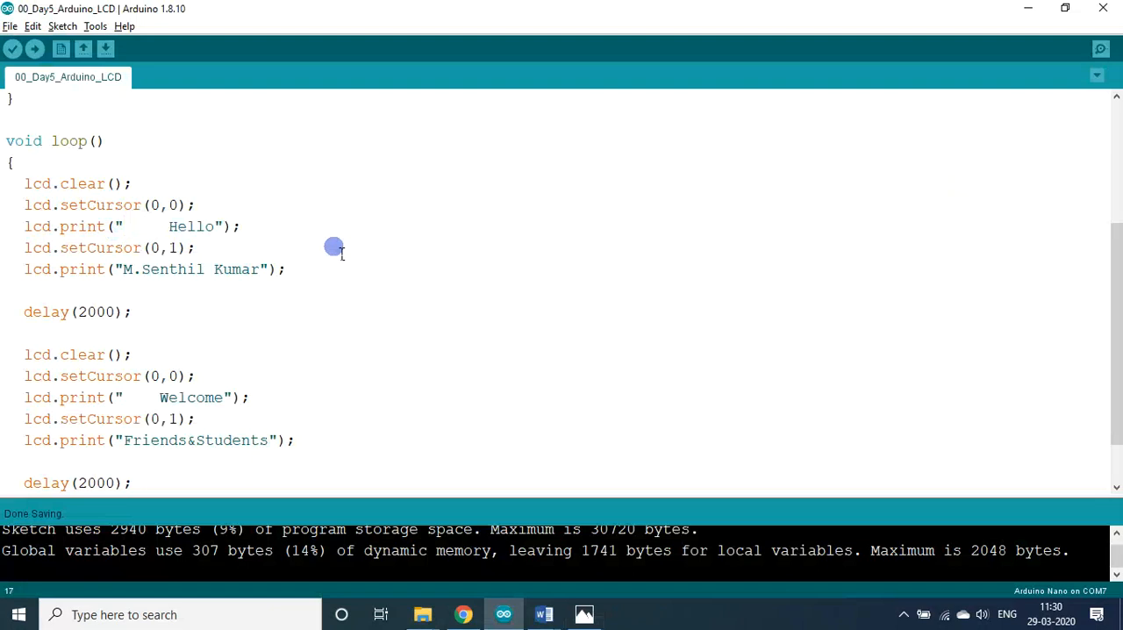
- Scroll to the top of the reverted sketch to view the includes and setup()
{"action": "scroll", "scroll_direction": "up", "scroll_amount": 3}
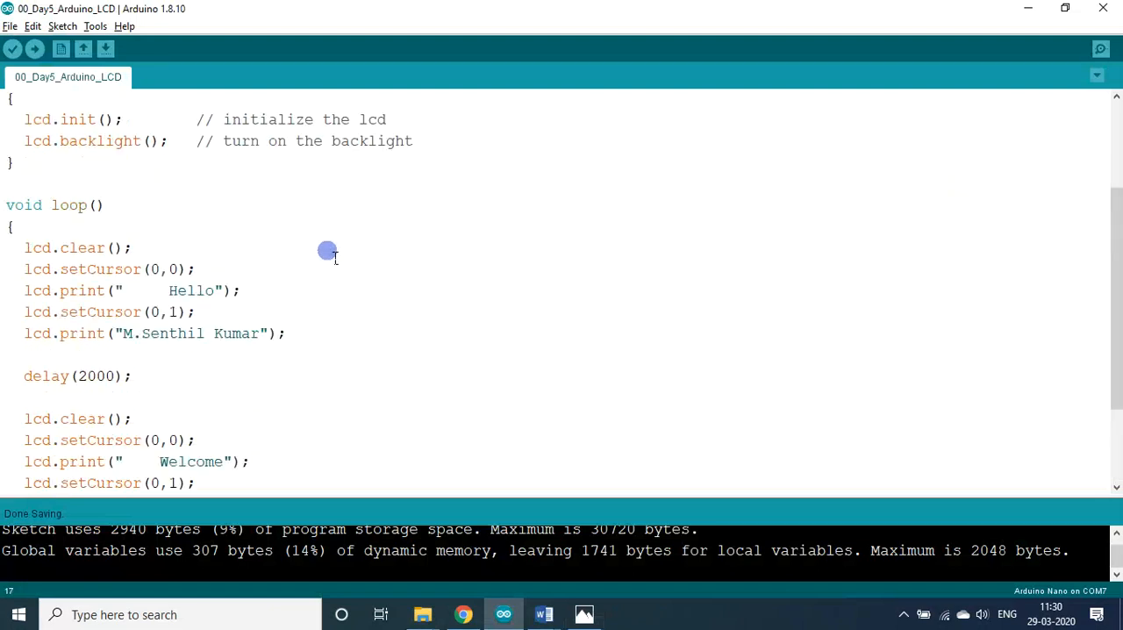
{"action": "scroll", "scroll_direction": "up", "scroll_amount": 3}
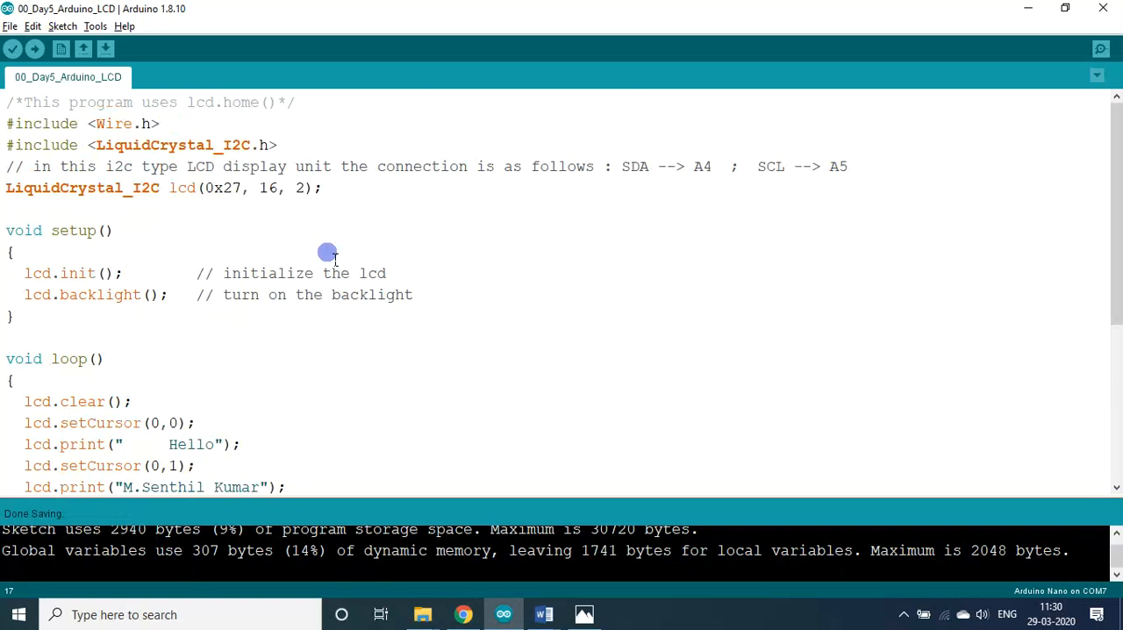
{"action": "mouse_move", "coordinate": [382, 204]}
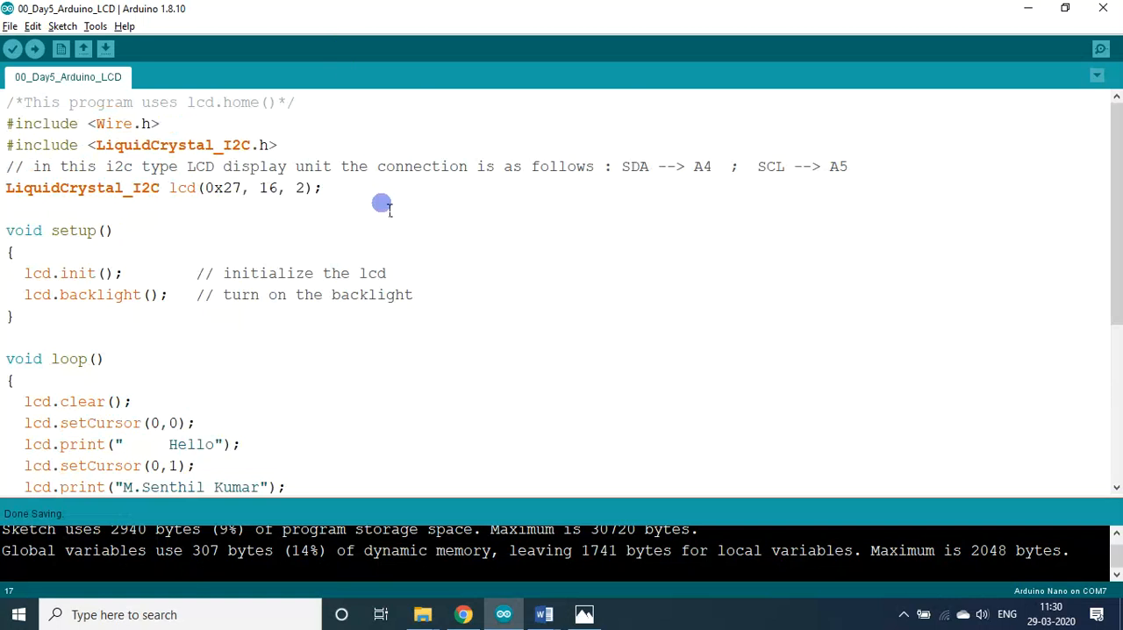
{"action": "mouse_move", "coordinate": [263, 189]}
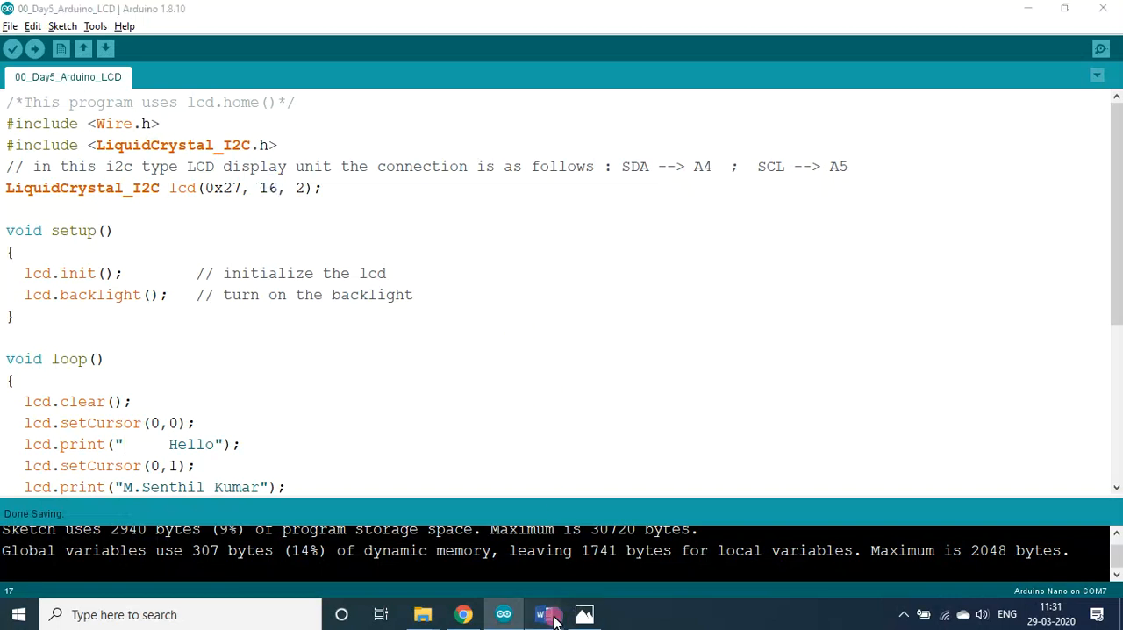
- Bring TempArduino.docx to the front and scroll through the Nano V3 and LCD module pin sections
{"action": "left_click", "coordinate": [544, 614]}
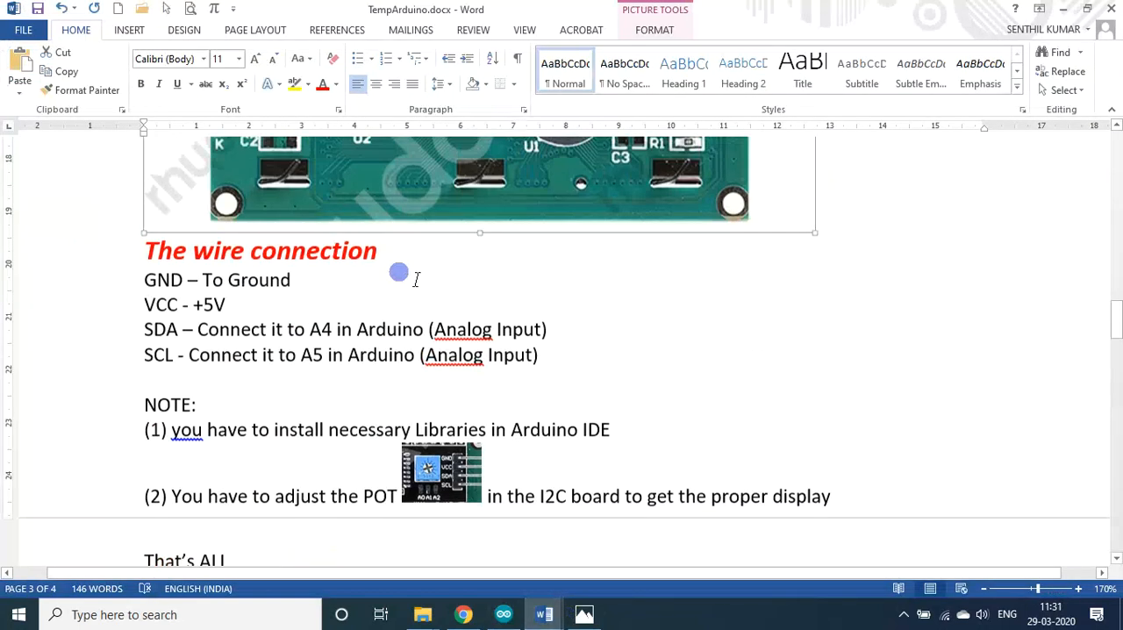
{"action": "scroll", "scroll_direction": "up", "scroll_amount": 3}
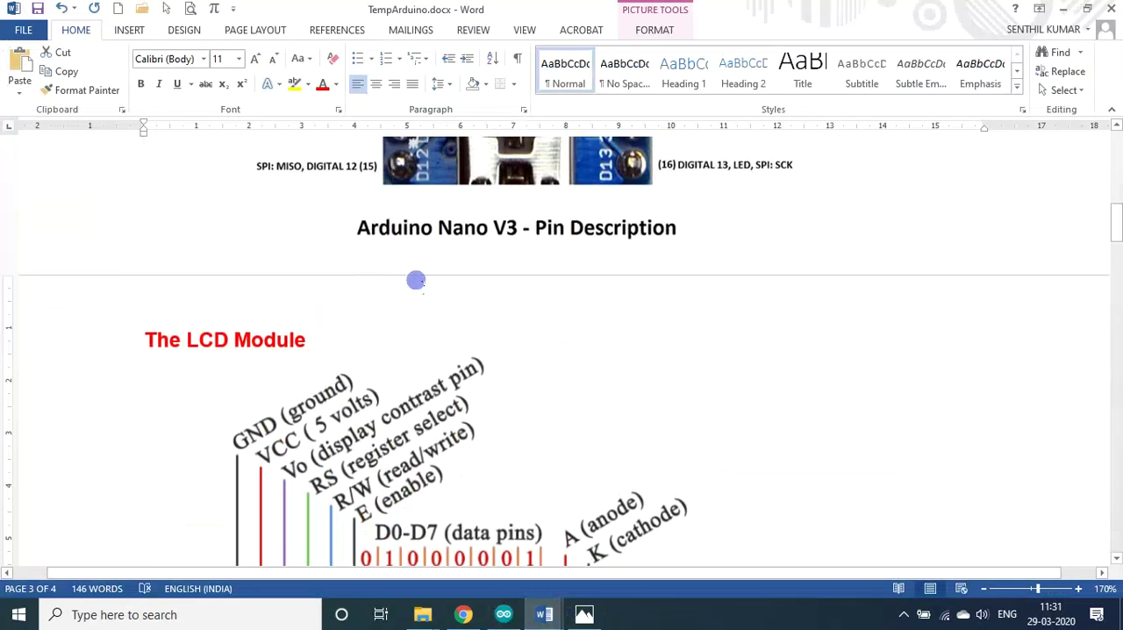
{"action": "scroll", "scroll_direction": "up", "scroll_amount": 3}
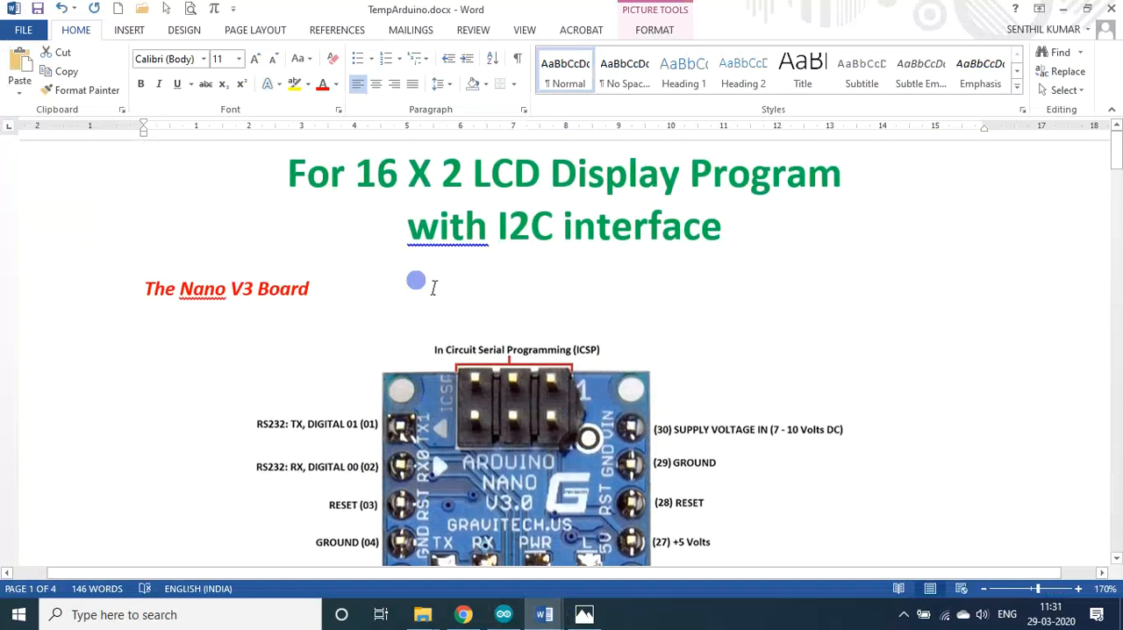
{"action": "scroll", "scroll_direction": "down", "scroll_amount": 3}
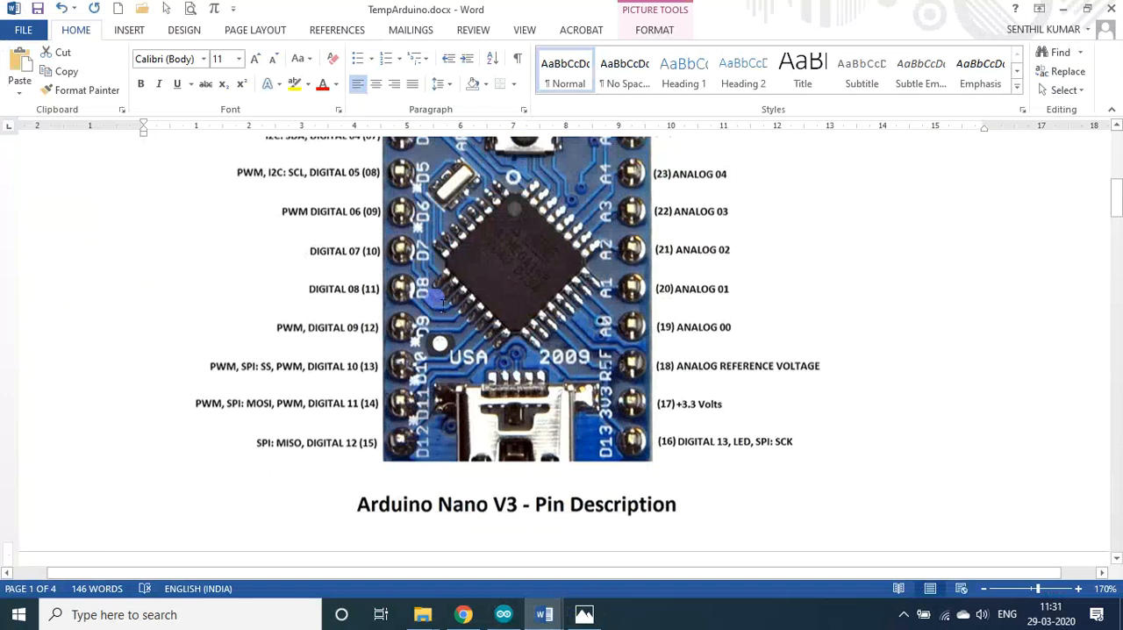
{"action": "scroll", "scroll_direction": "down", "scroll_amount": 3}
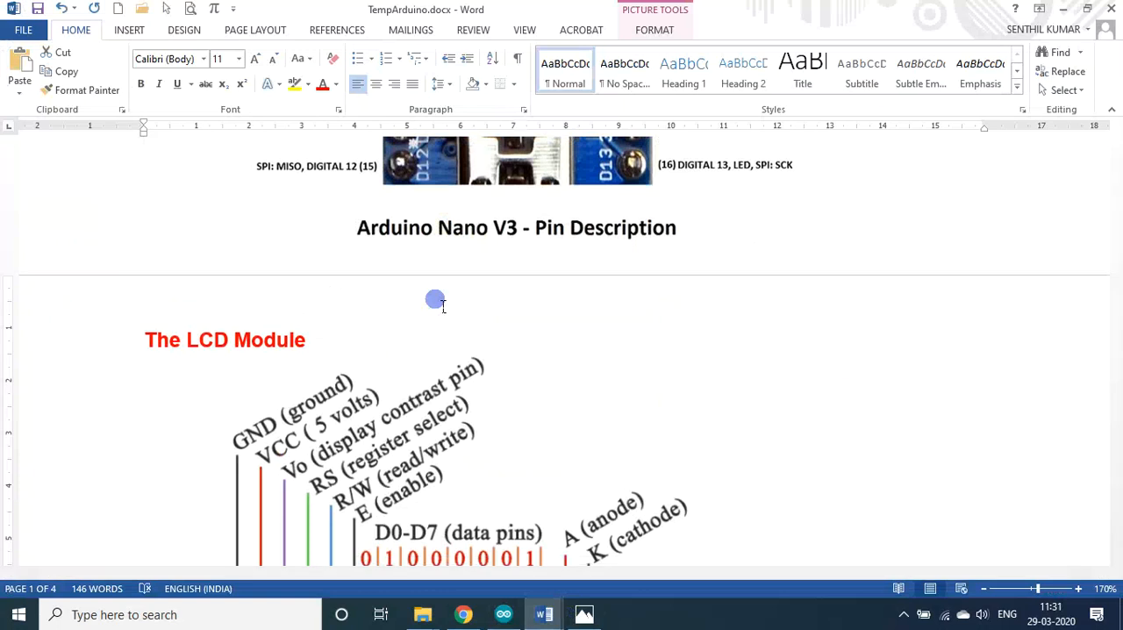
{"action": "scroll", "scroll_direction": "down", "scroll_amount": 3}
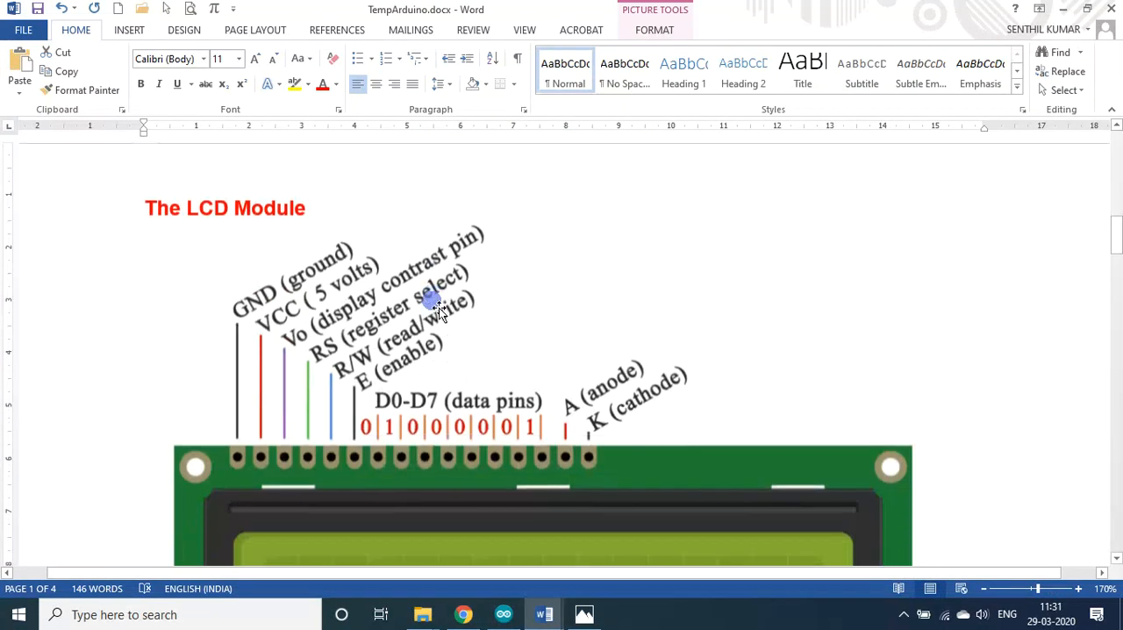
{"action": "mouse_move", "coordinate": [503, 613]}
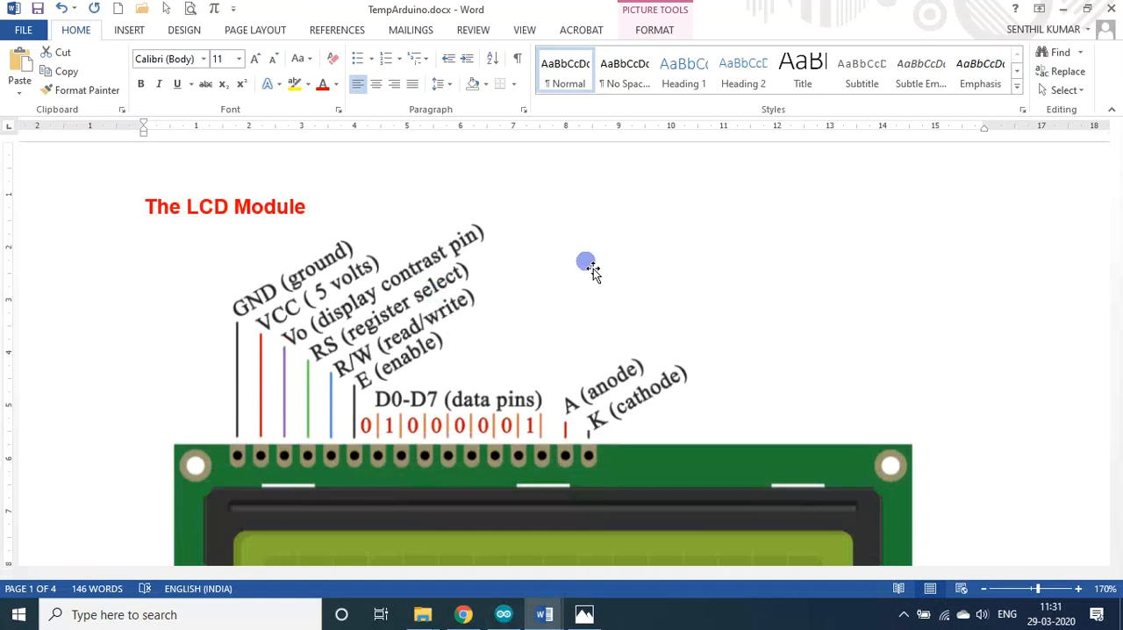
{"action": "mouse_move", "coordinate": [595, 315]}
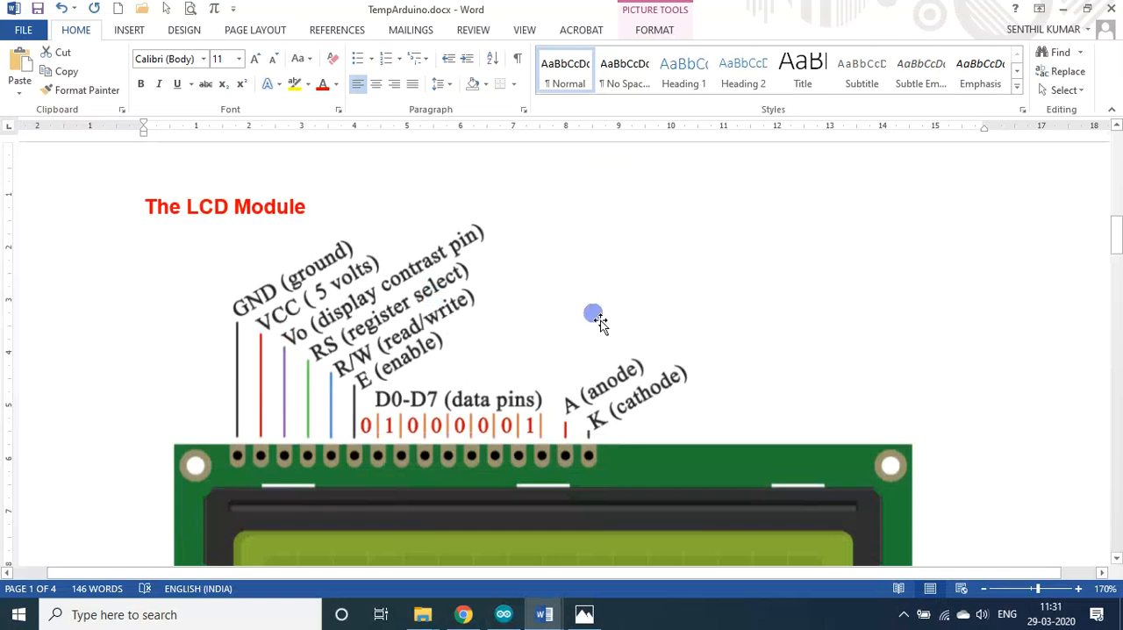